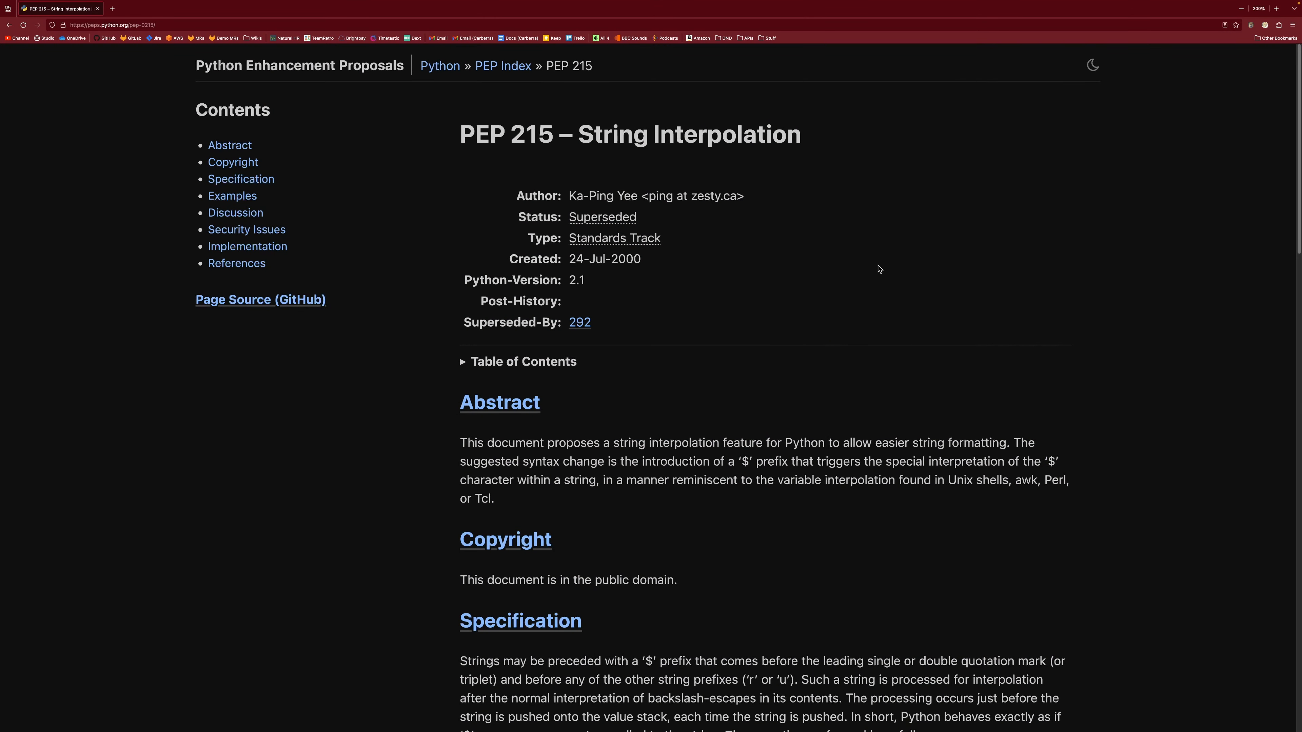
Enlarge the PEP 215 page and read from the Abstract down to the Specification on the '$' string prefix.
double_click(505, 133)
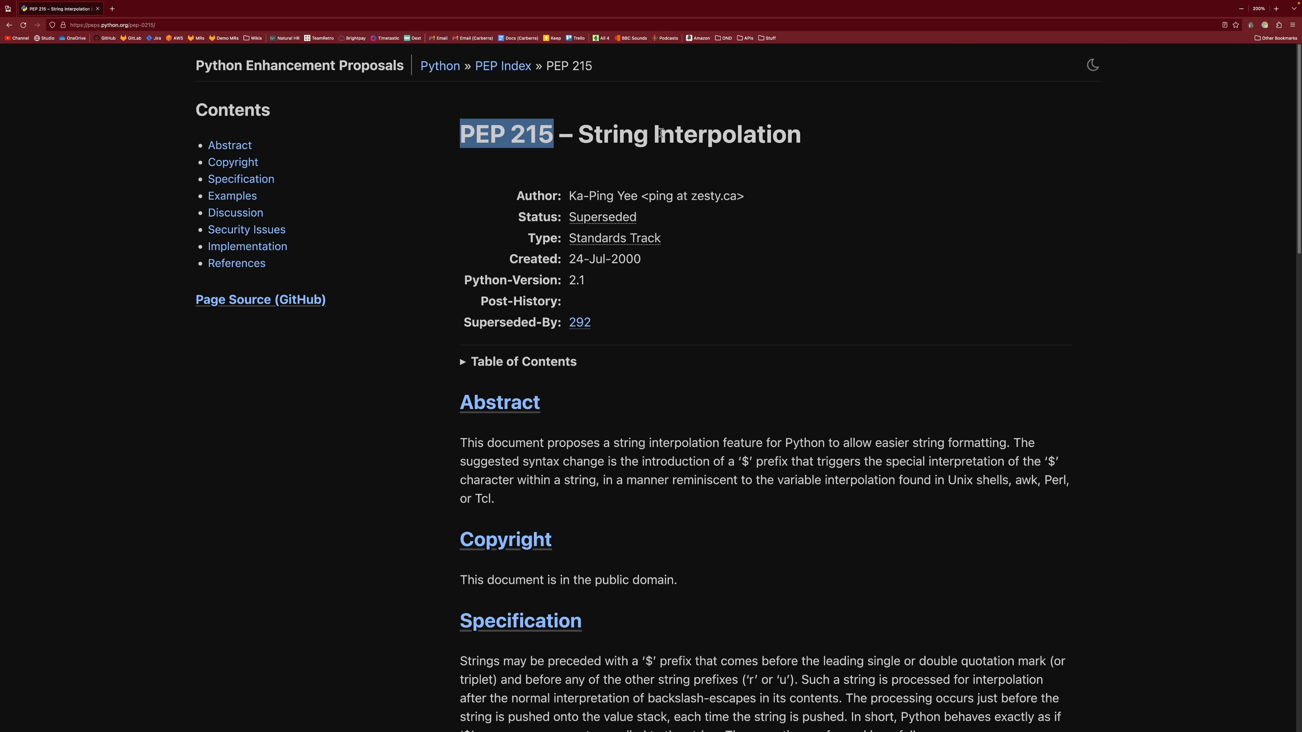
key(ctrl+plus)
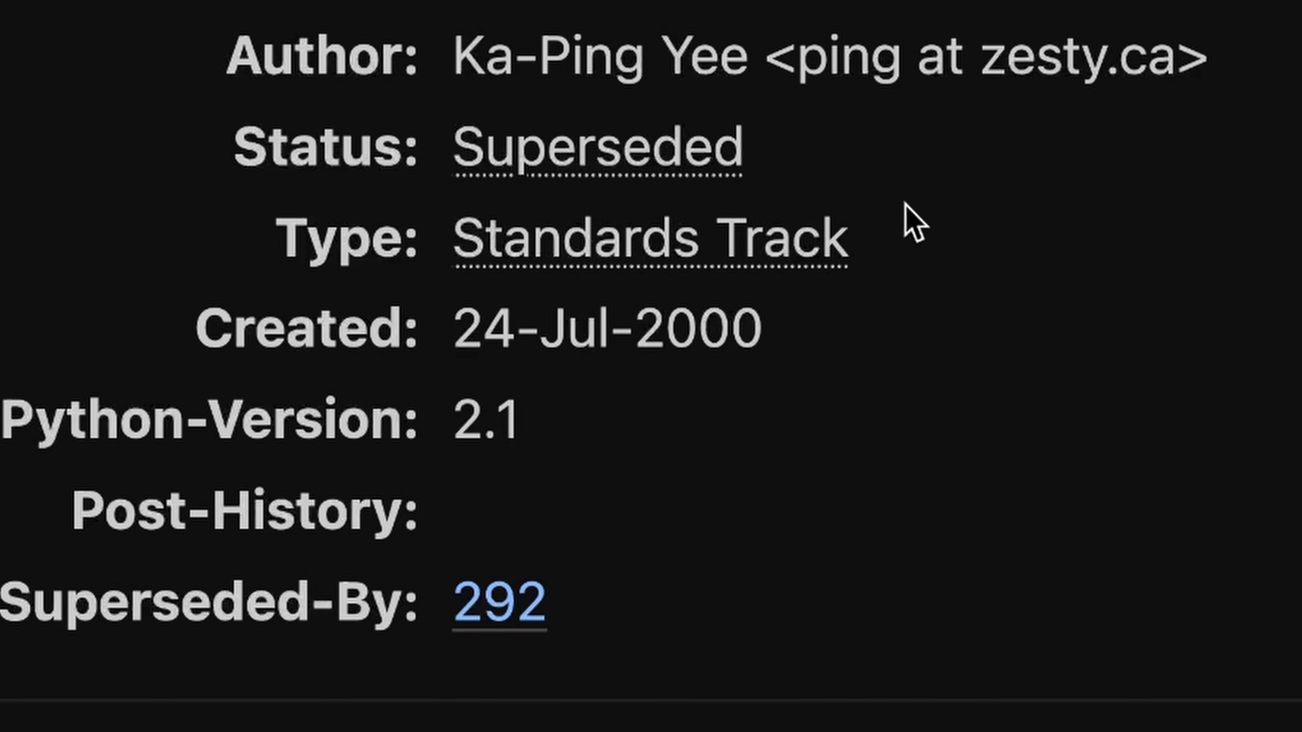
mouse_move(829, 383)
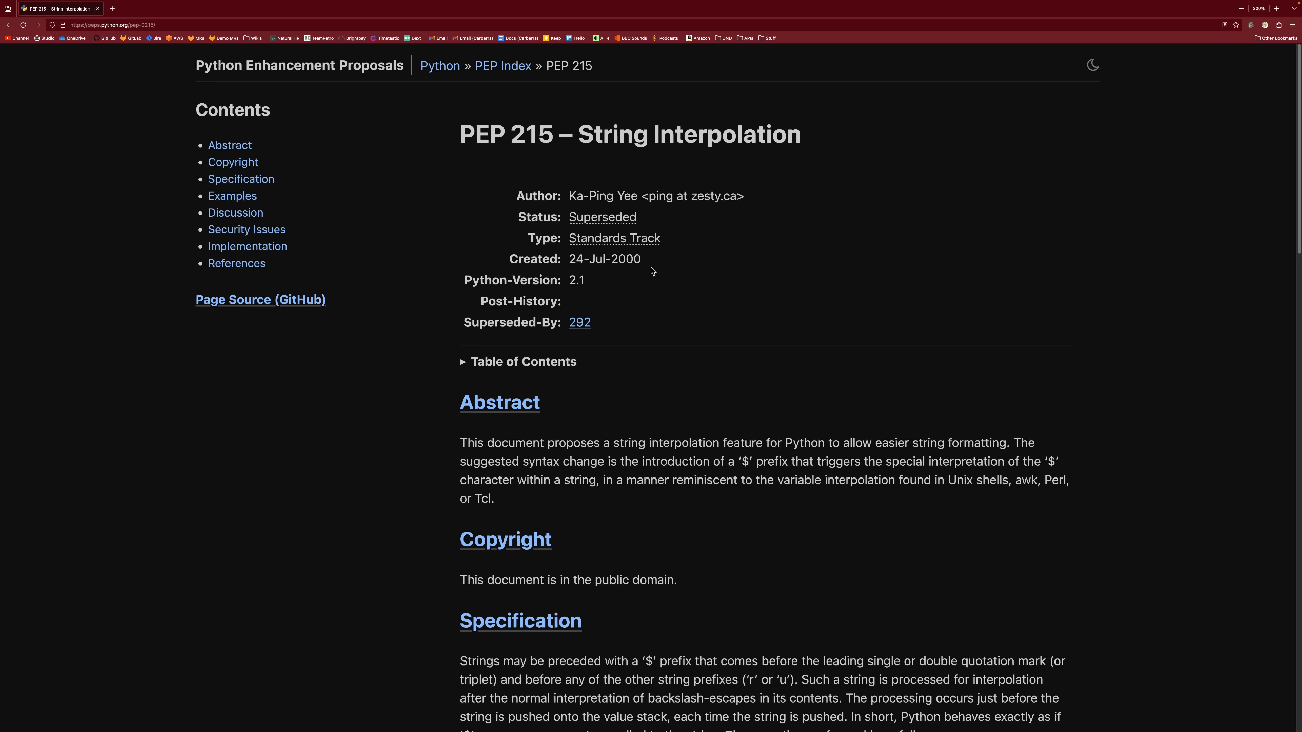
scroll(down, 3)
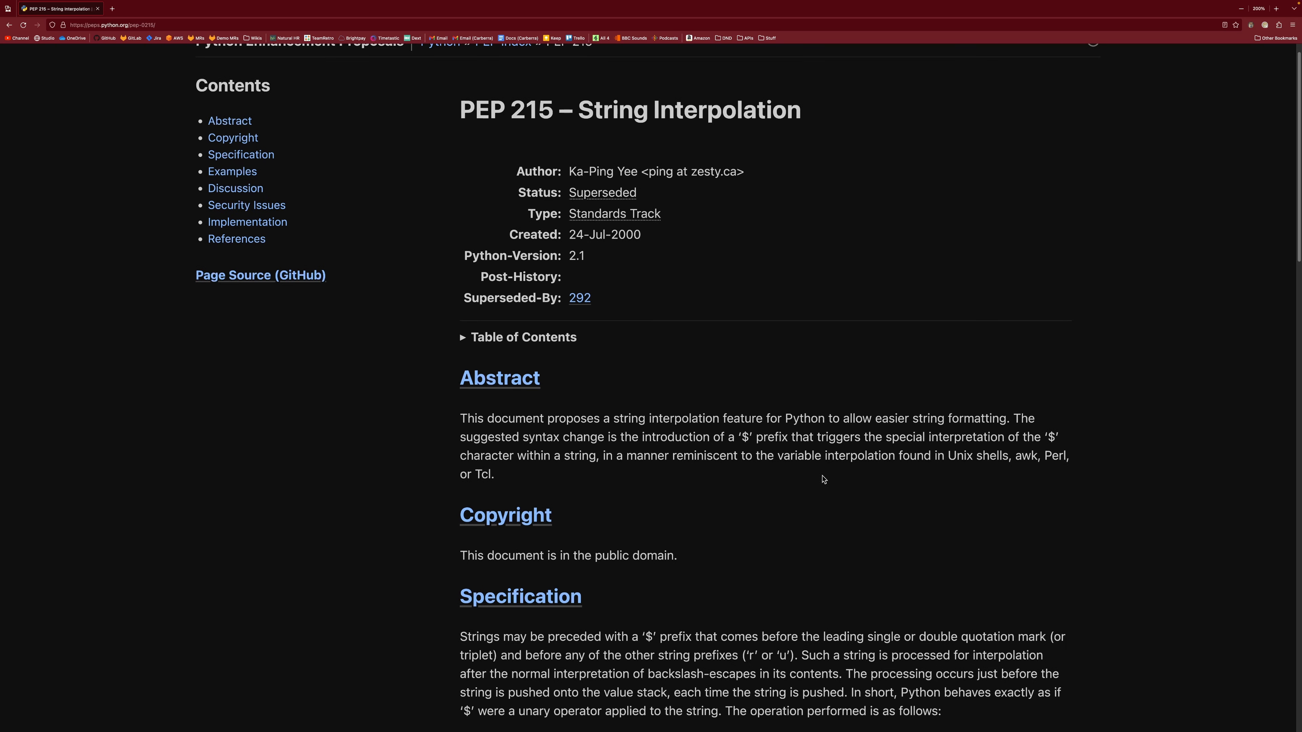
mouse_move(788, 515)
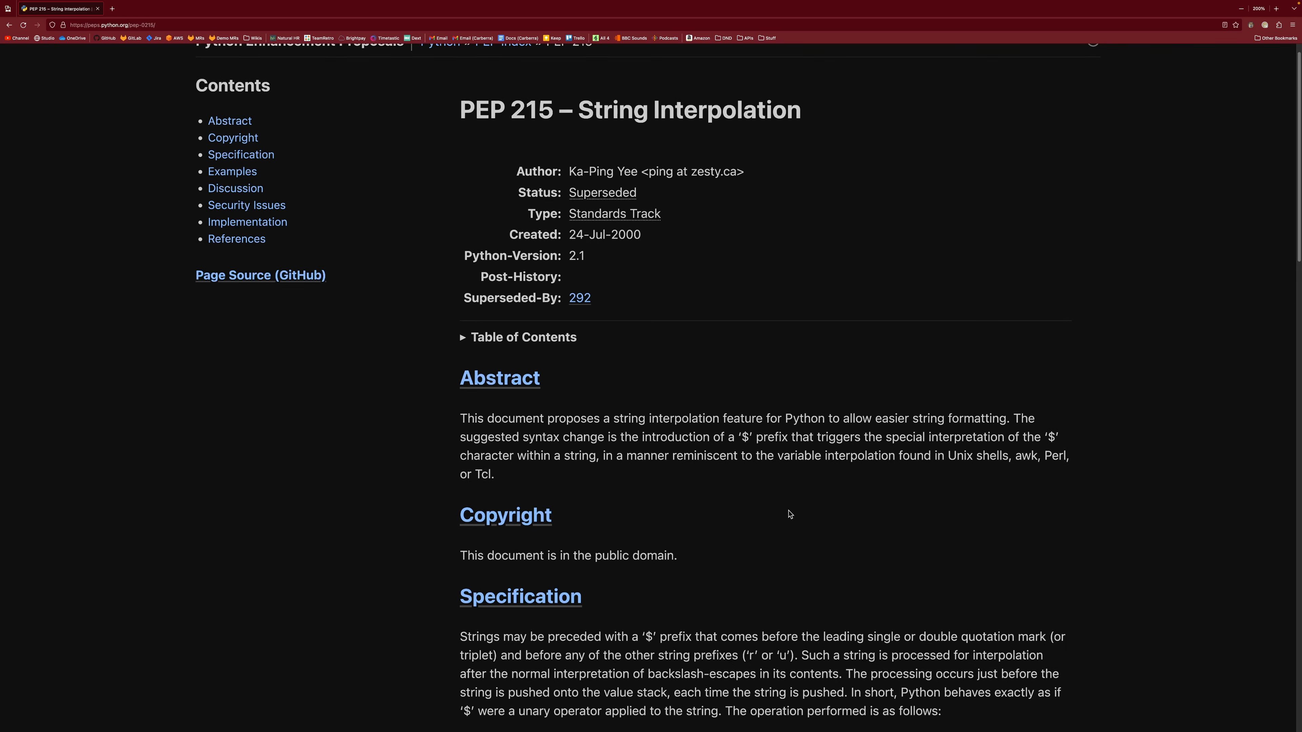
mouse_move(690, 455)
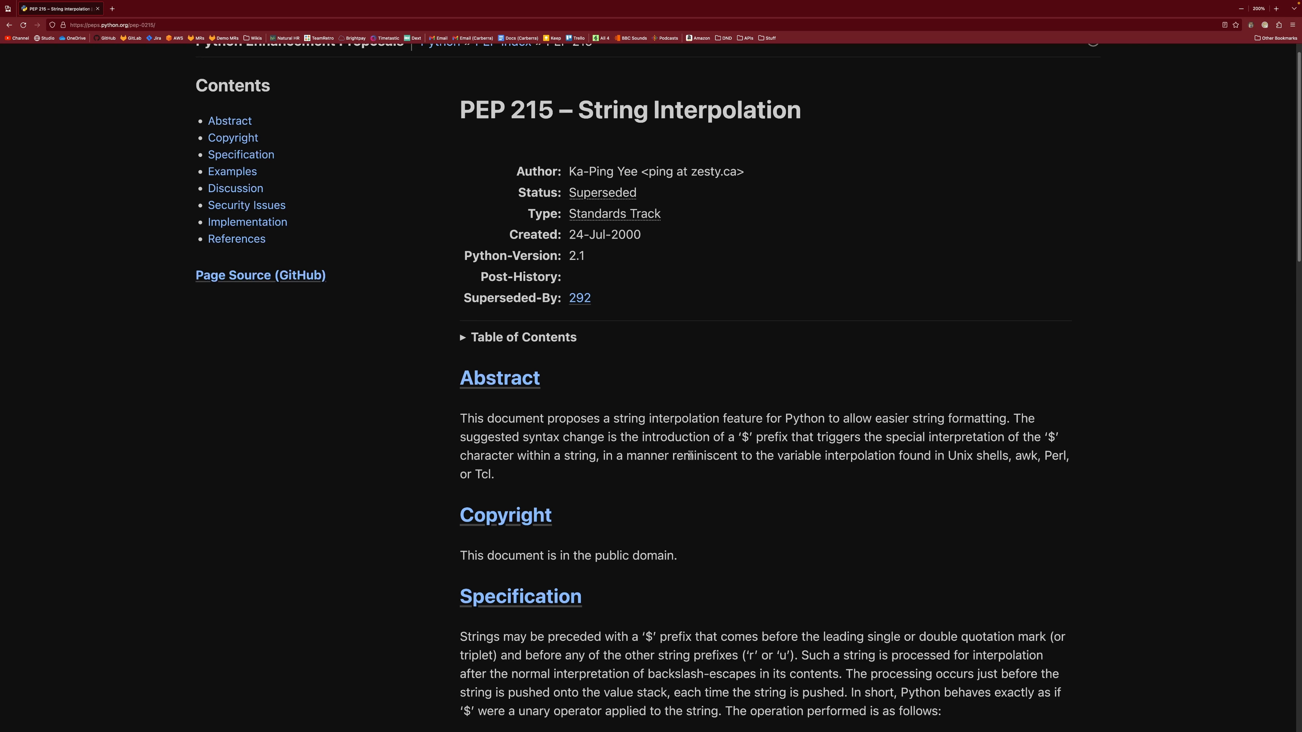
mouse_move(844, 484)
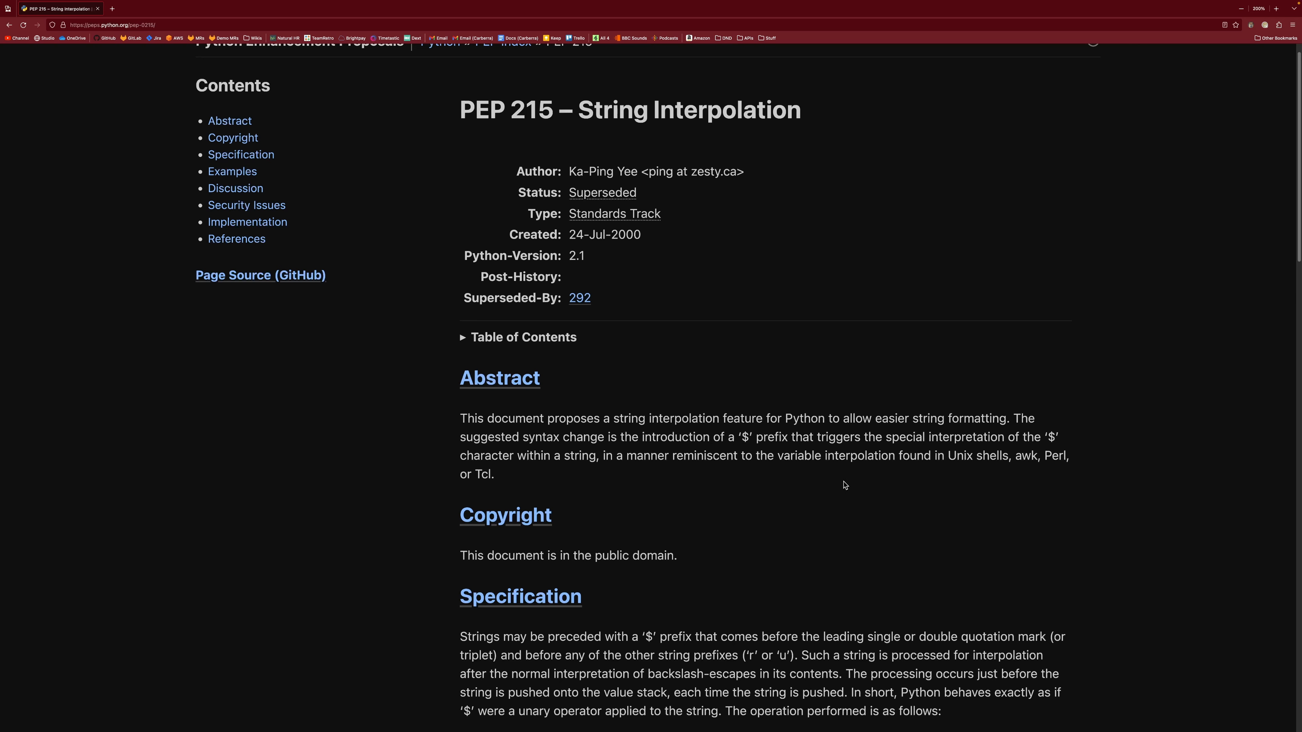
mouse_move(840, 215)
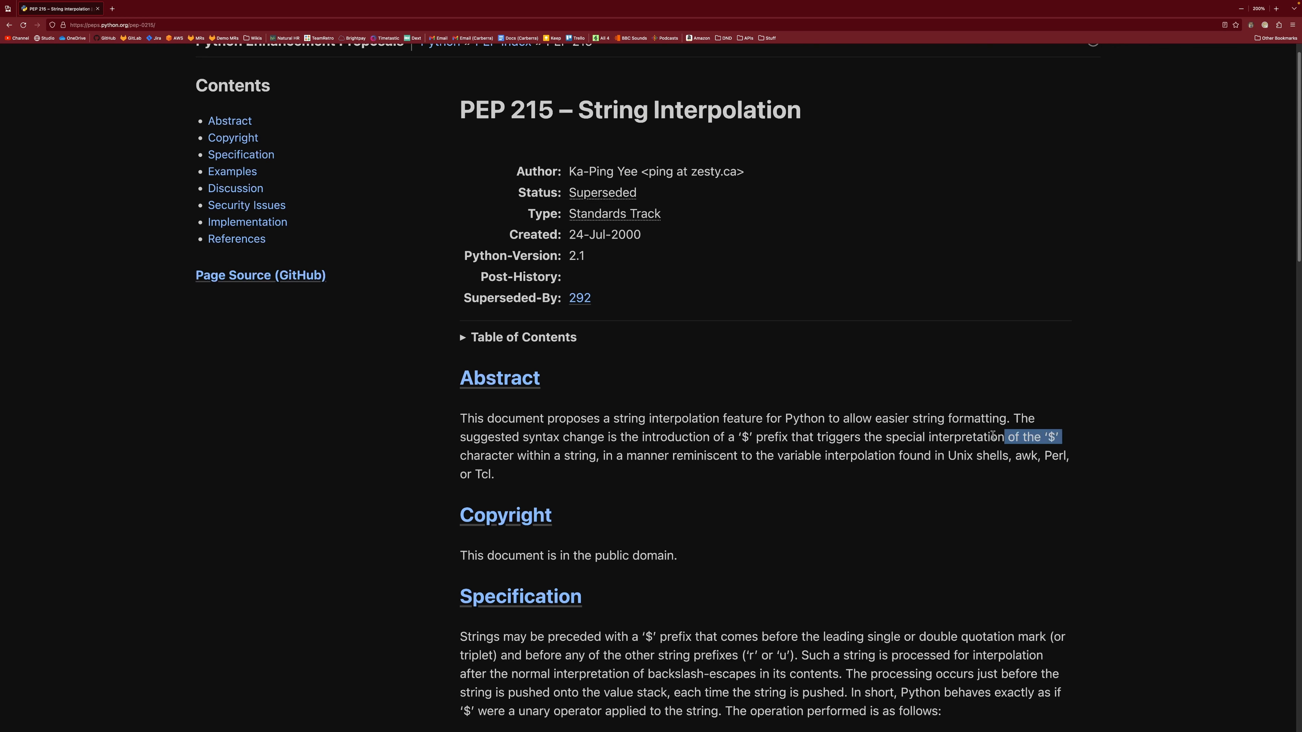
click(1071, 448)
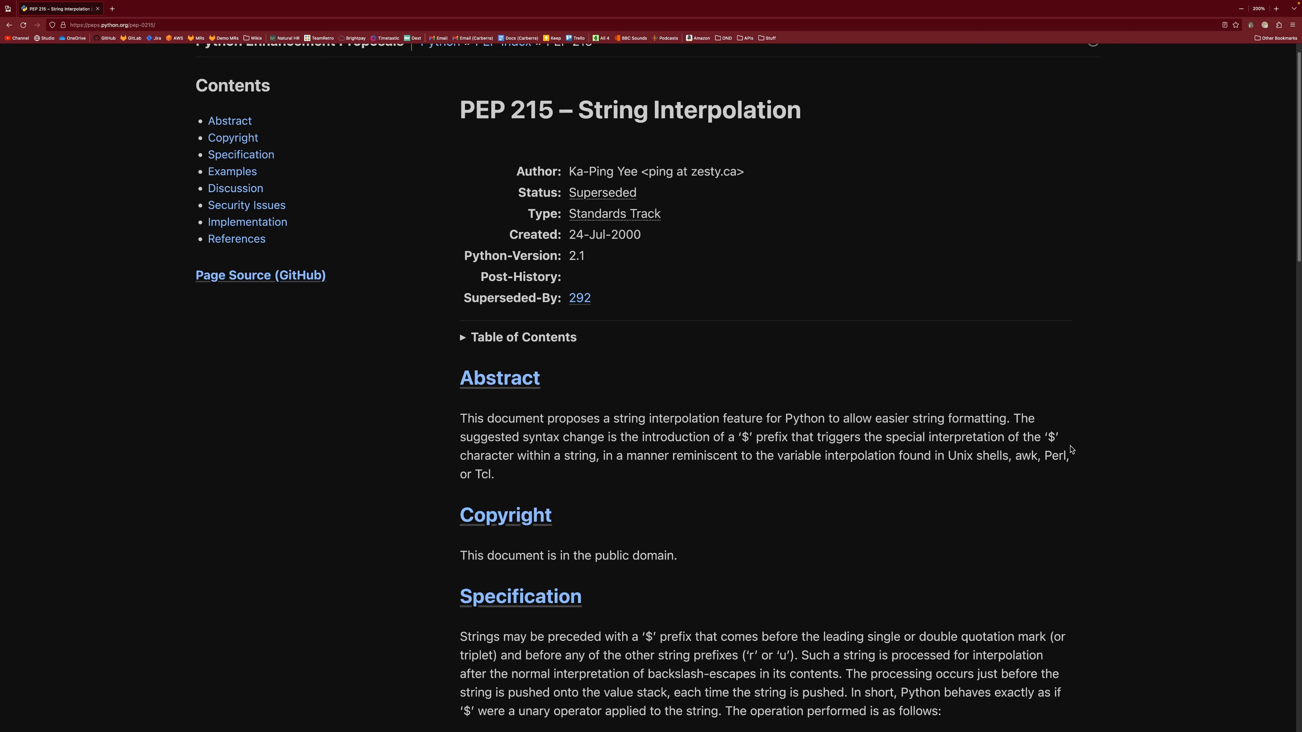
scroll(down, 3)
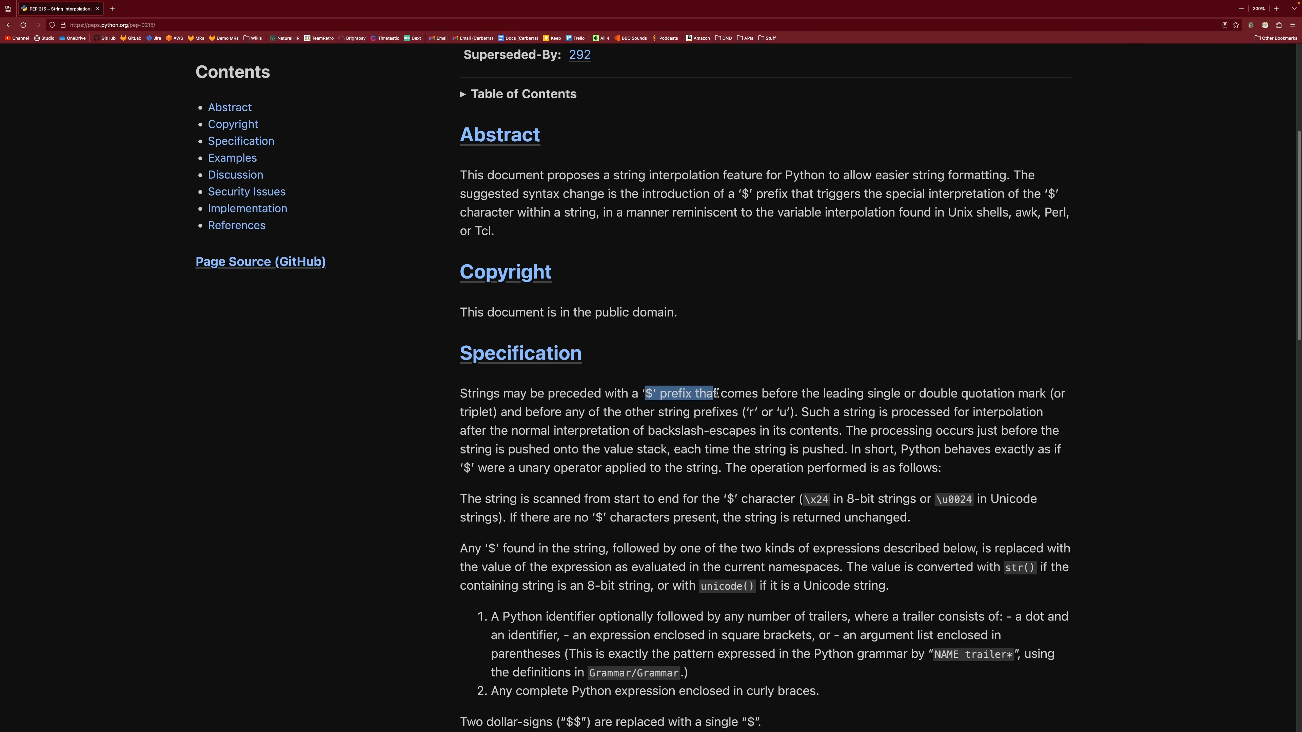
click(989, 417)
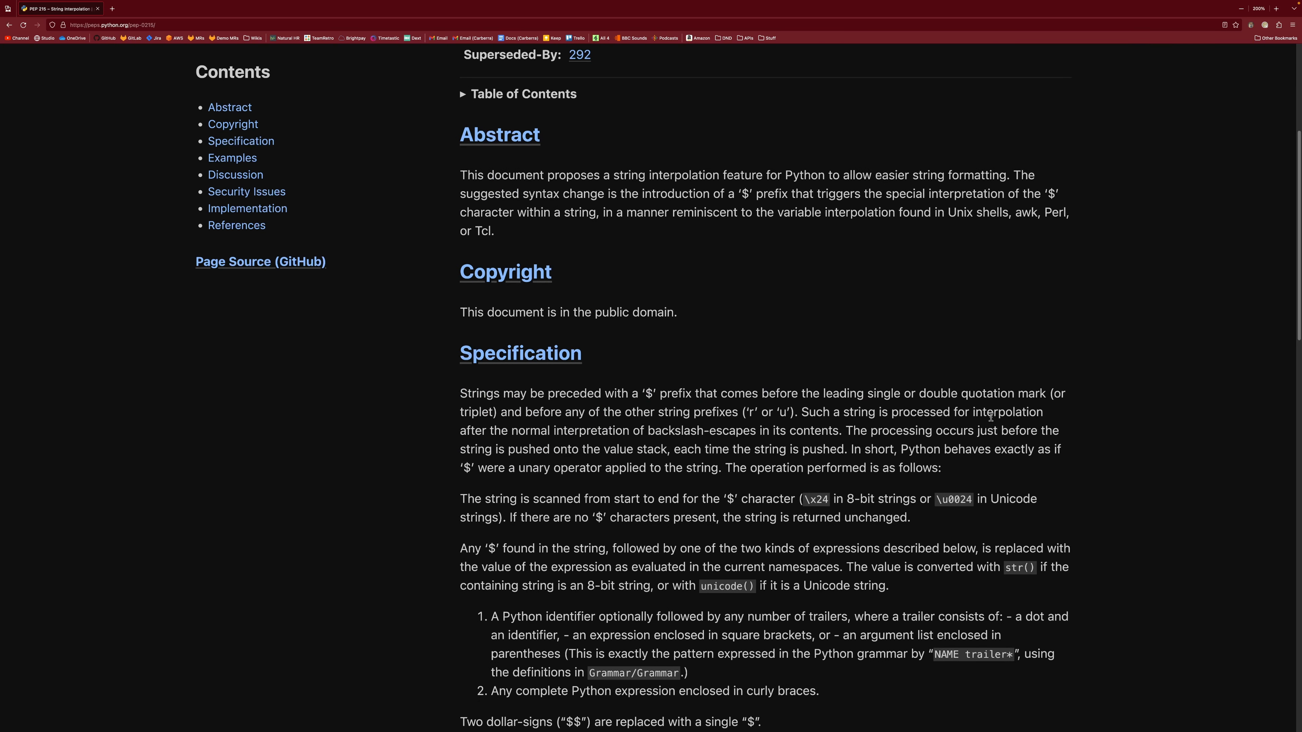
mouse_move(1162, 466)
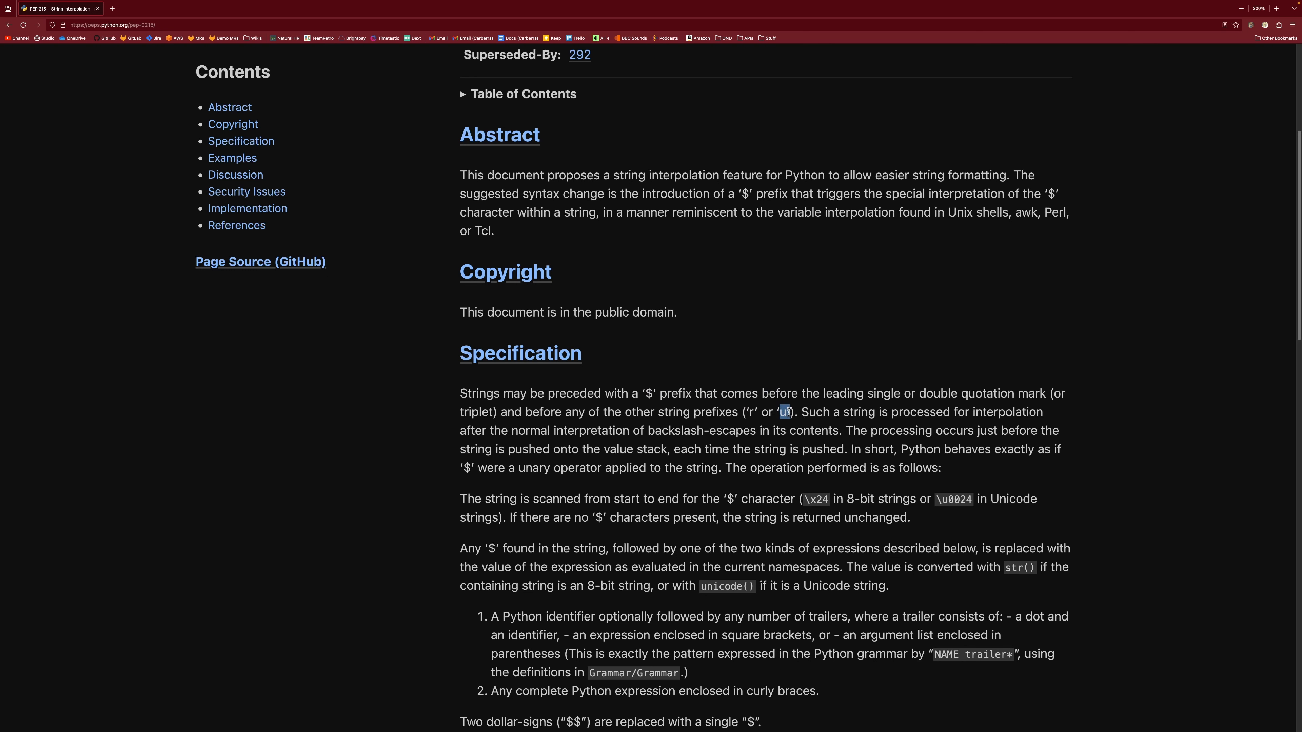
mouse_move(755, 408)
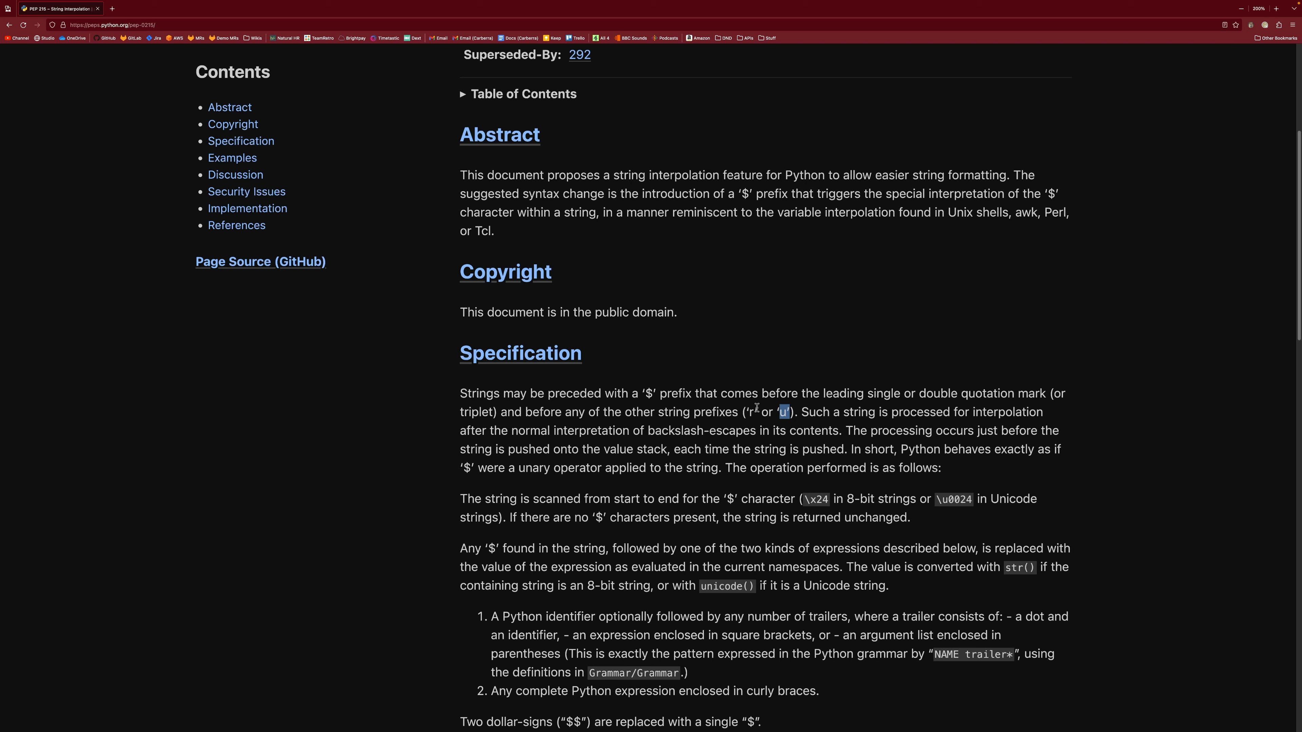
Read the Examples, noting the ${a + b} expression, then continue through Discussion to Security Issues.
scroll(down, 3)
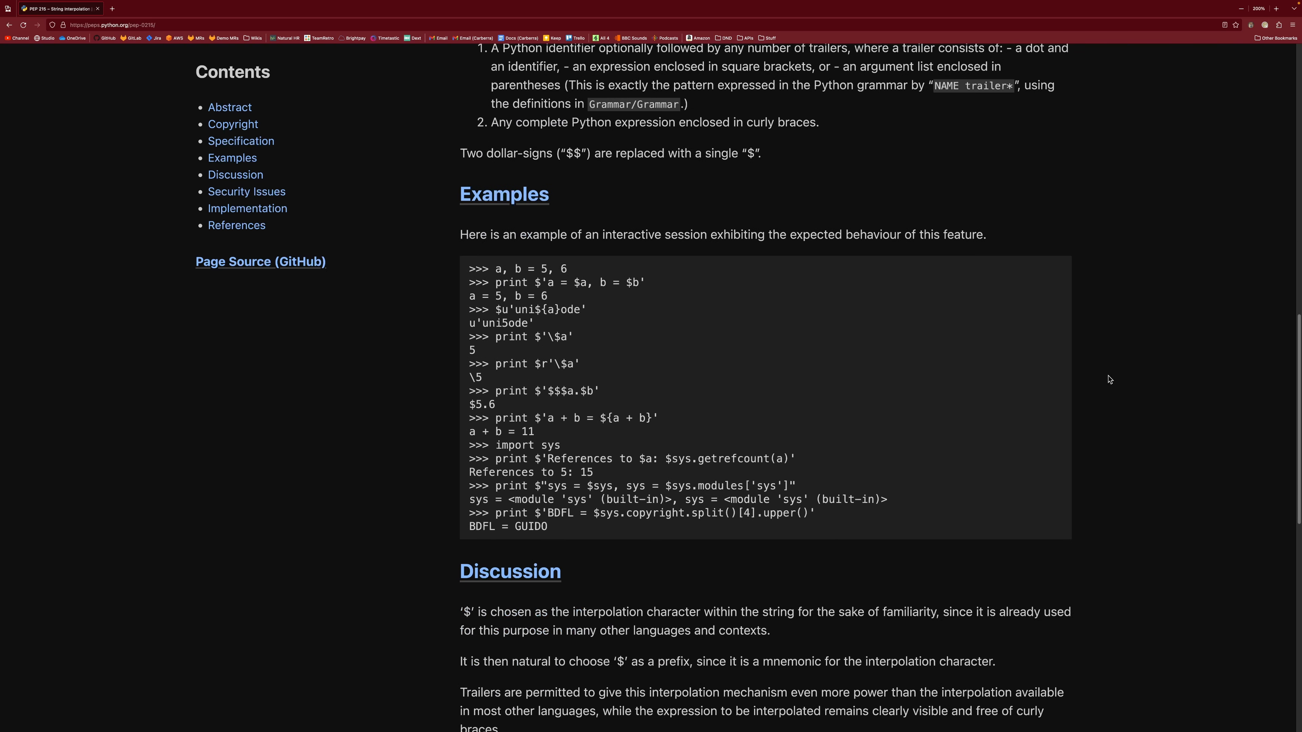
scroll(down, 3)
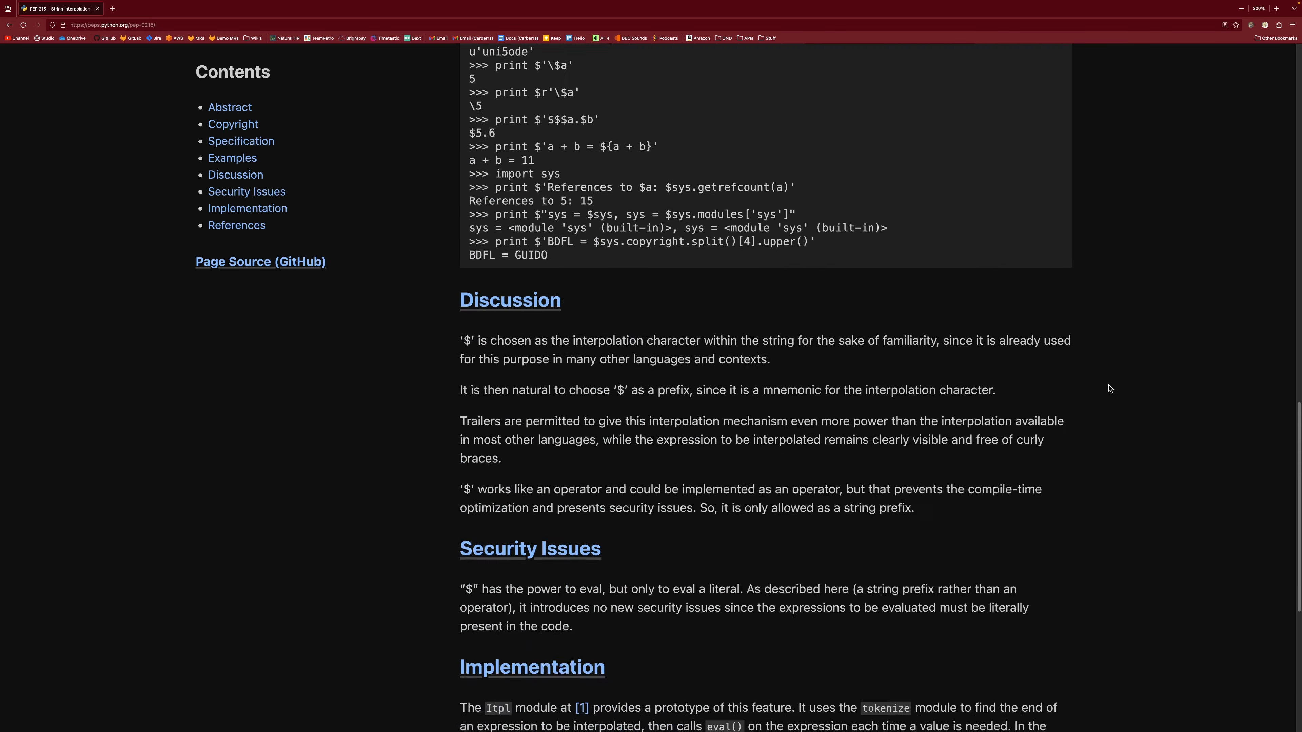
scroll(up, 3)
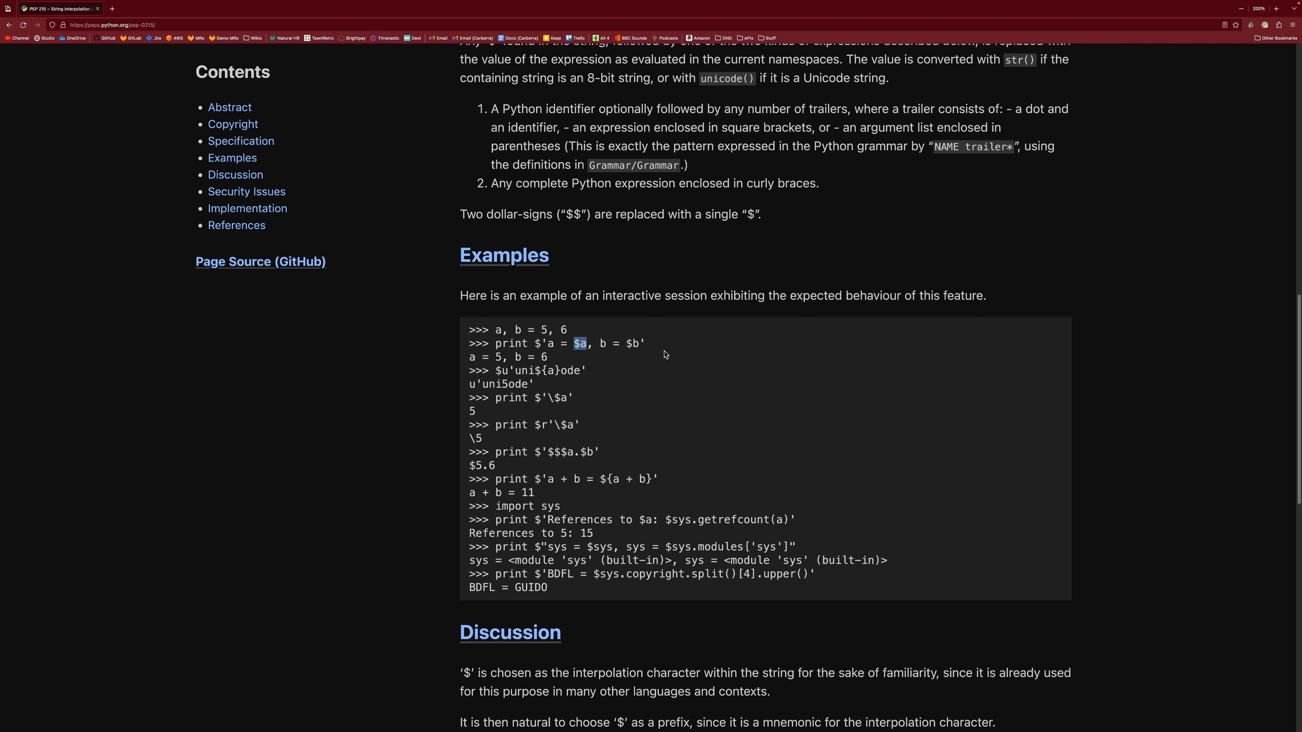
mouse_move(625, 480)
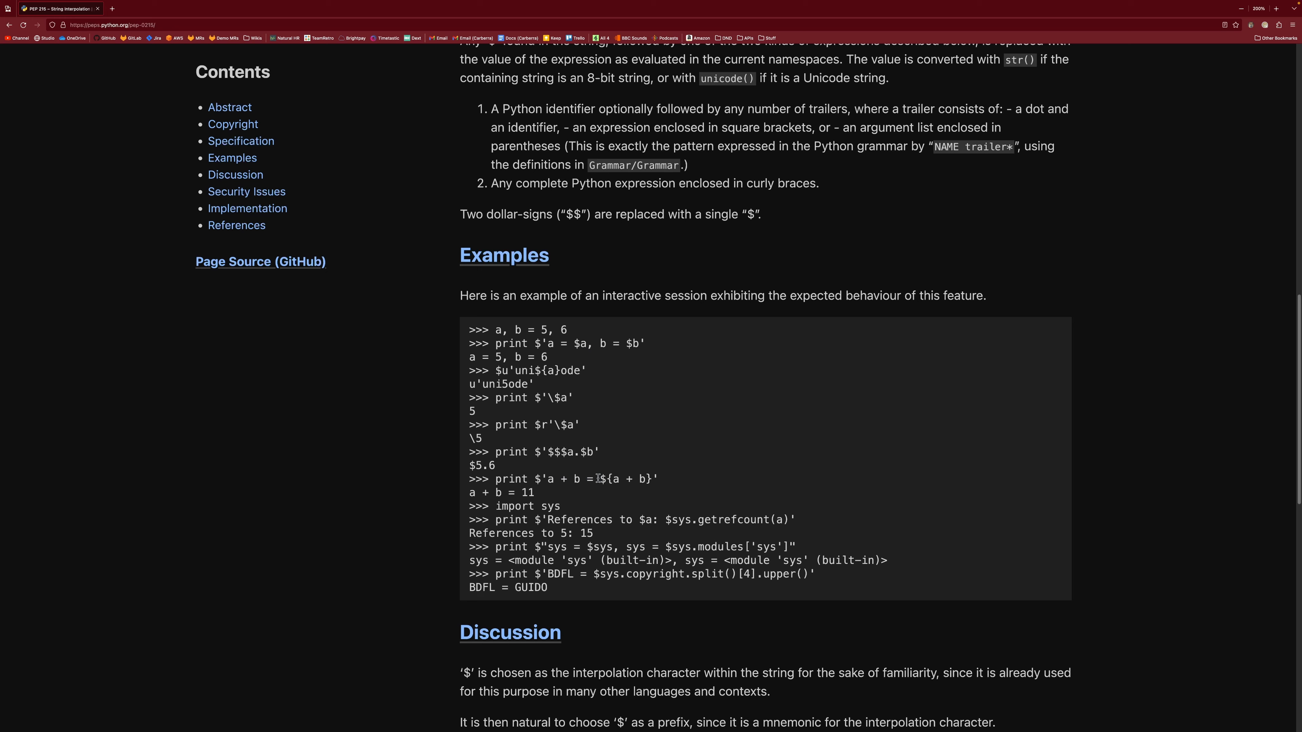
double_click(627, 478)
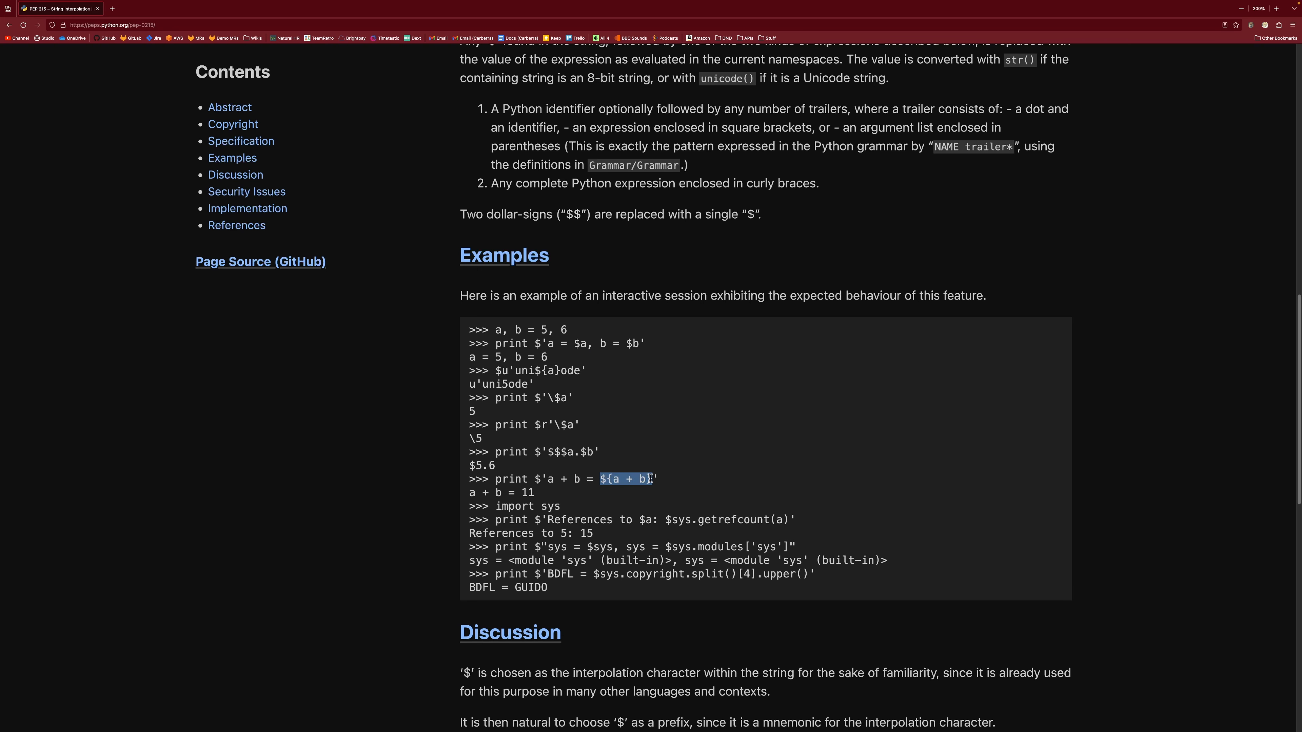
click(1154, 493)
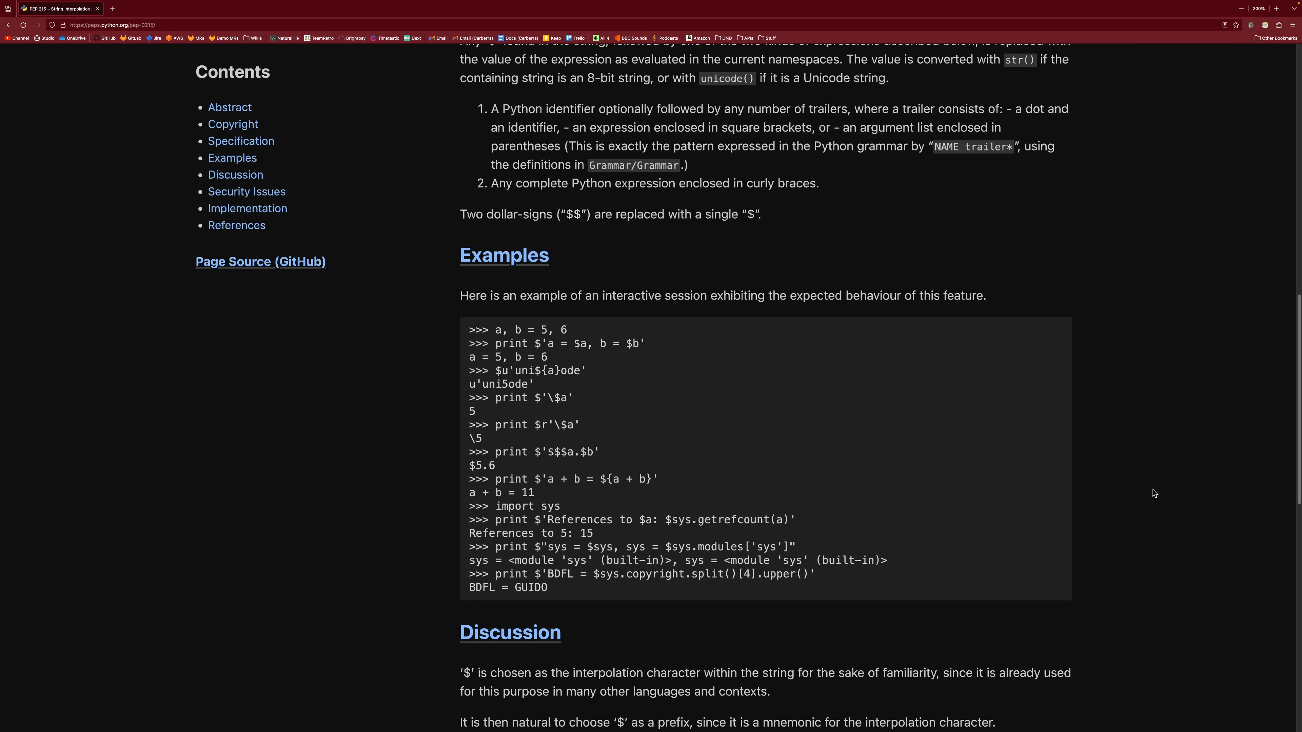
scroll(down, 3)
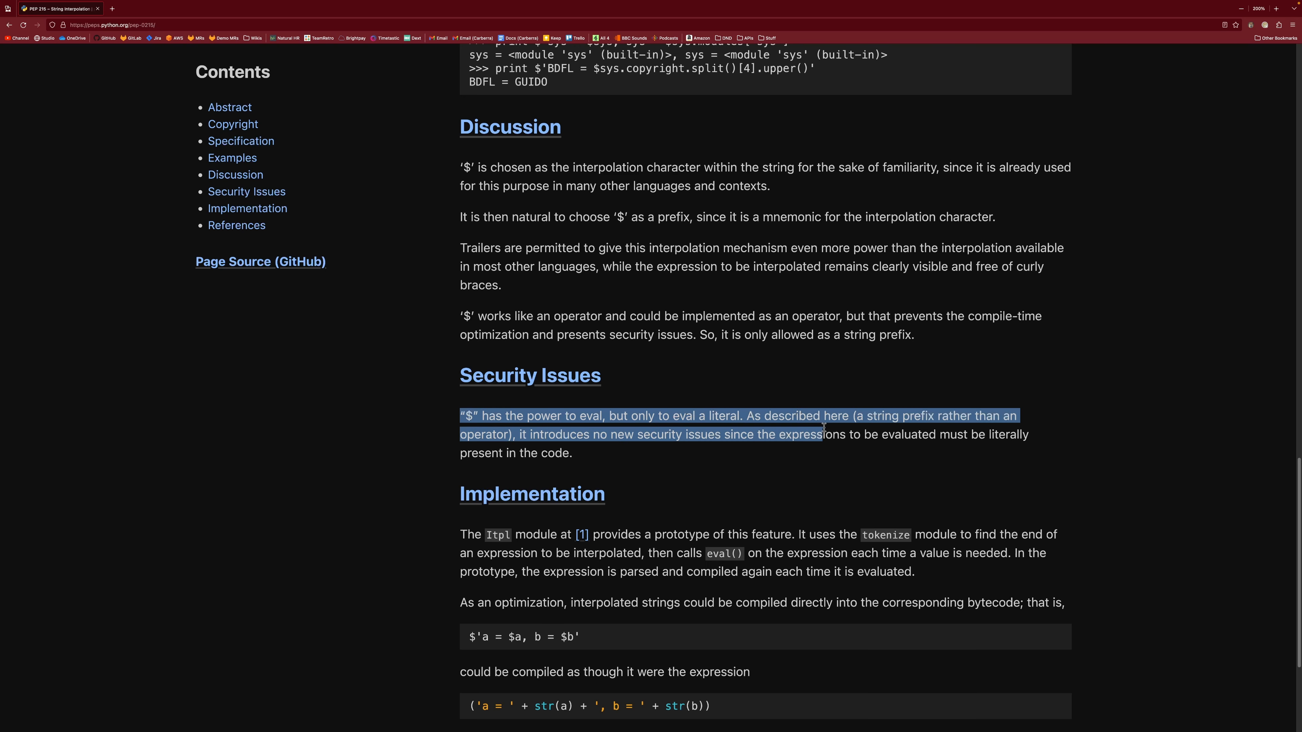
Read down to Implementation and References, then return to the top of PEP 215.
click(895, 465)
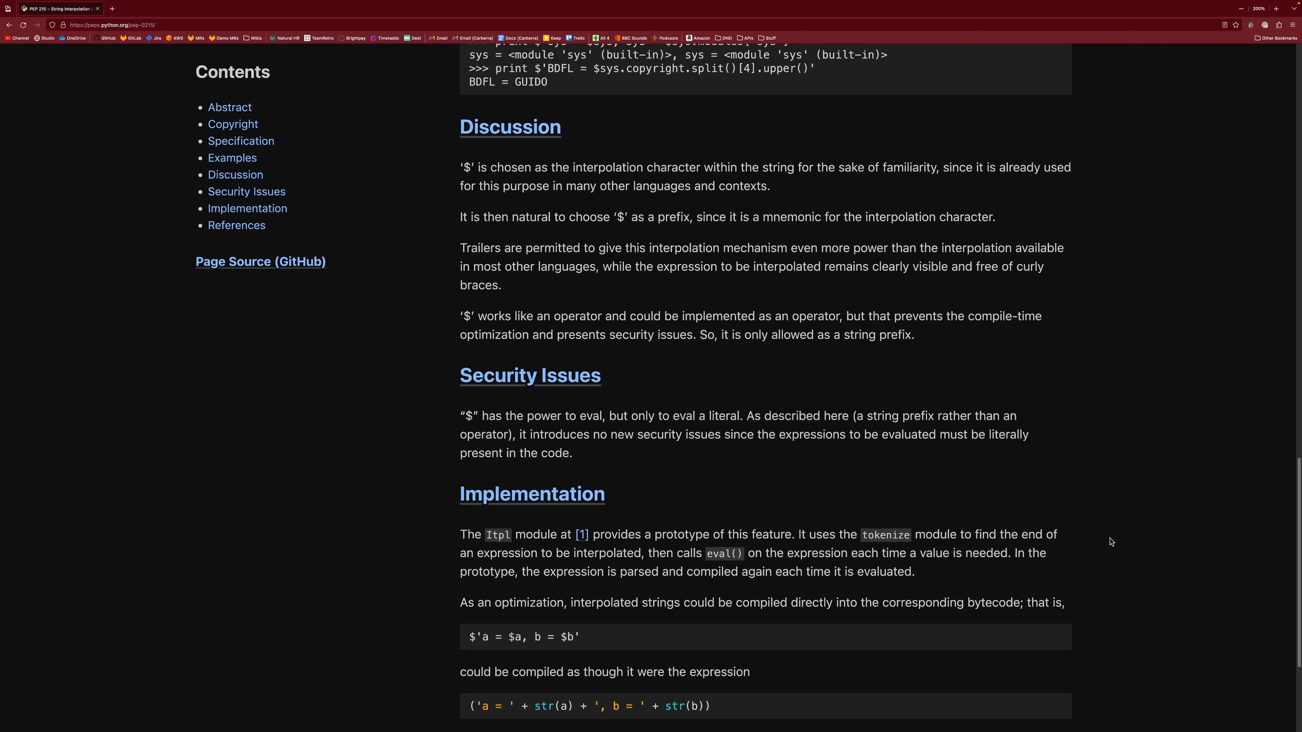
scroll(down, 3)
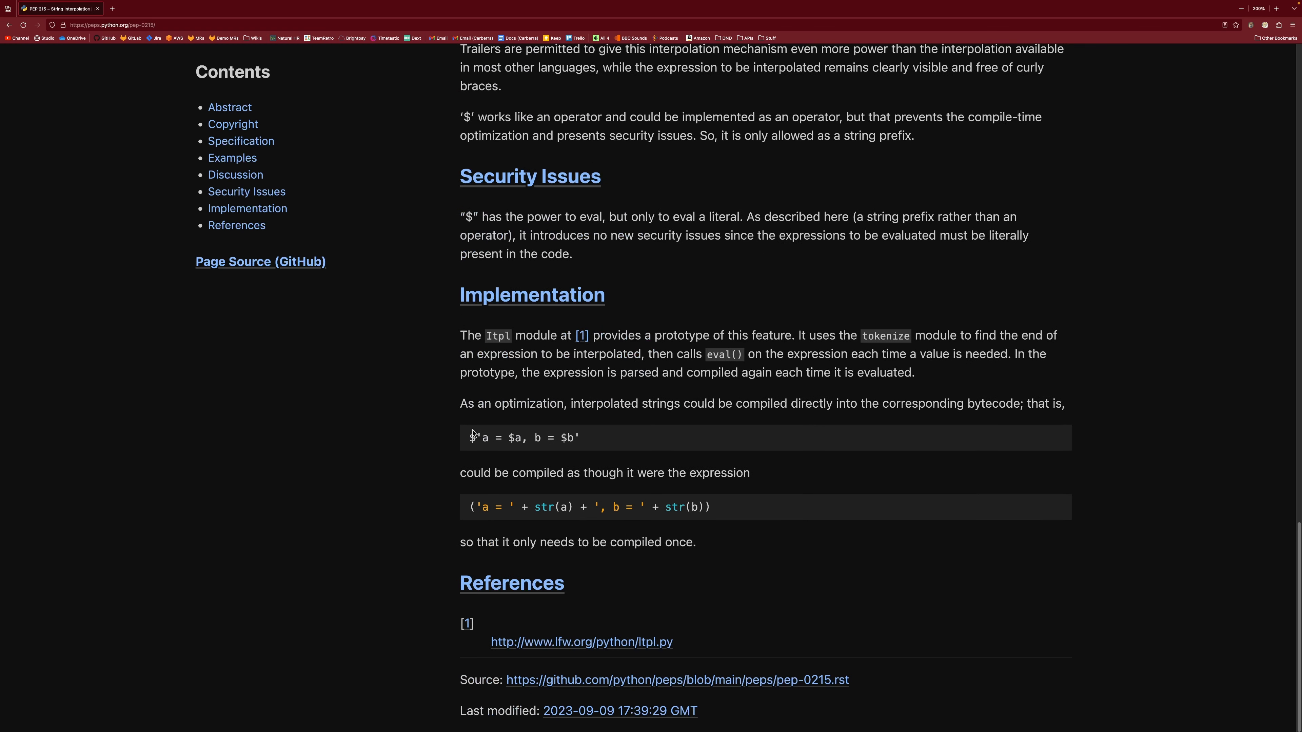
mouse_move(1157, 506)
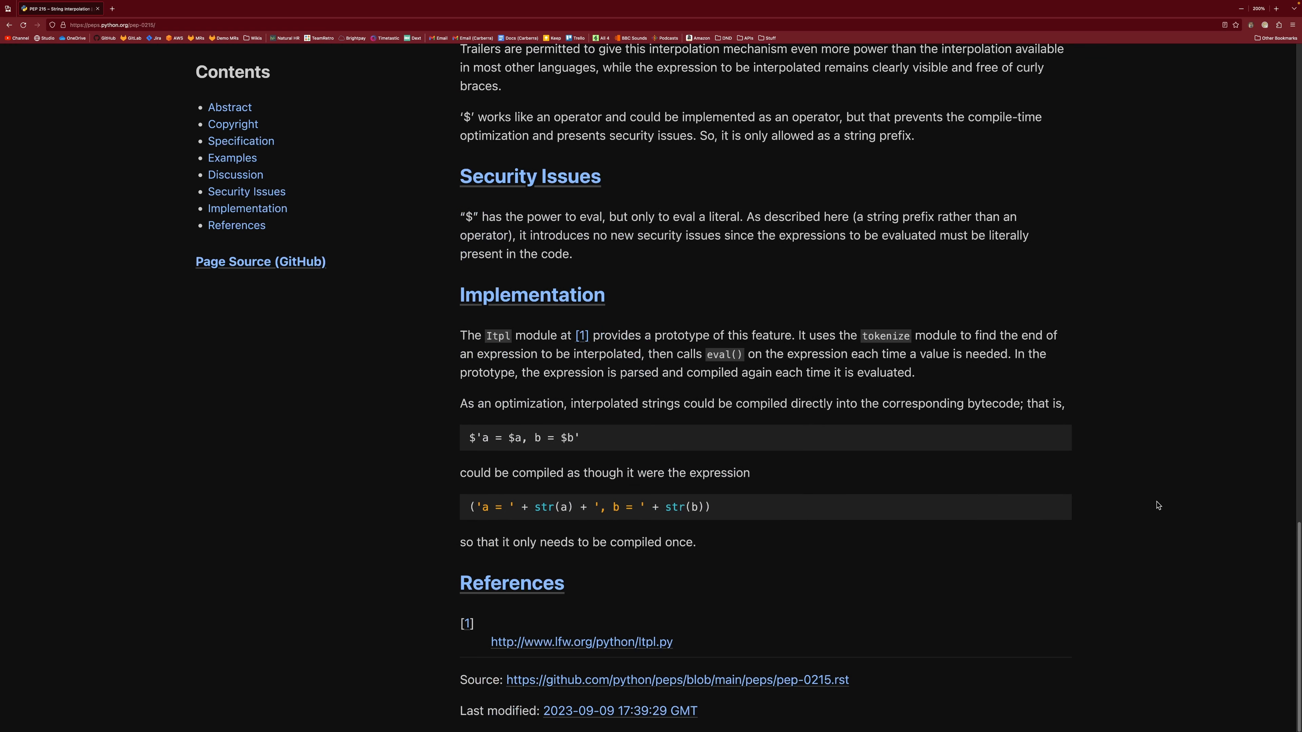
mouse_move(1124, 513)
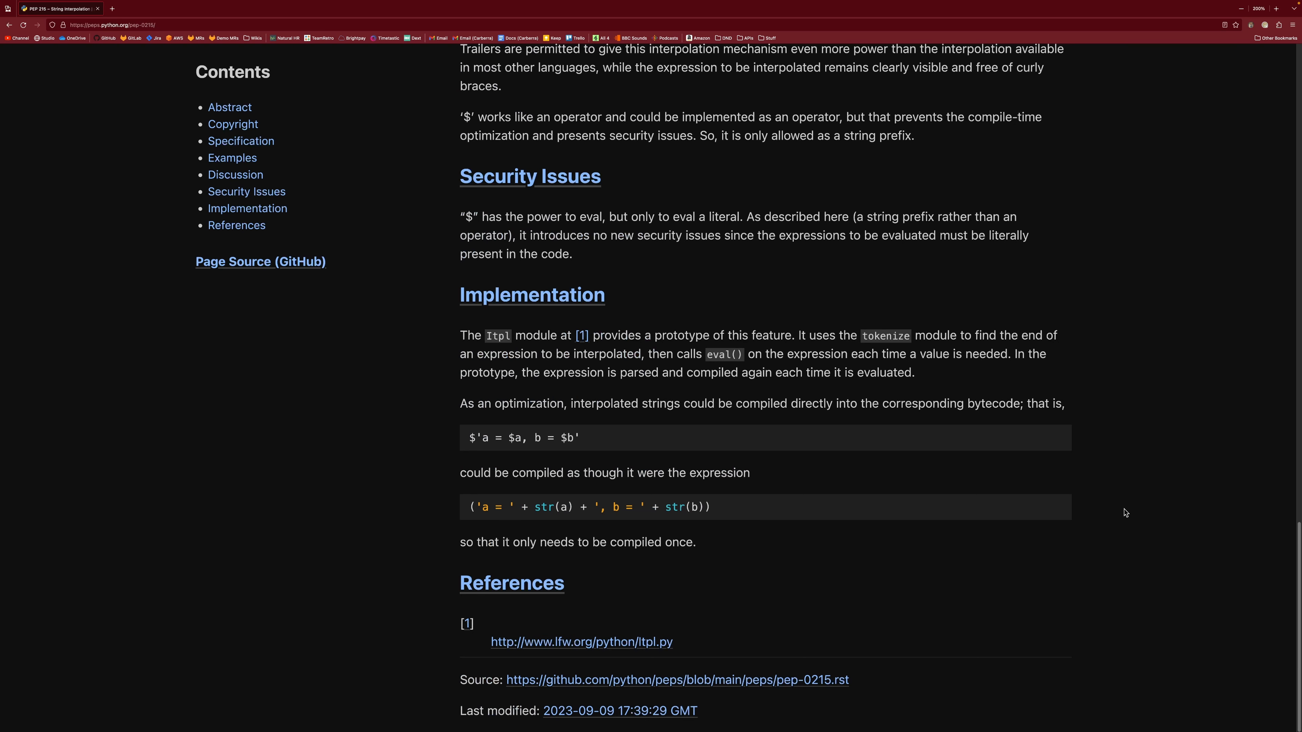
mouse_move(1093, 522)
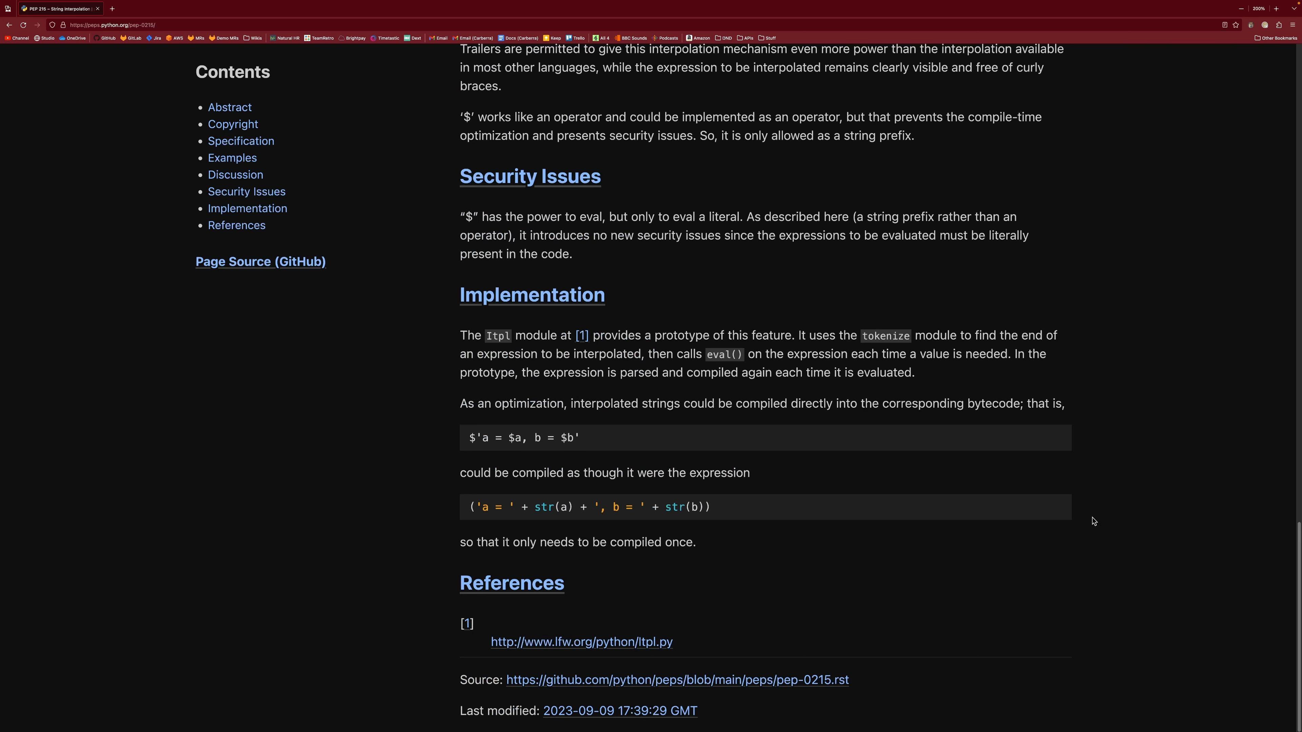
mouse_move(1123, 546)
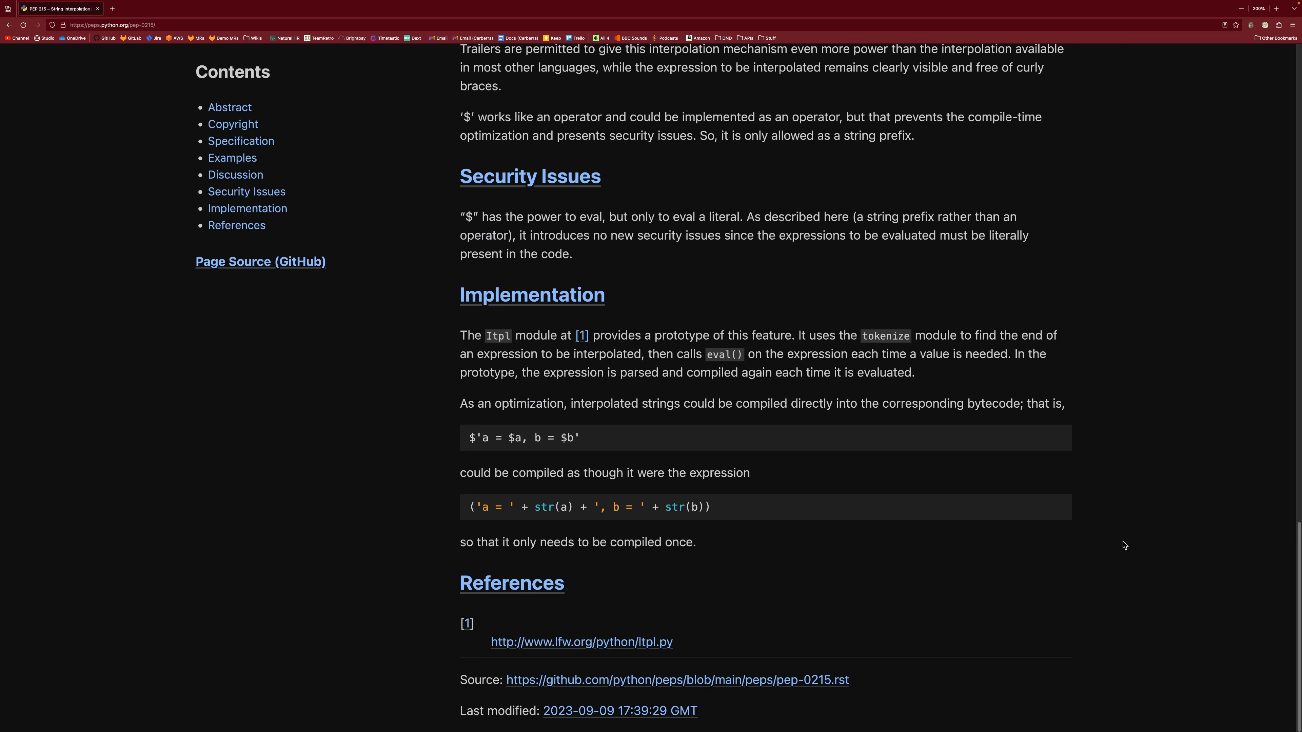
mouse_move(1134, 569)
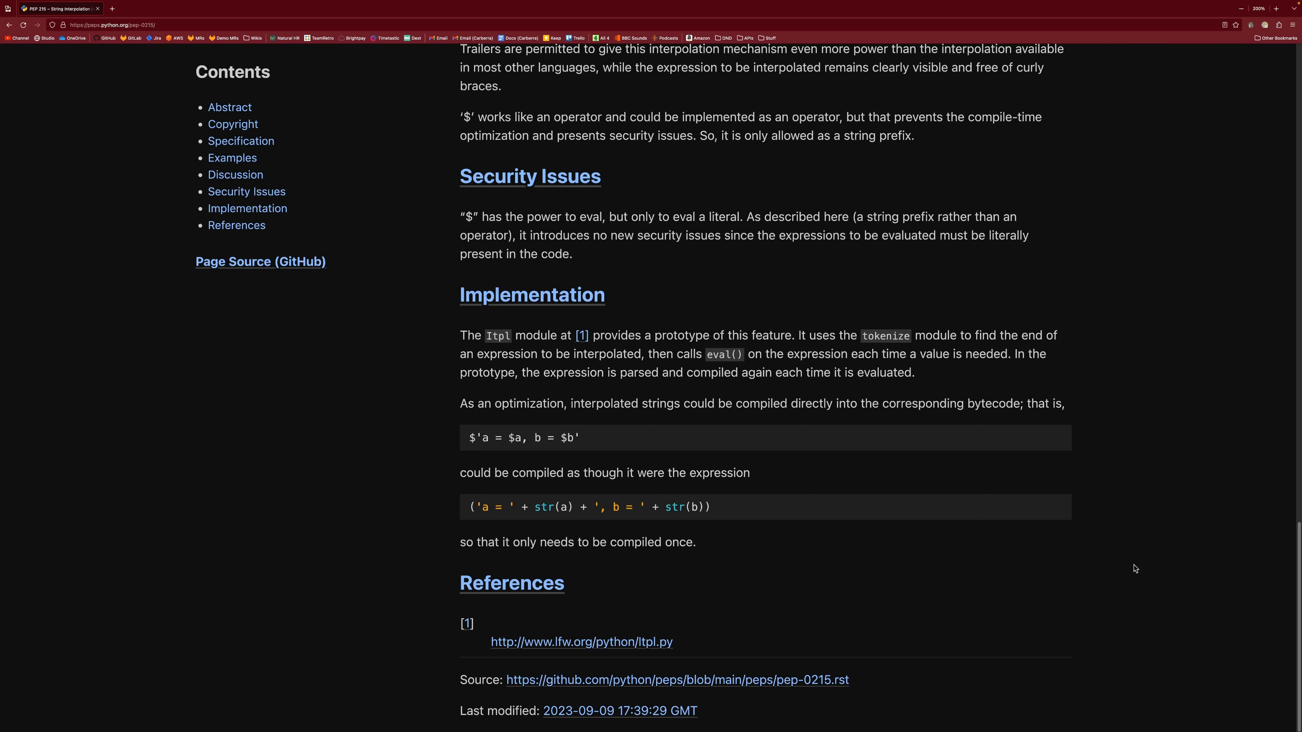
scroll(up, 3)
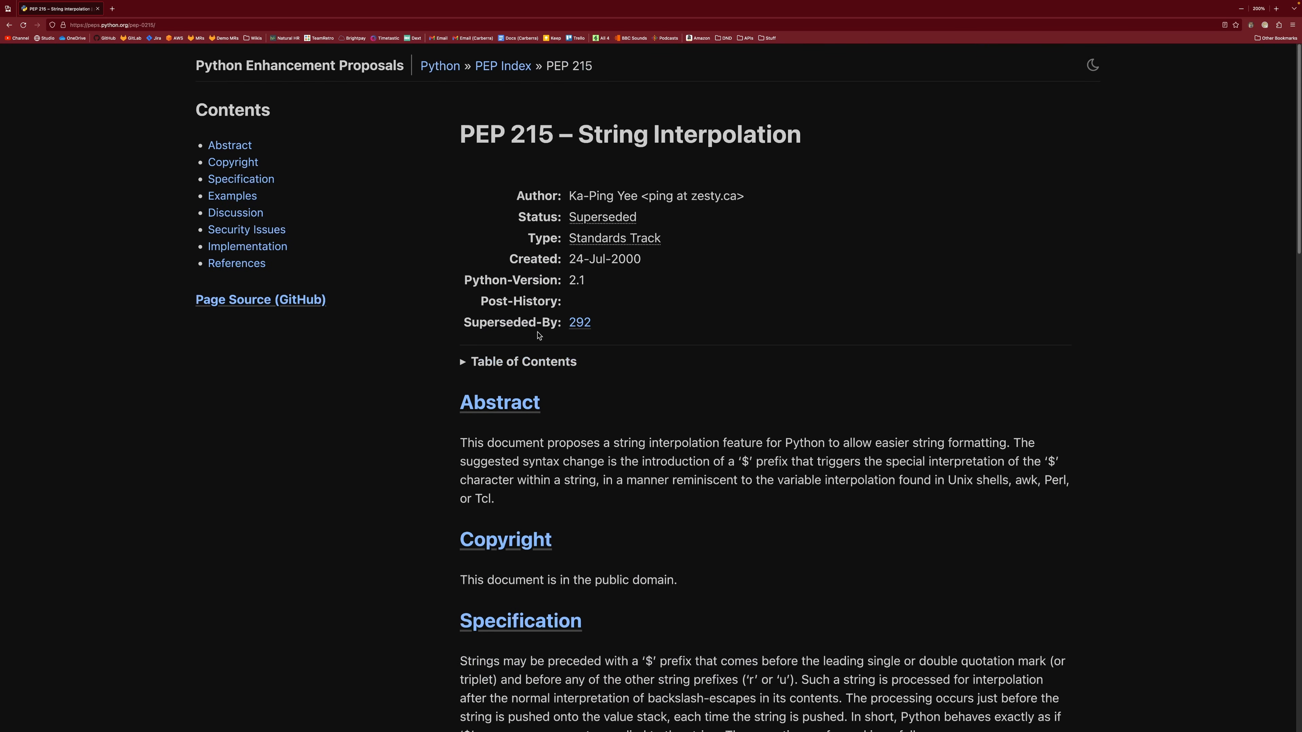
Follow the Superseded-By 292 link and read down to PEP 292's Template substitute() examples.
click(580, 322)
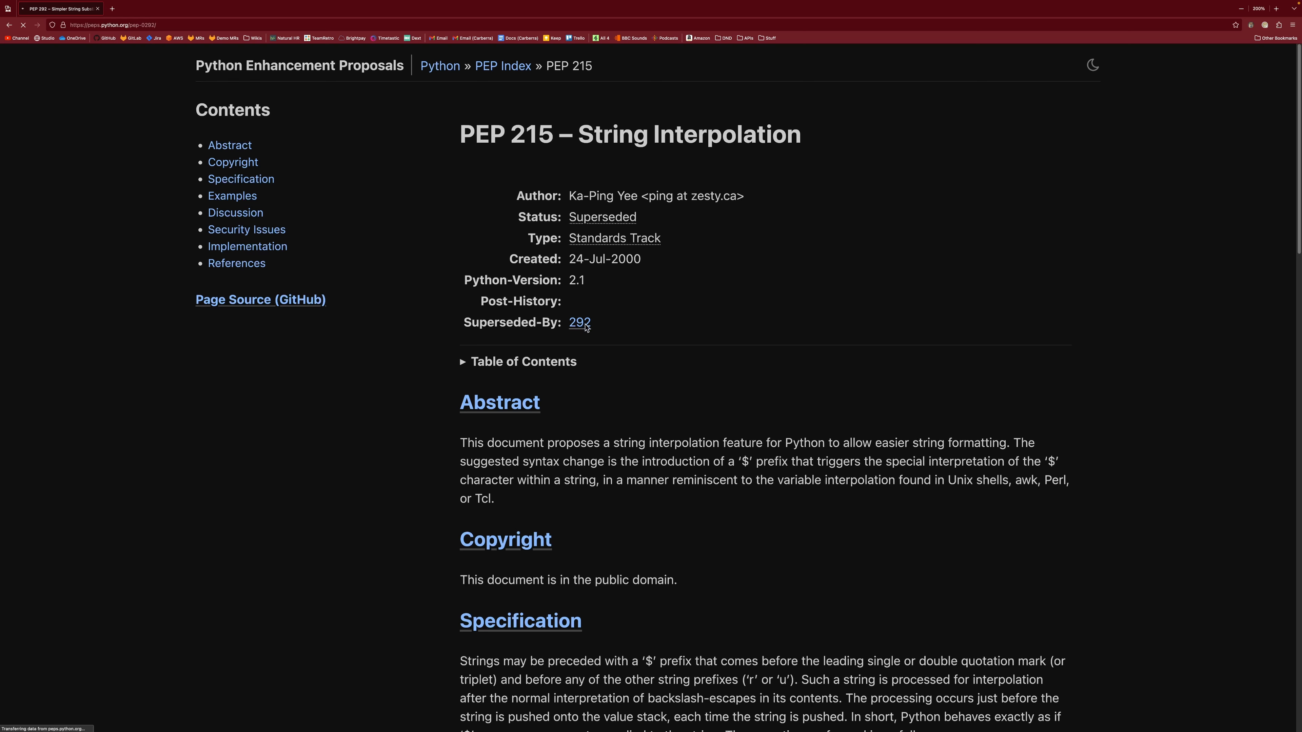
click(580, 322)
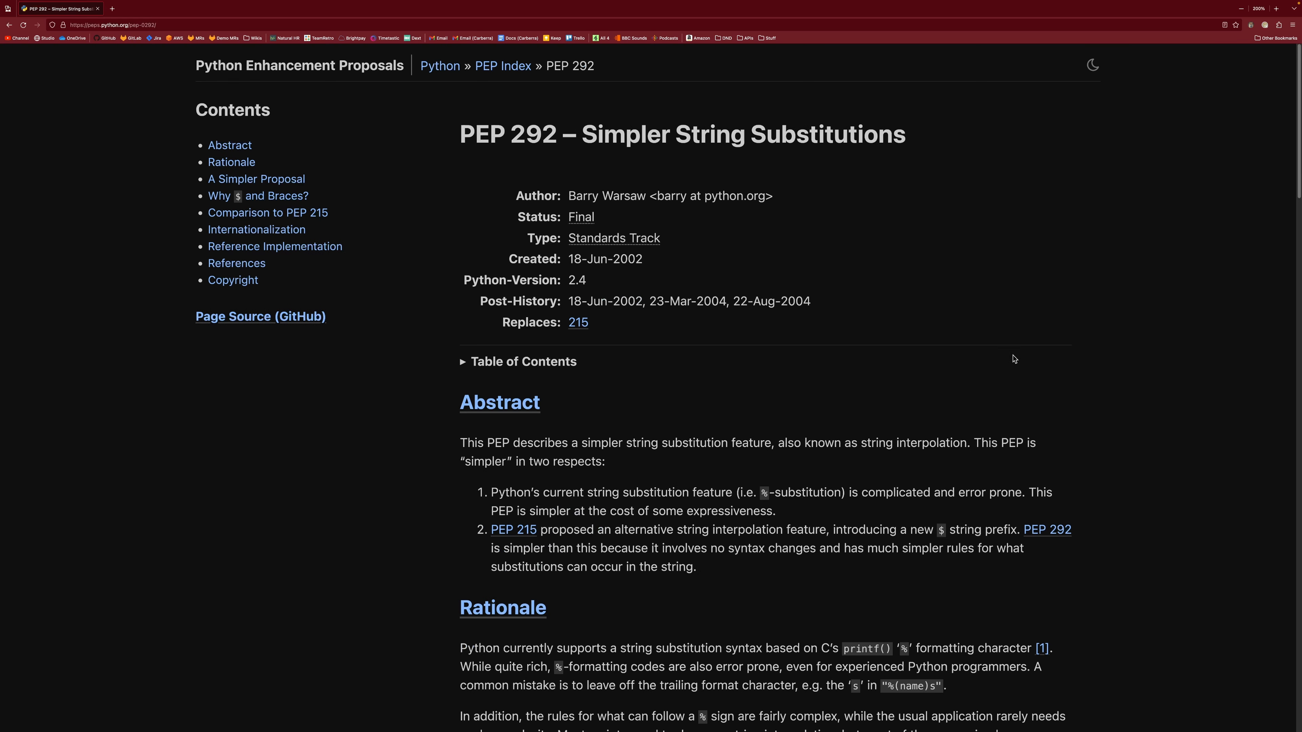
mouse_move(585, 271)
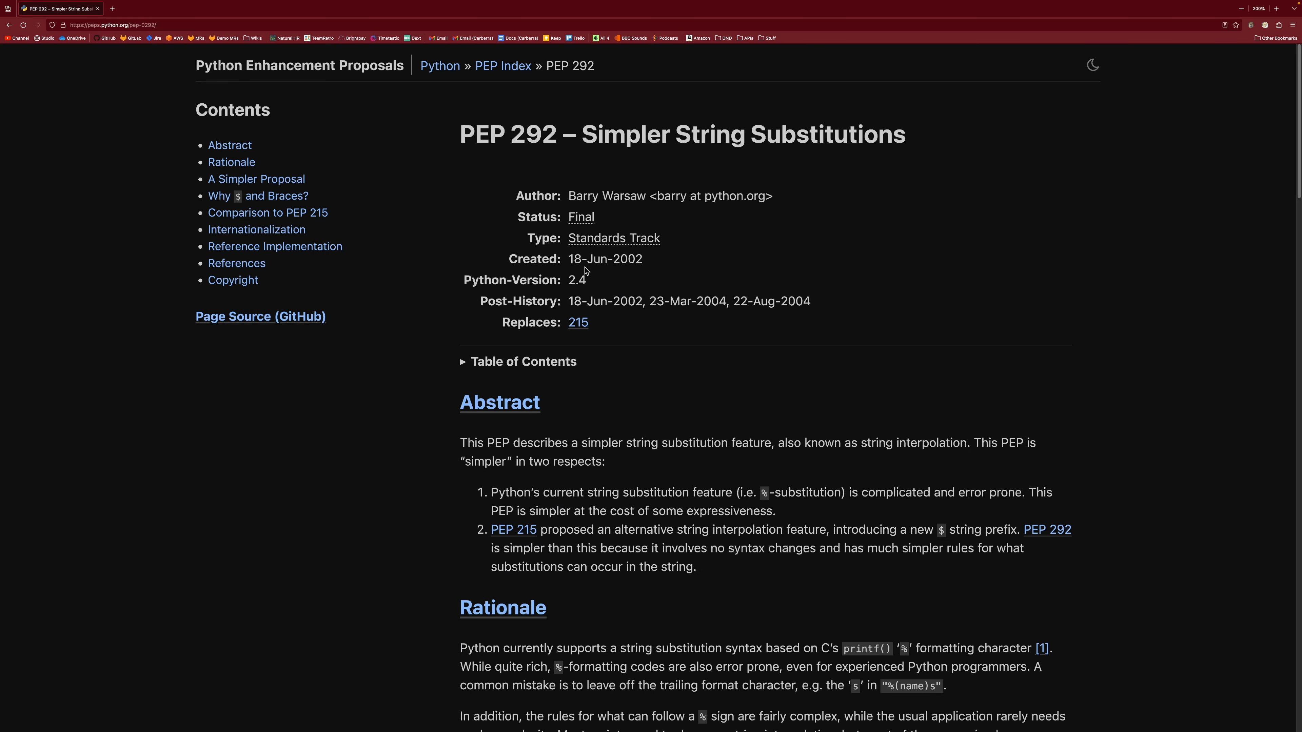
mouse_move(676, 288)
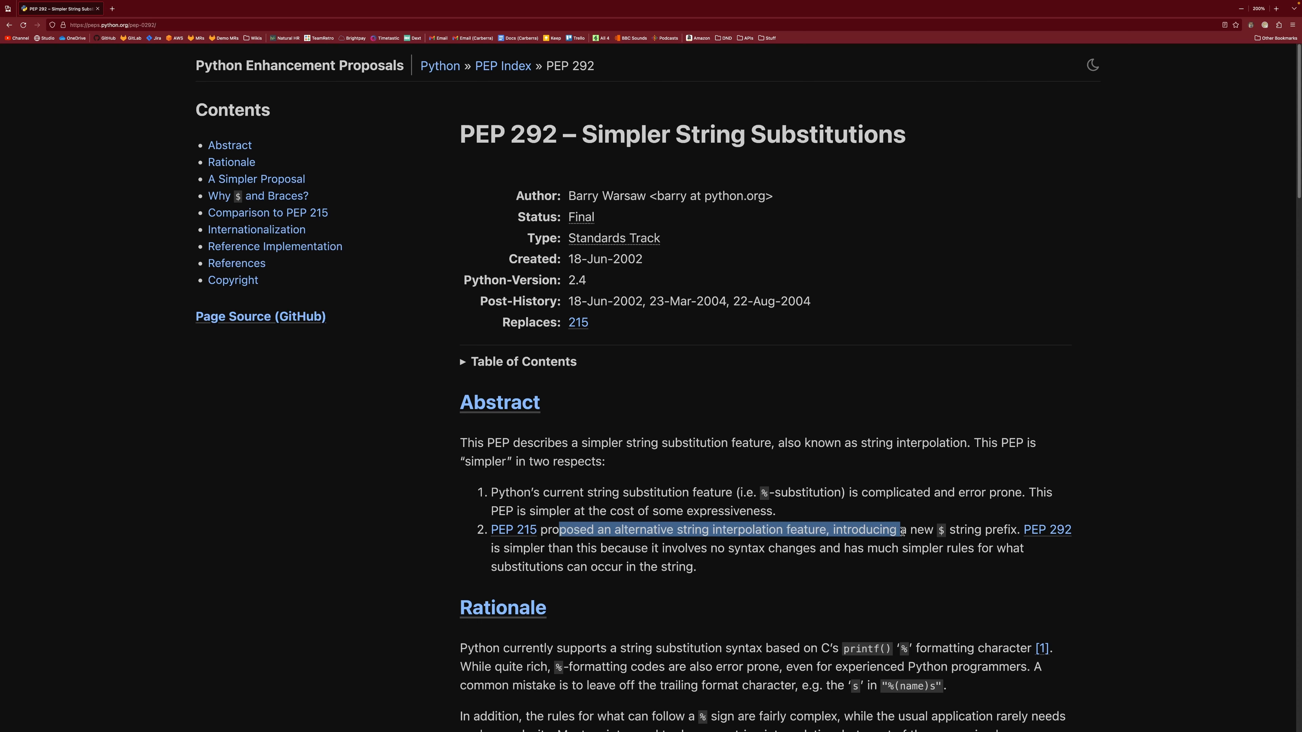
scroll(down, 3)
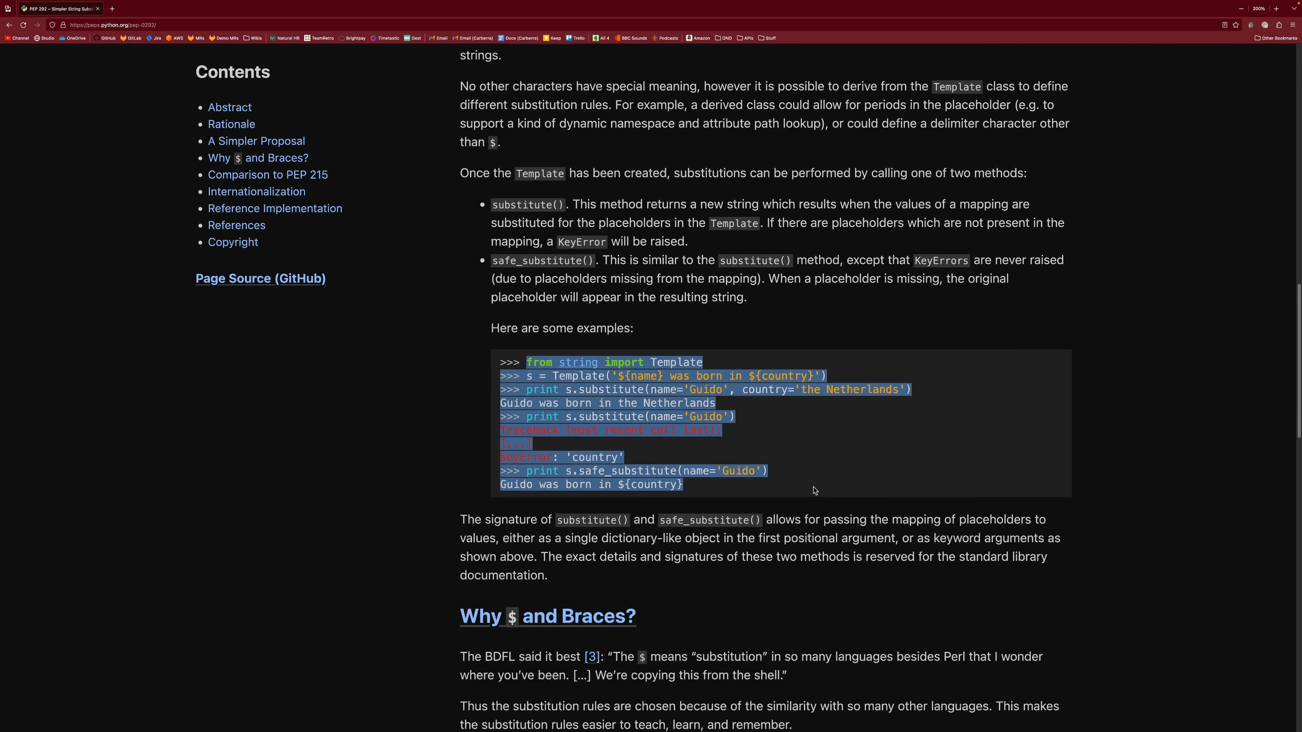
Read past the Template examples and Why $ and Braces? to the Comparison to PEP 215 section.
click(814, 491)
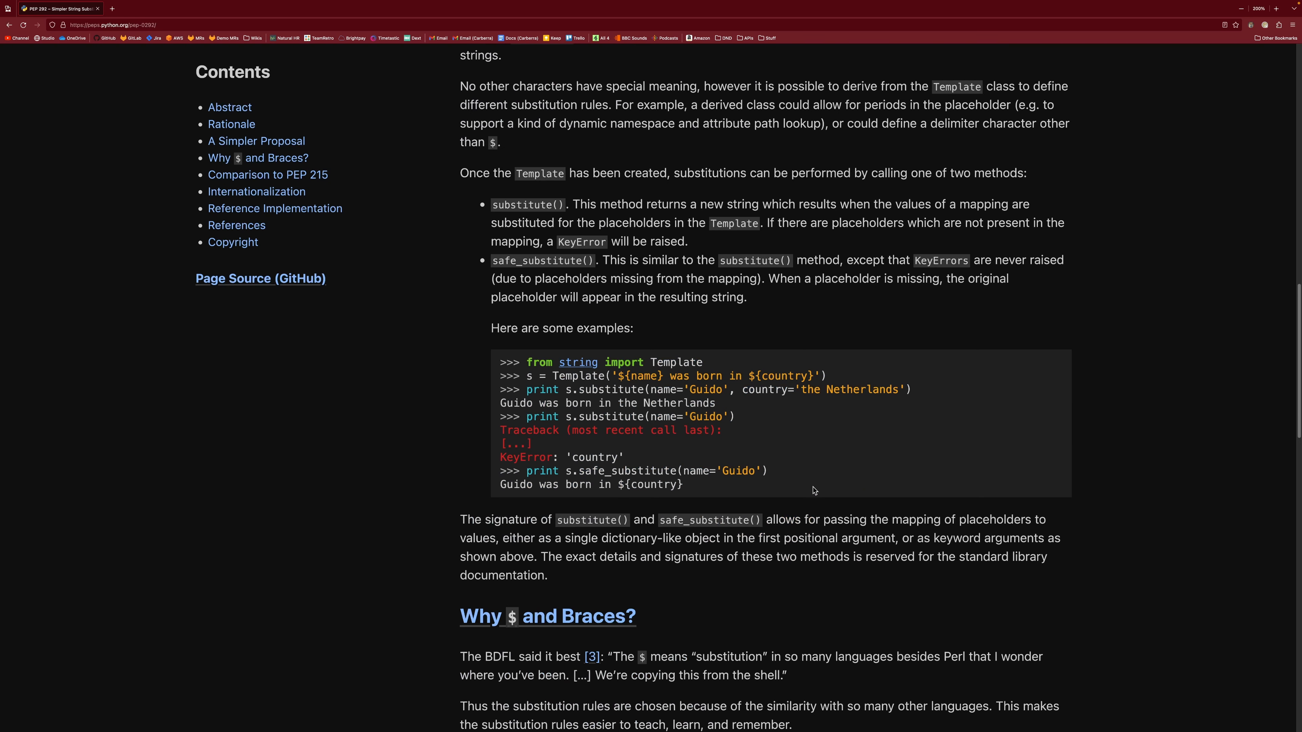
mouse_move(791, 474)
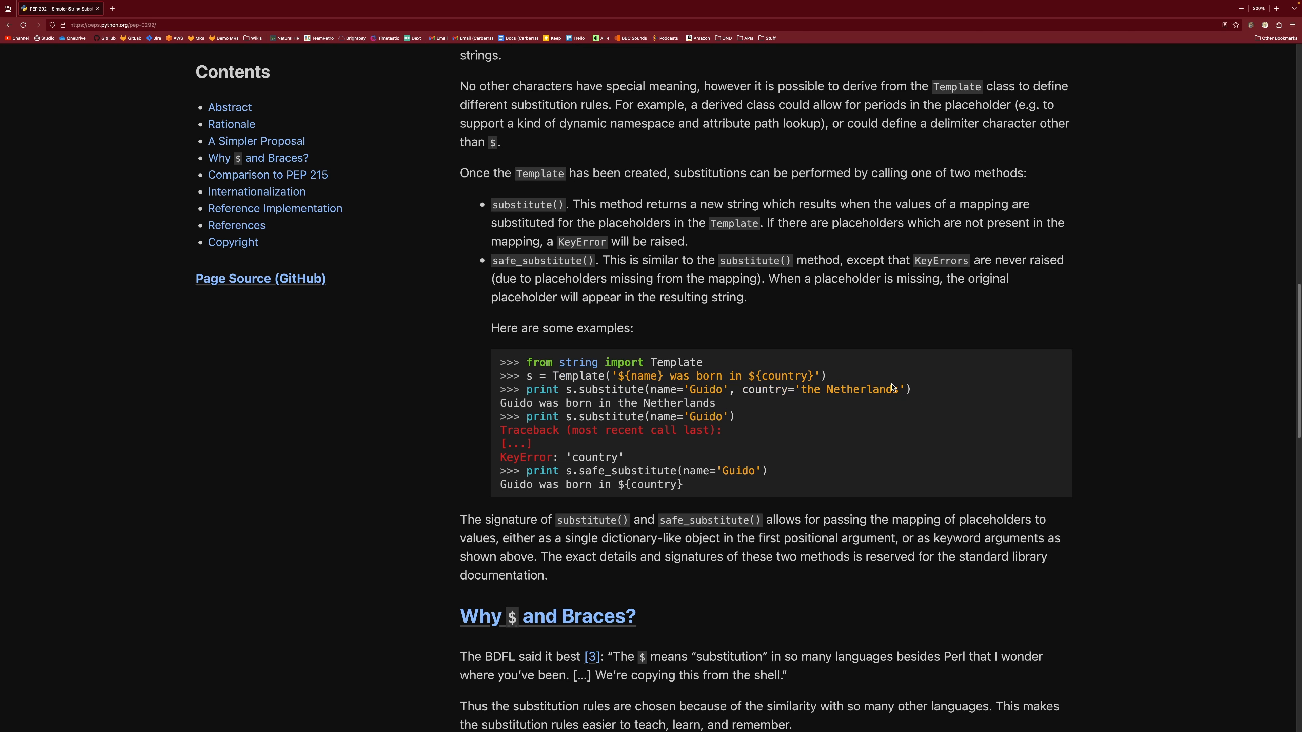
scroll(down, 3)
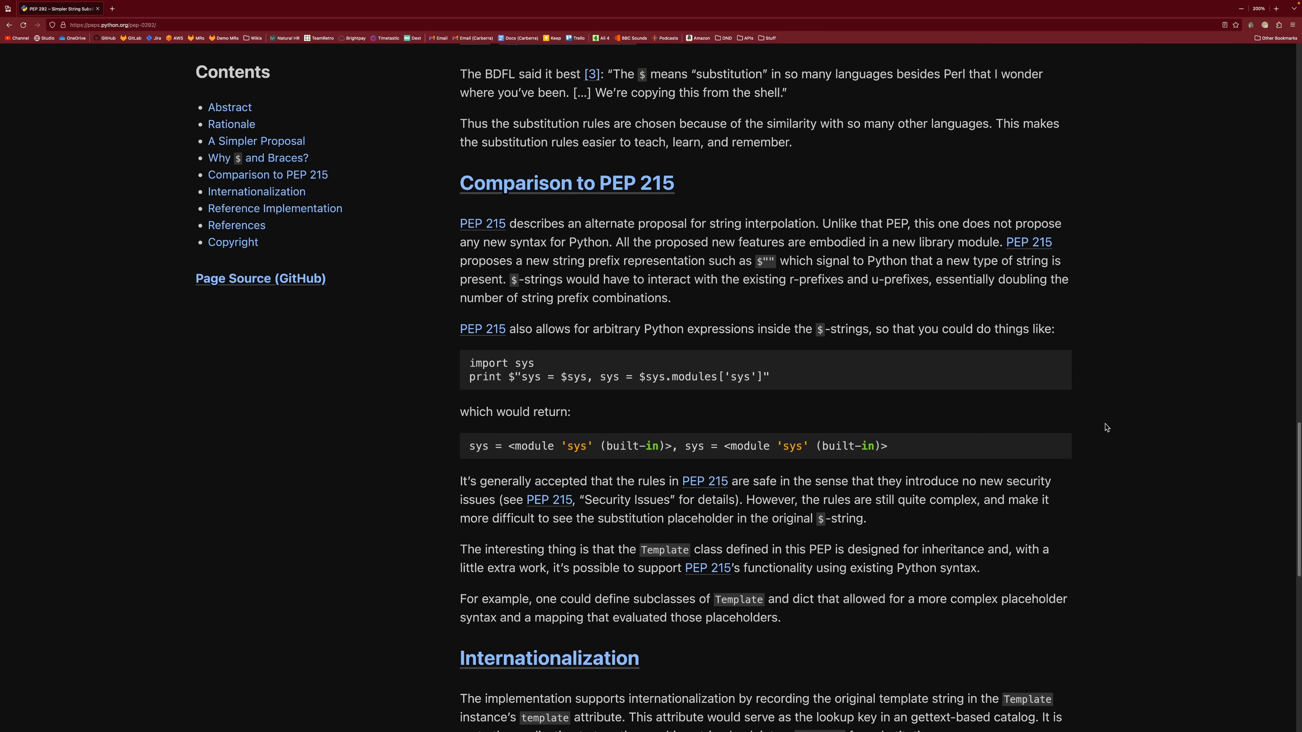
mouse_move(667, 423)
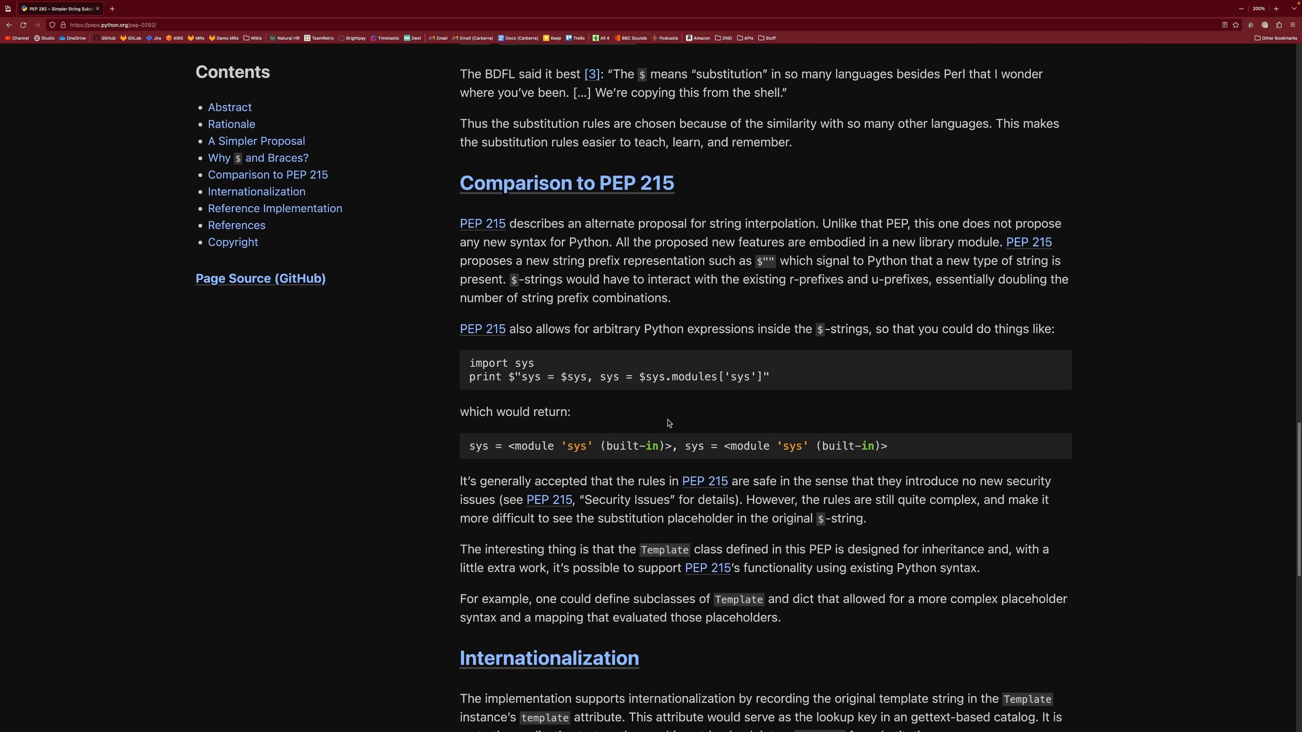
Finish reading the Comparison to PEP 215, then navigate to PEP 498 – Literal String Interpolation.
scroll(up, 3)
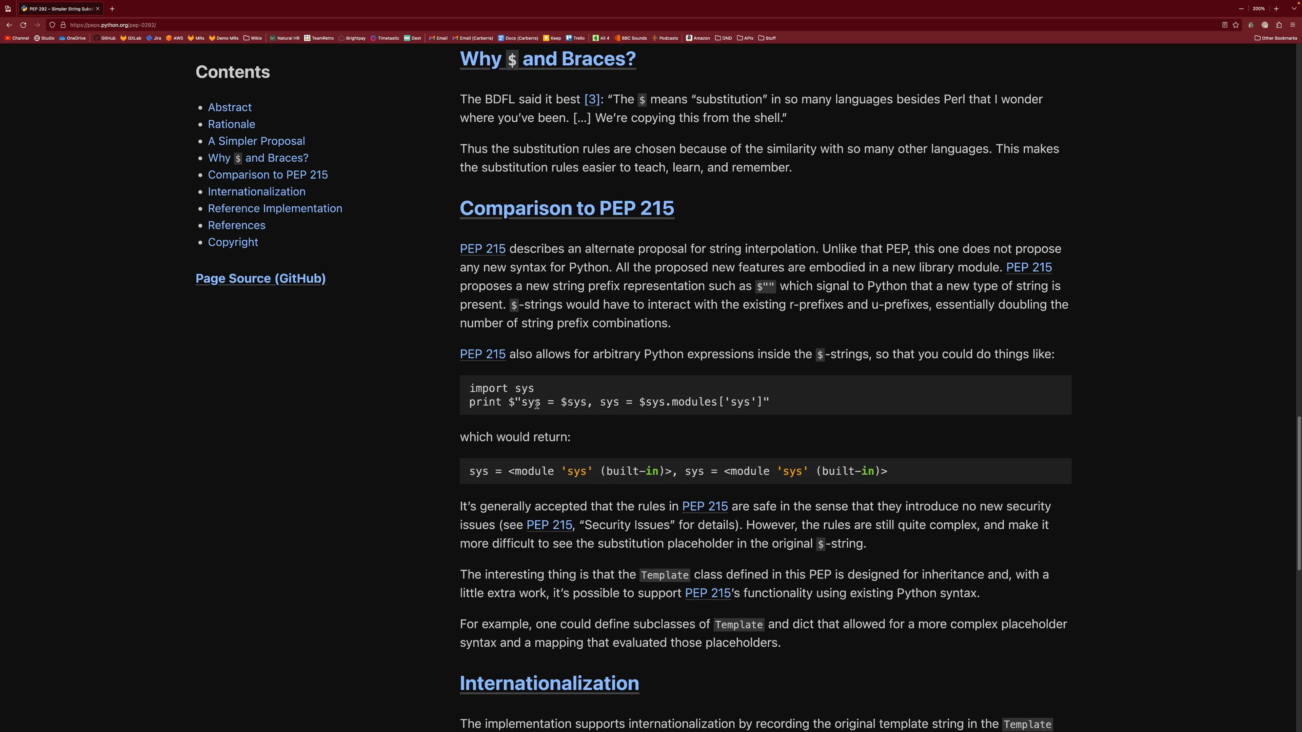
mouse_move(639, 434)
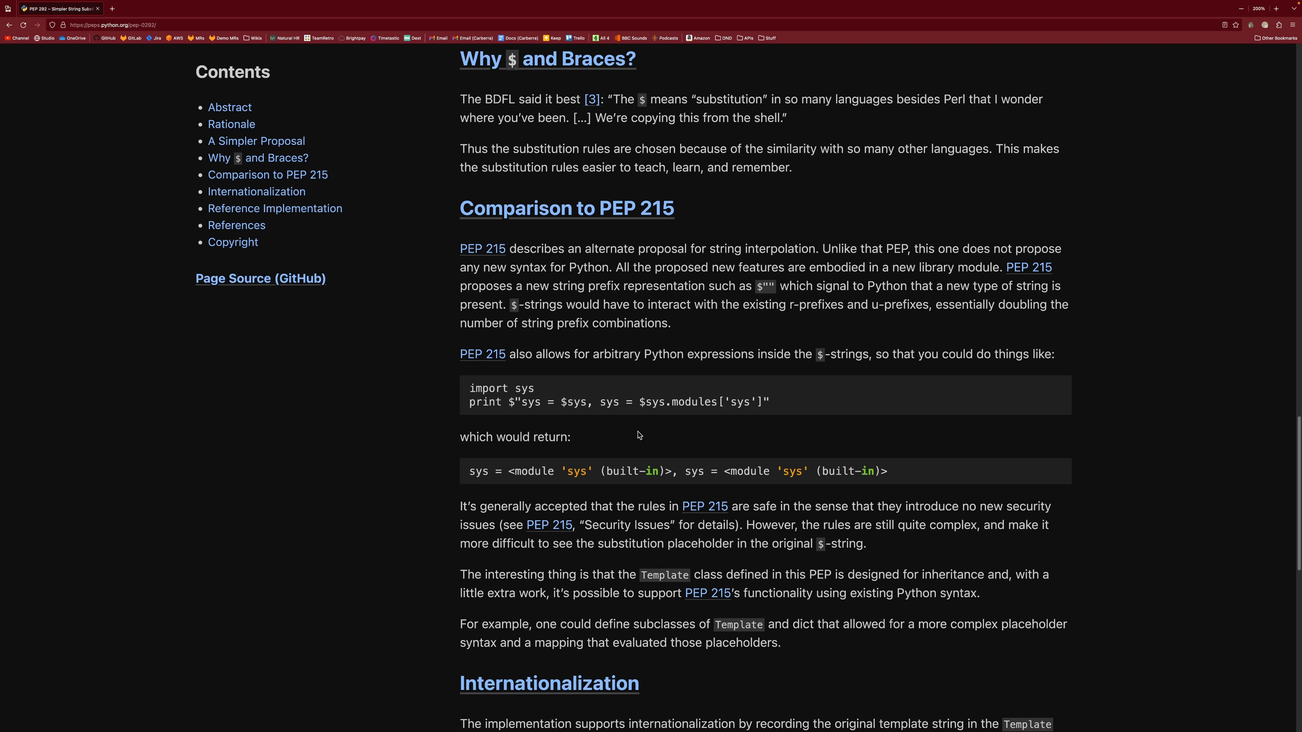
mouse_move(842, 492)
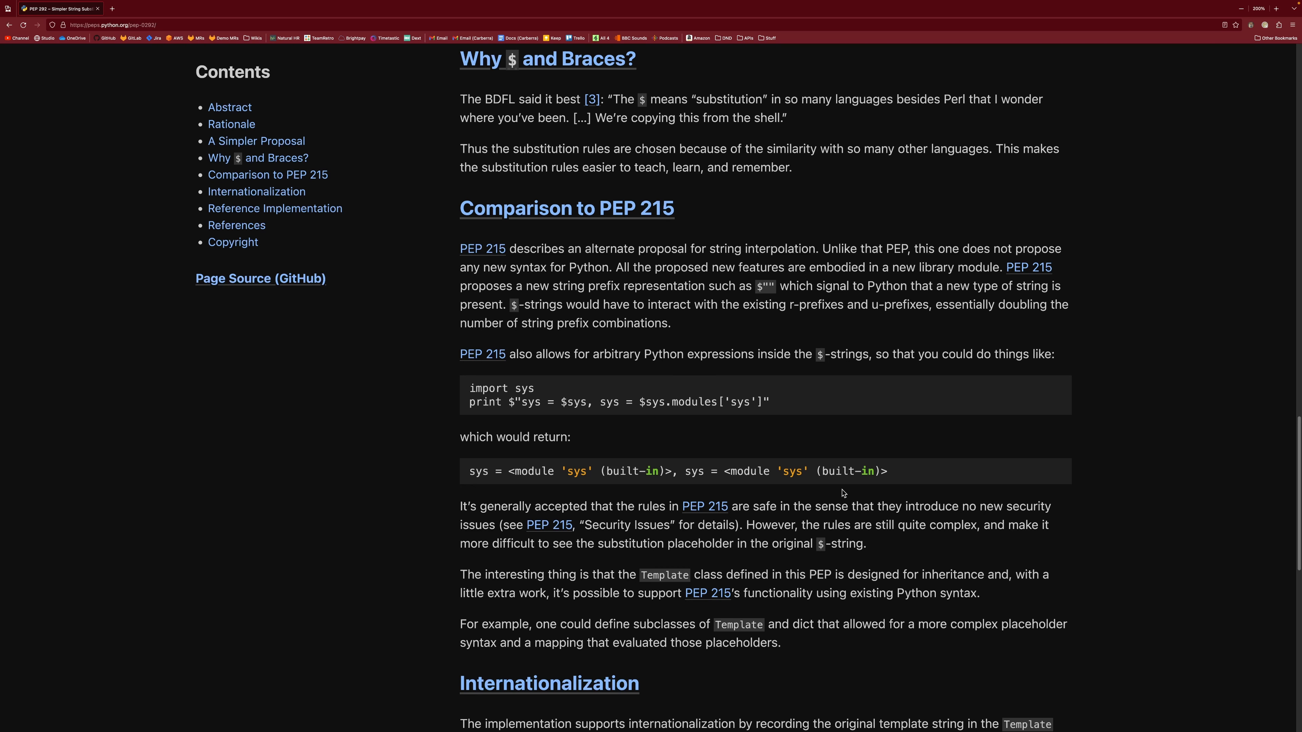
mouse_move(1084, 543)
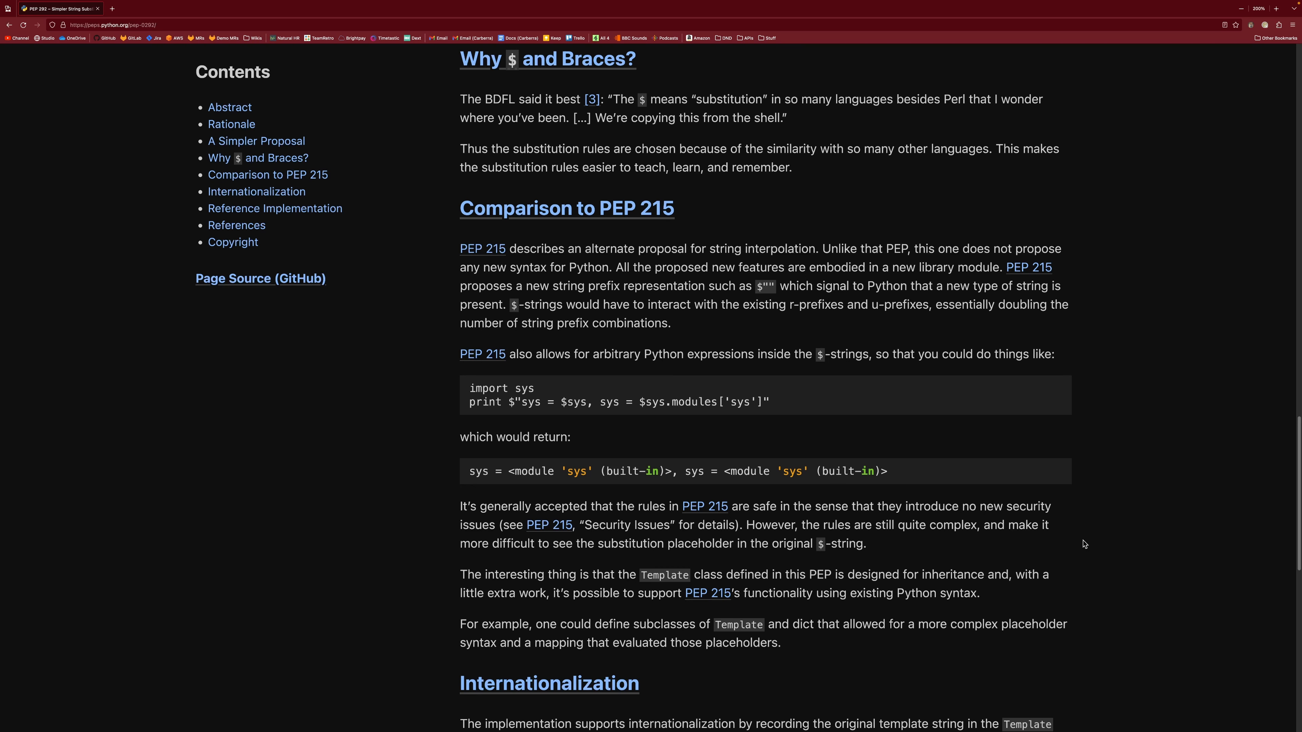
mouse_move(814, 331)
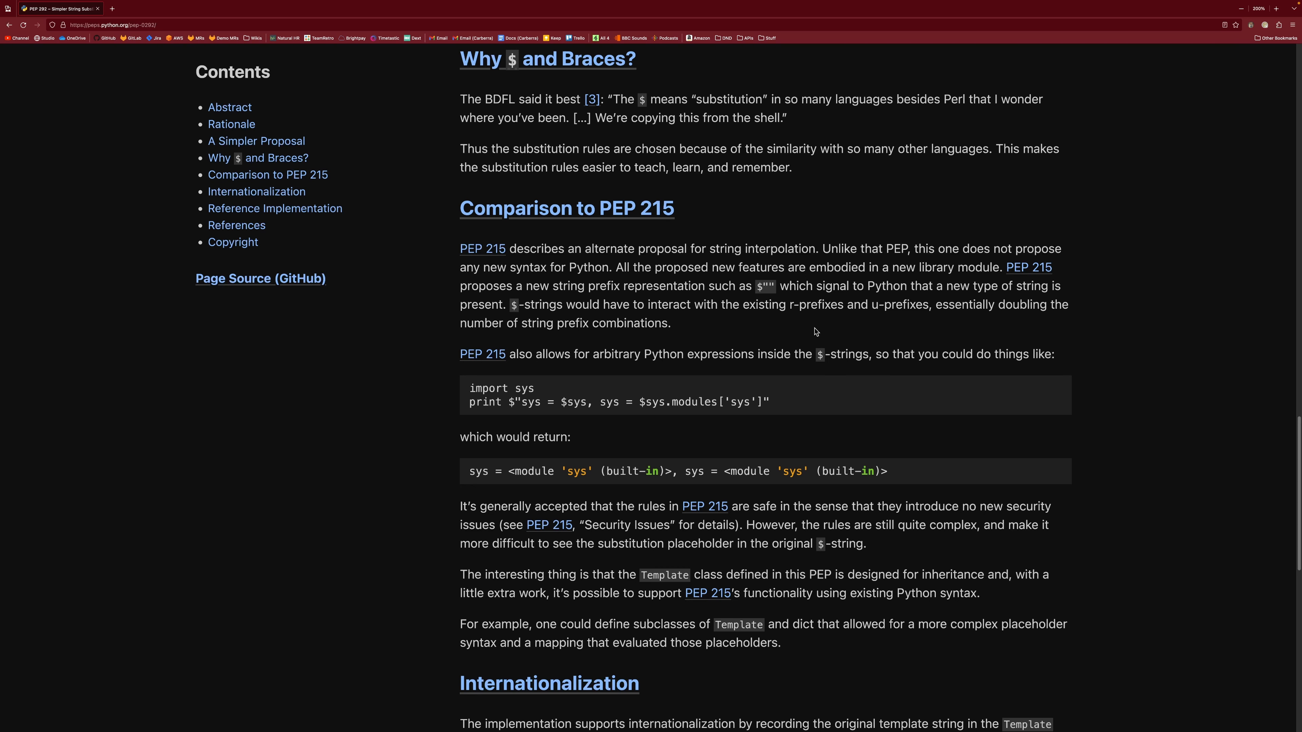
mouse_move(854, 357)
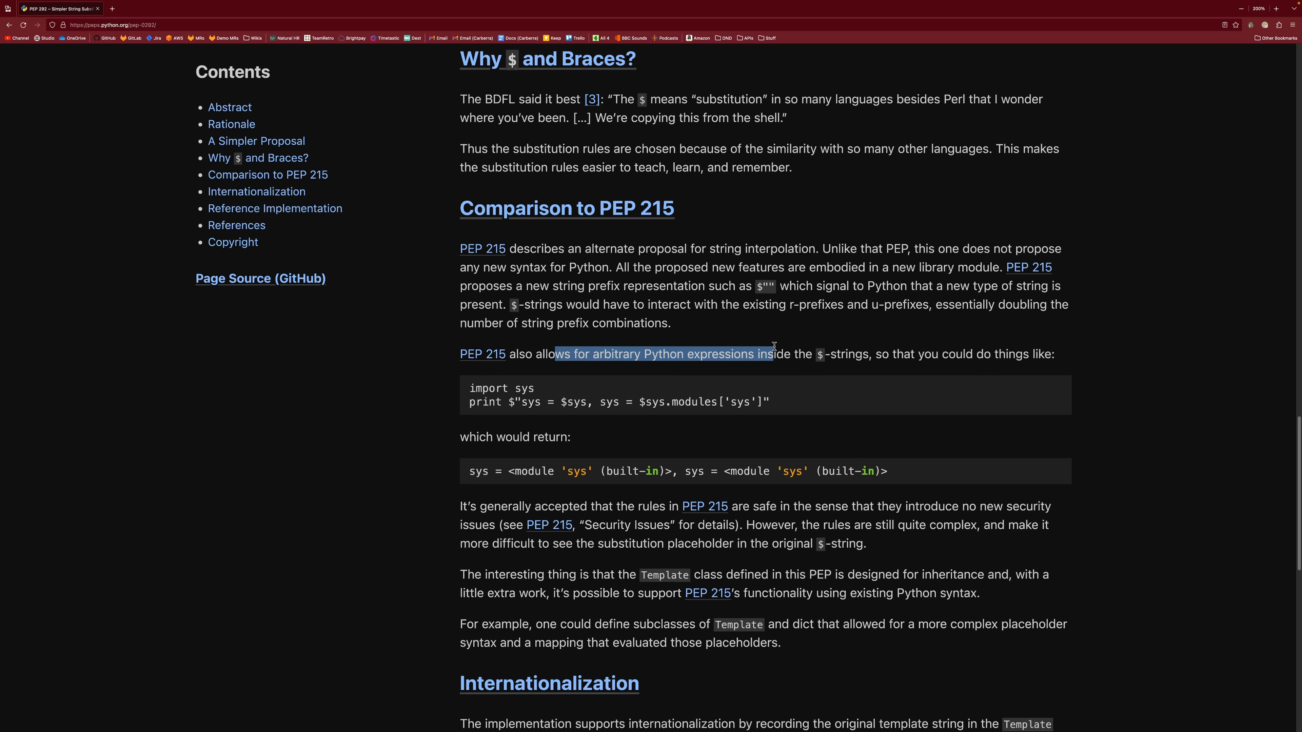
scroll(down, 3)
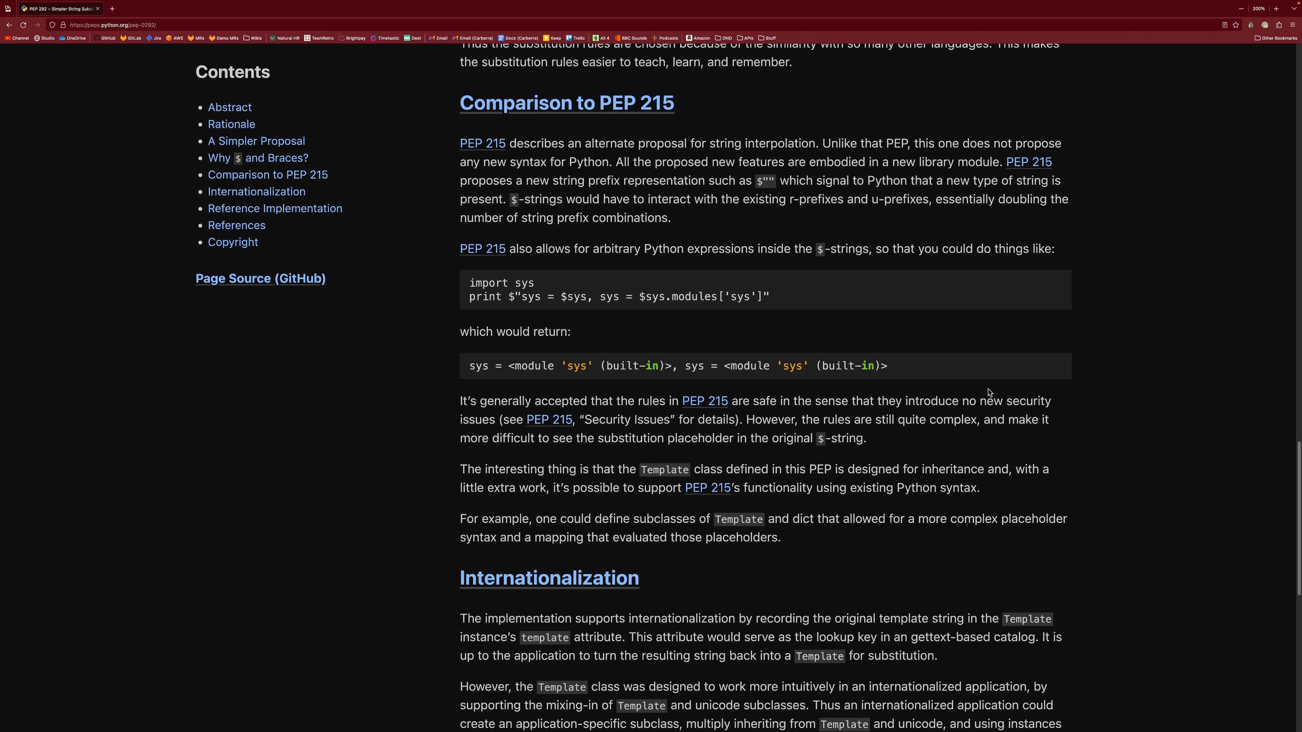
click(112, 24)
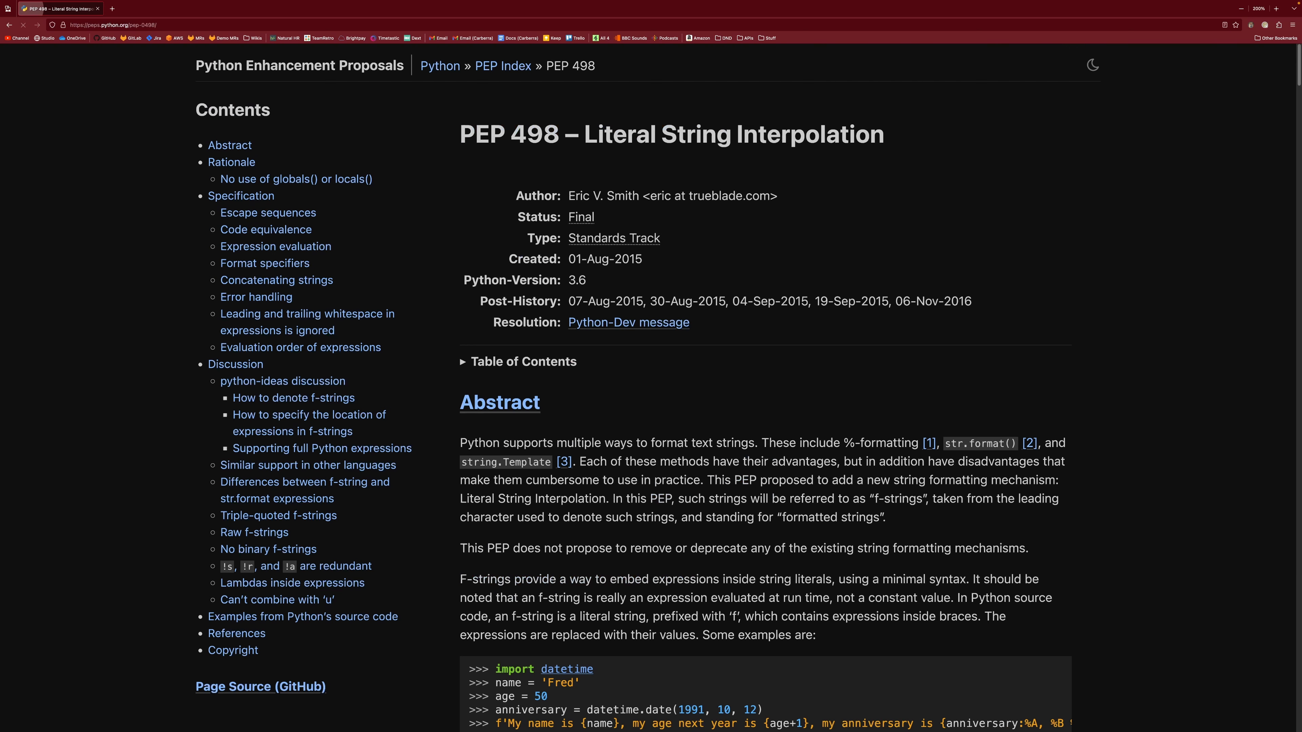
Read PEP 498's Abstract and f-string examples, marking the passage on what PEP 215 proposed, into the Rationale.
scroll(down, 3)
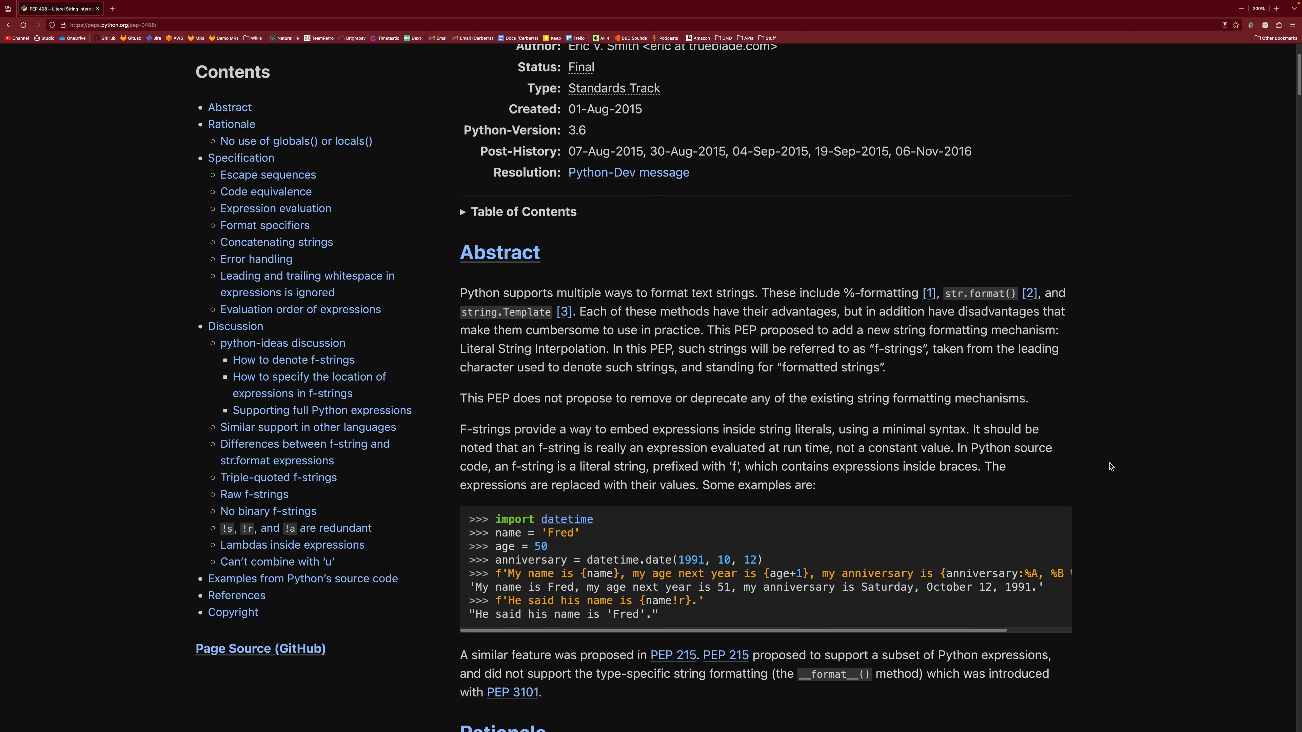
scroll(down, 3)
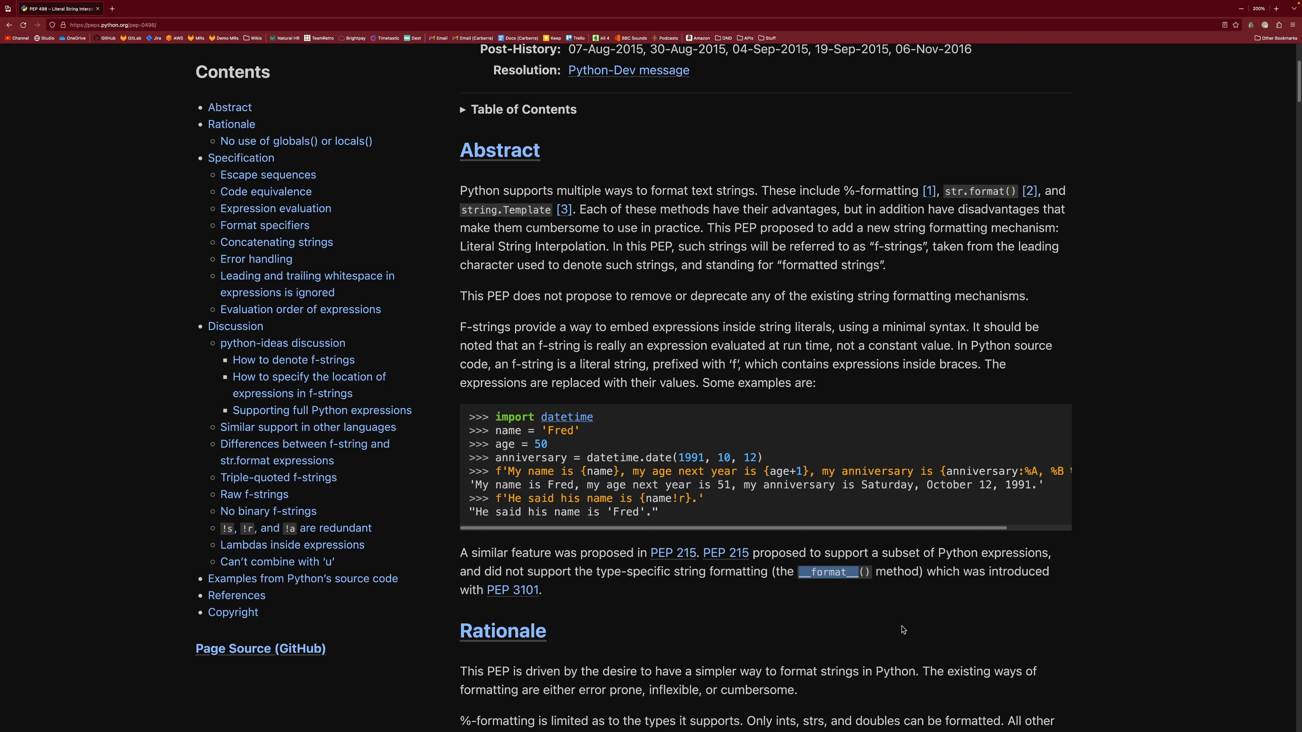
mouse_move(513, 589)
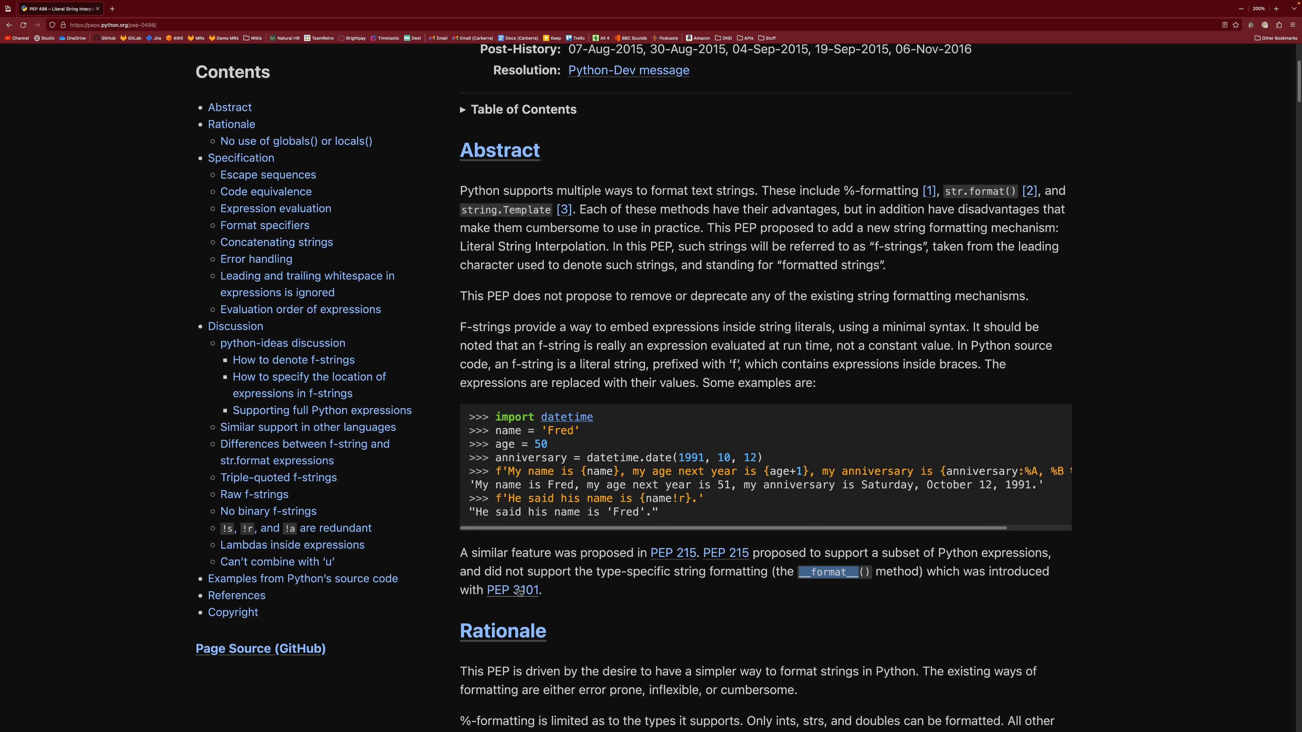
mouse_move(1068, 604)
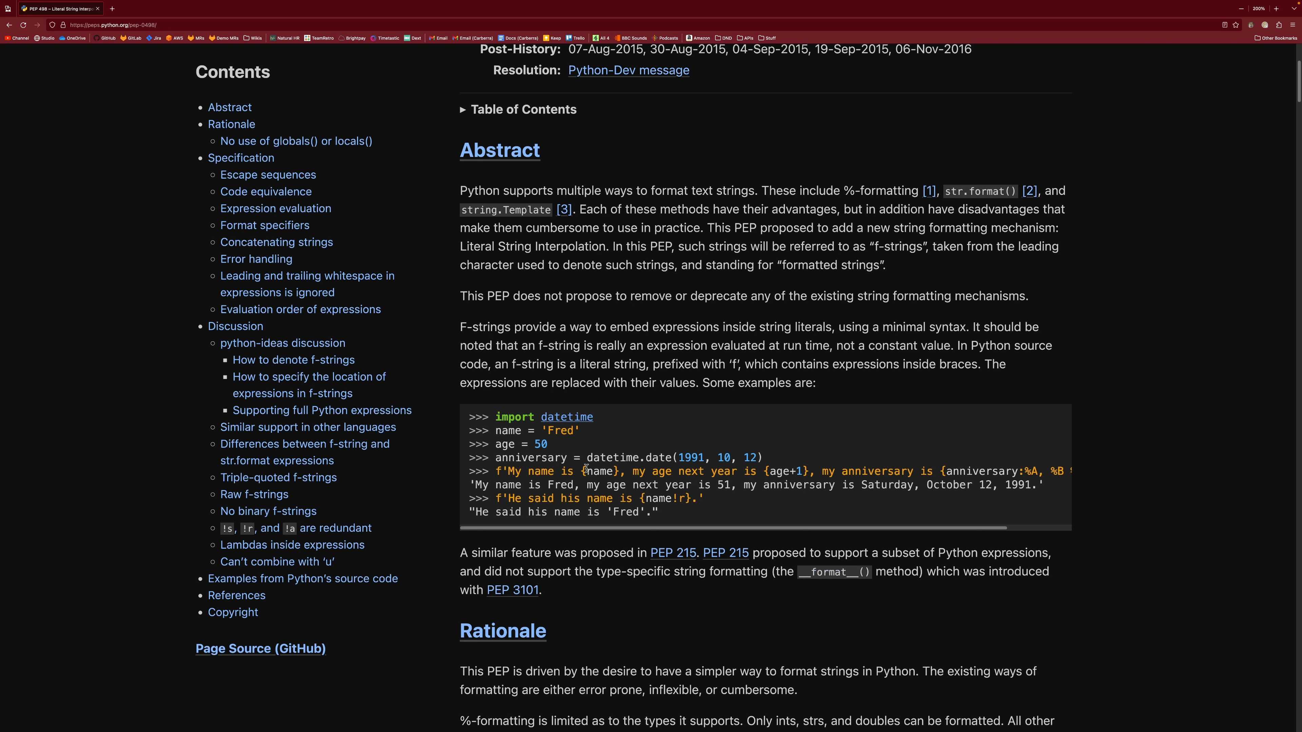
mouse_move(687, 515)
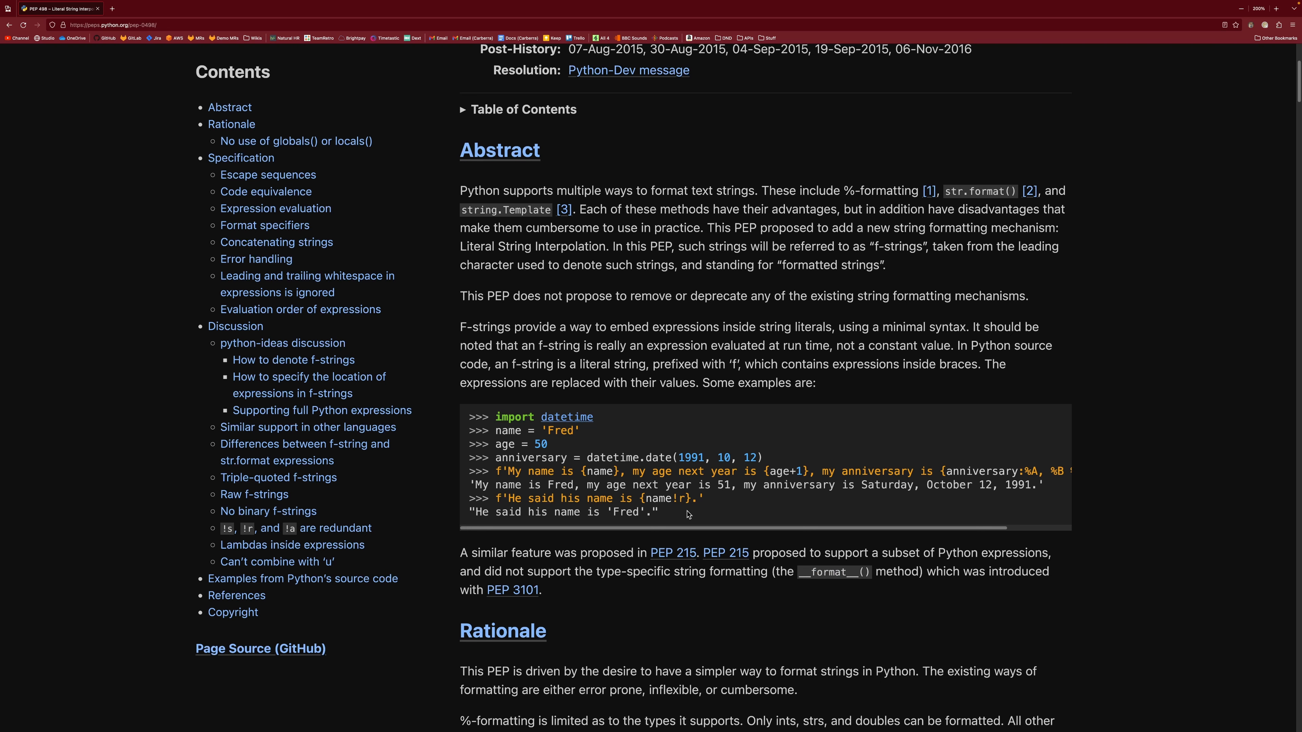
mouse_move(984, 498)
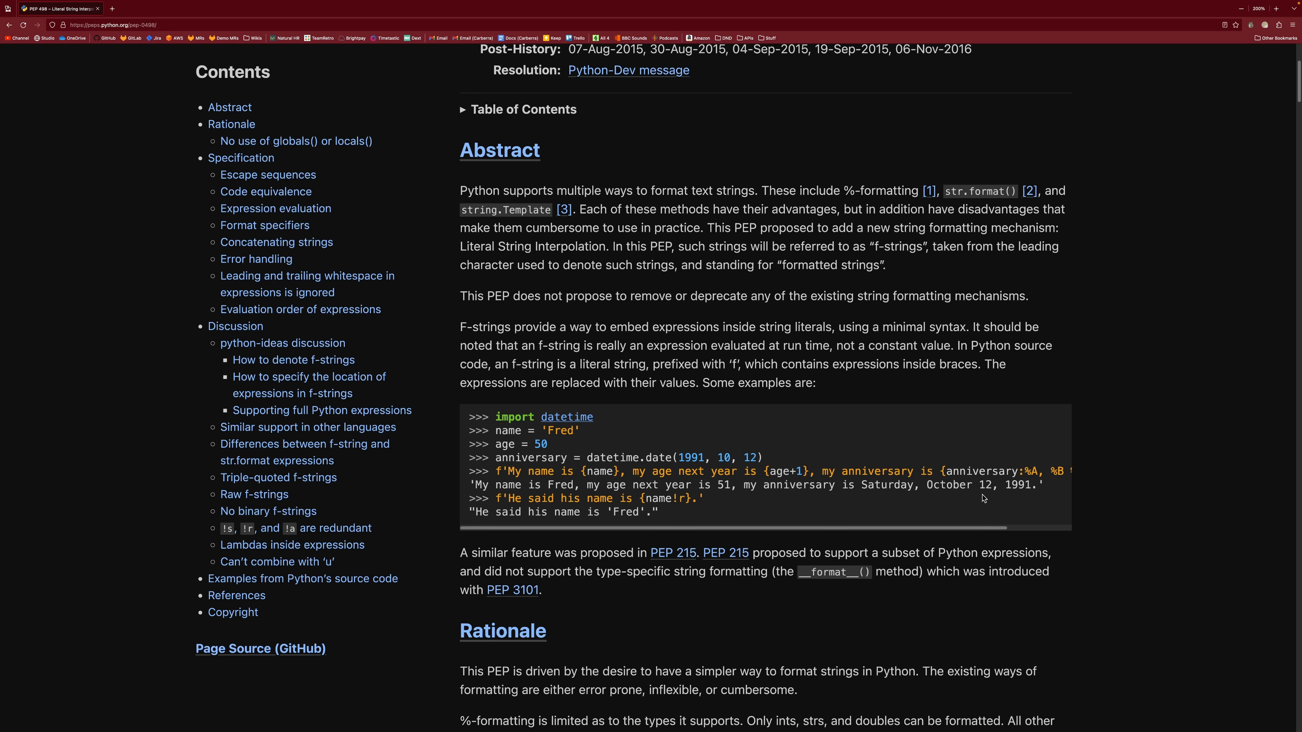
mouse_move(1134, 477)
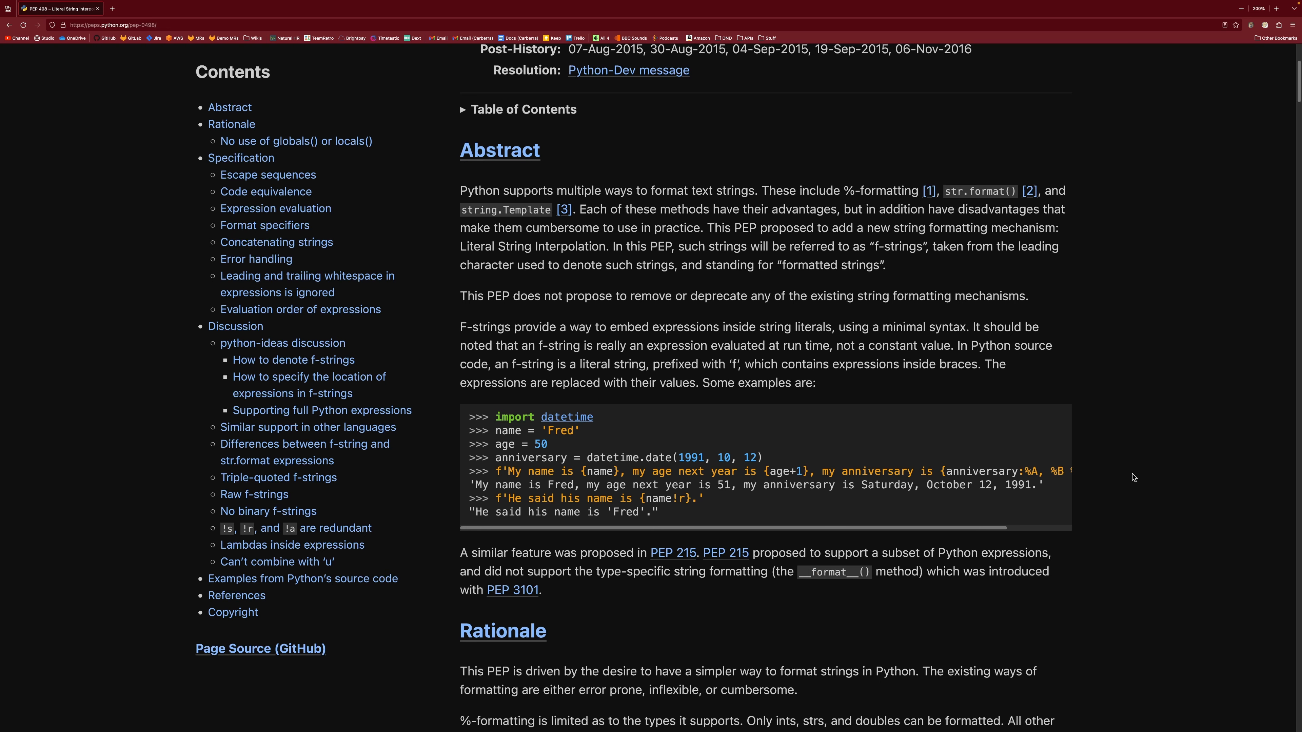
mouse_move(725, 554)
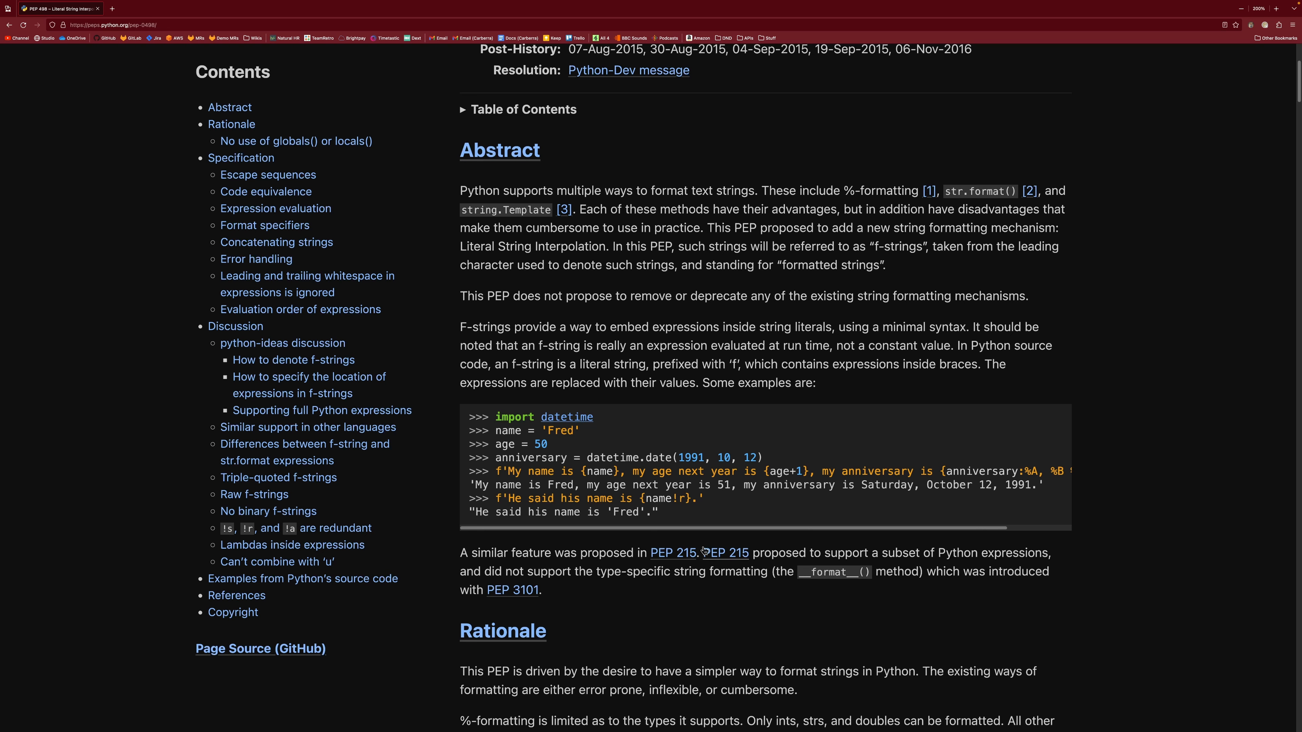
double_click(840, 553)
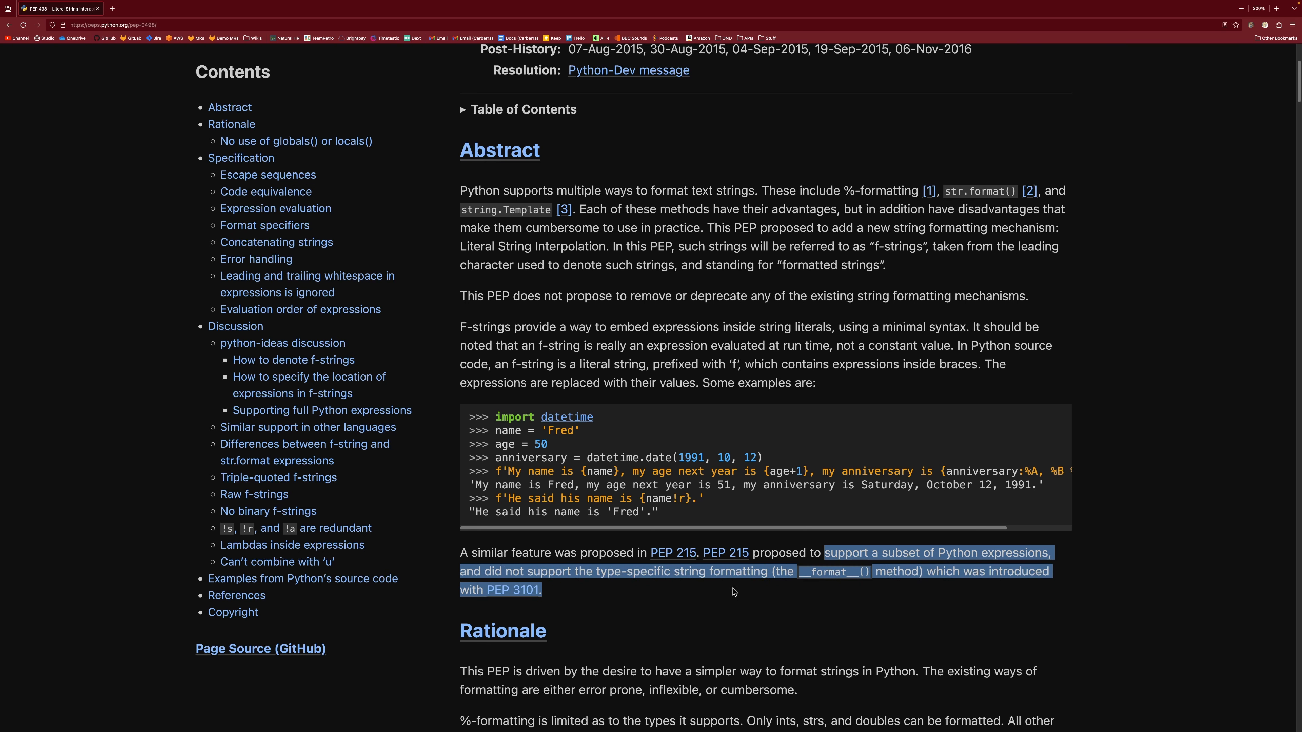
scroll(up, 3)
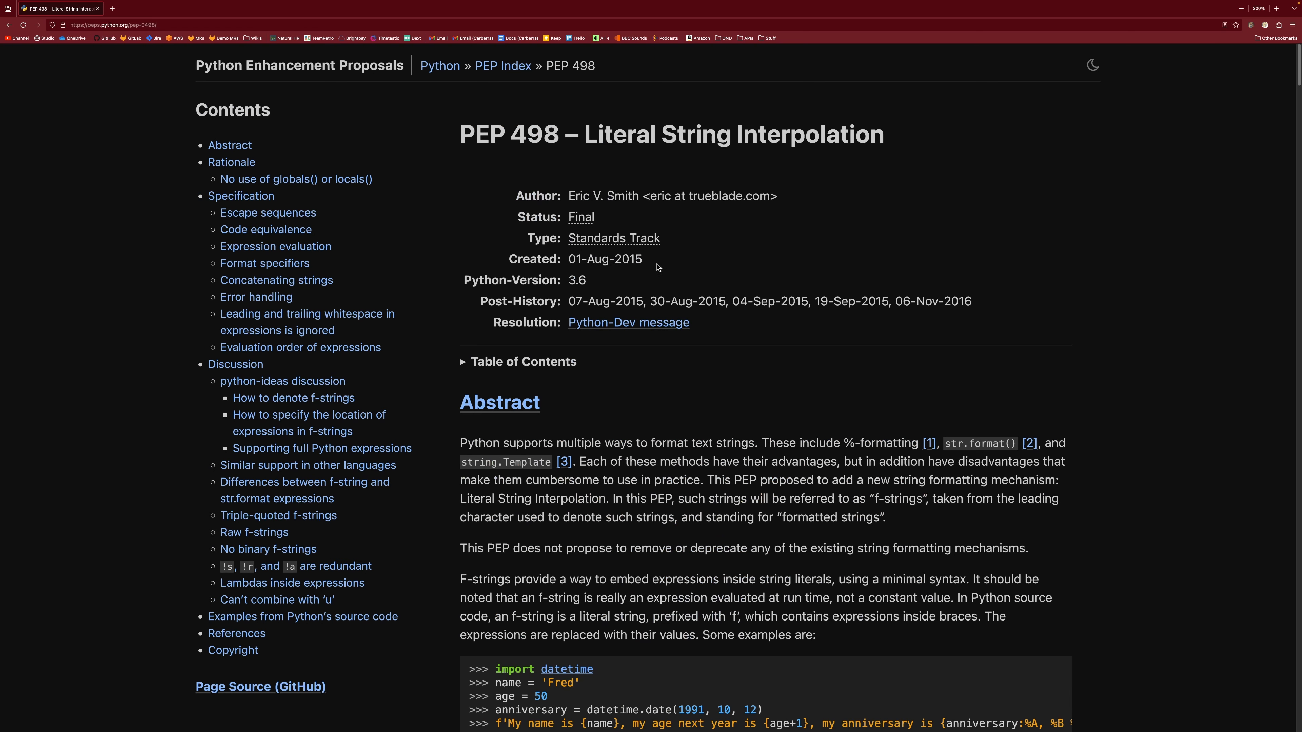
mouse_move(838, 317)
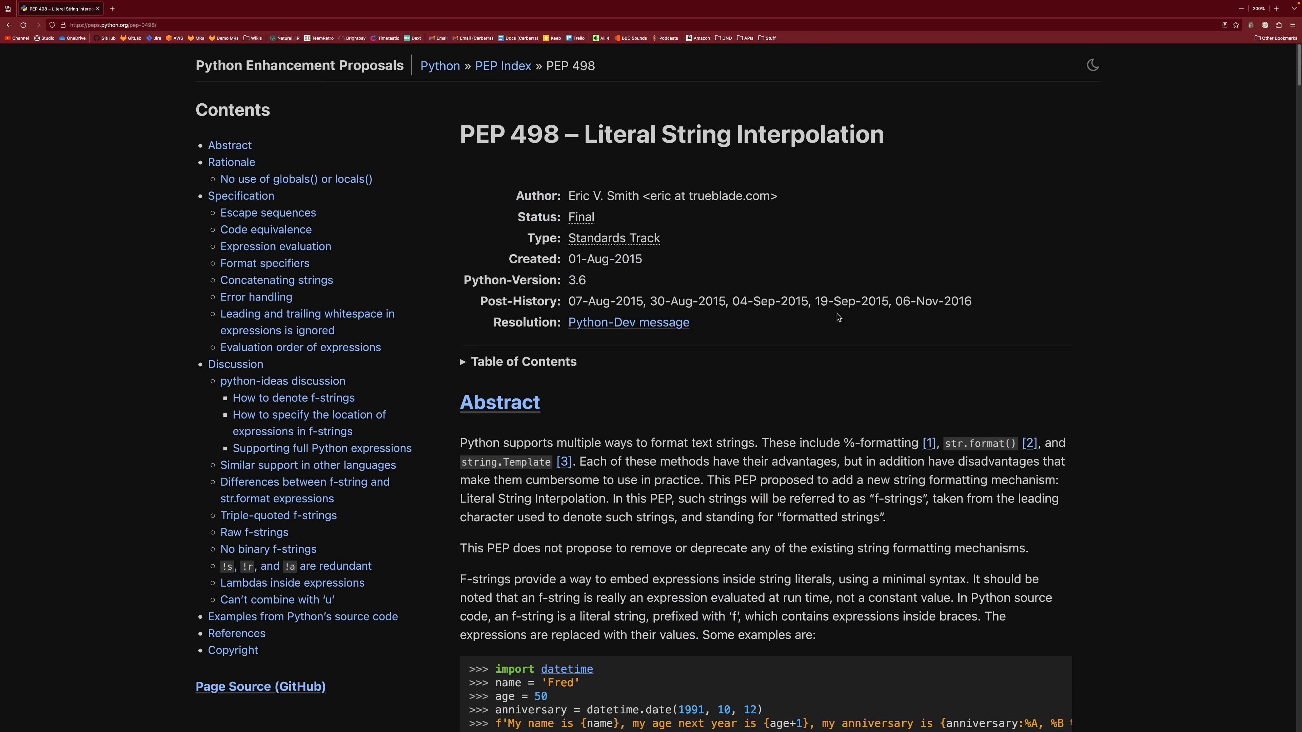
mouse_move(602, 278)
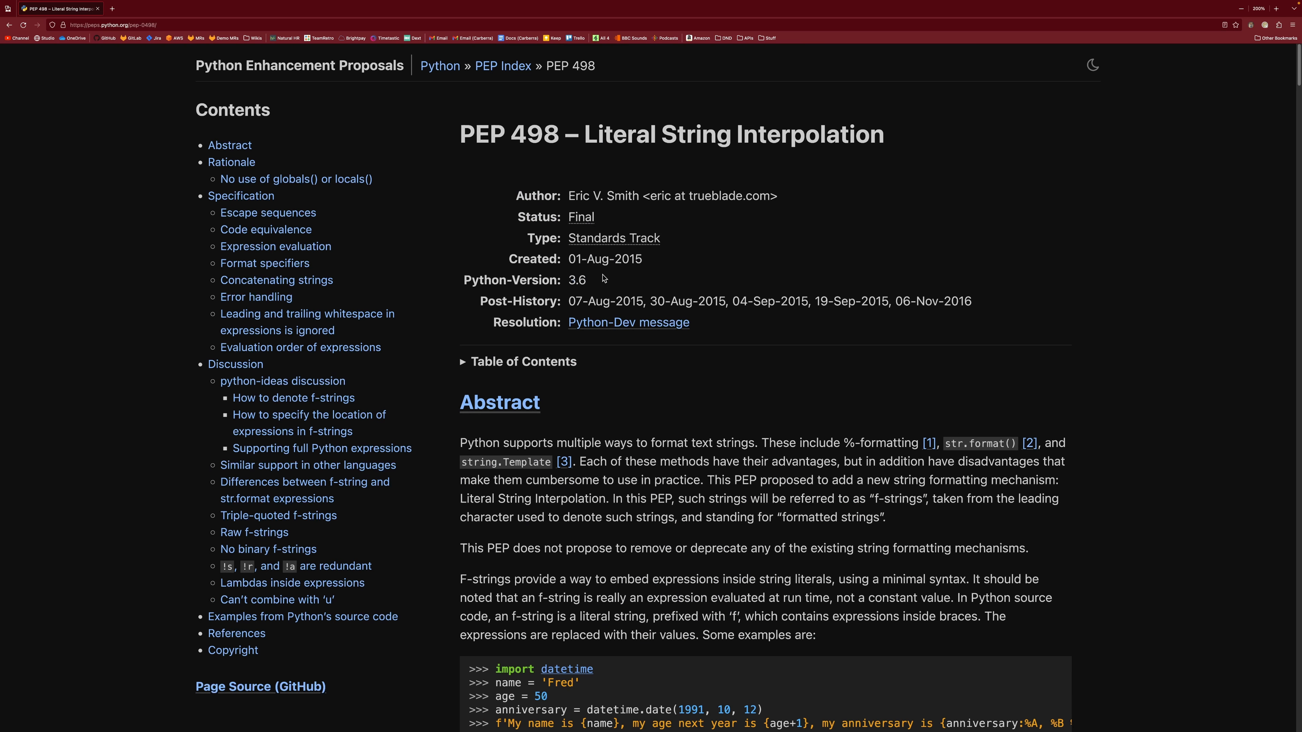
mouse_move(894, 396)
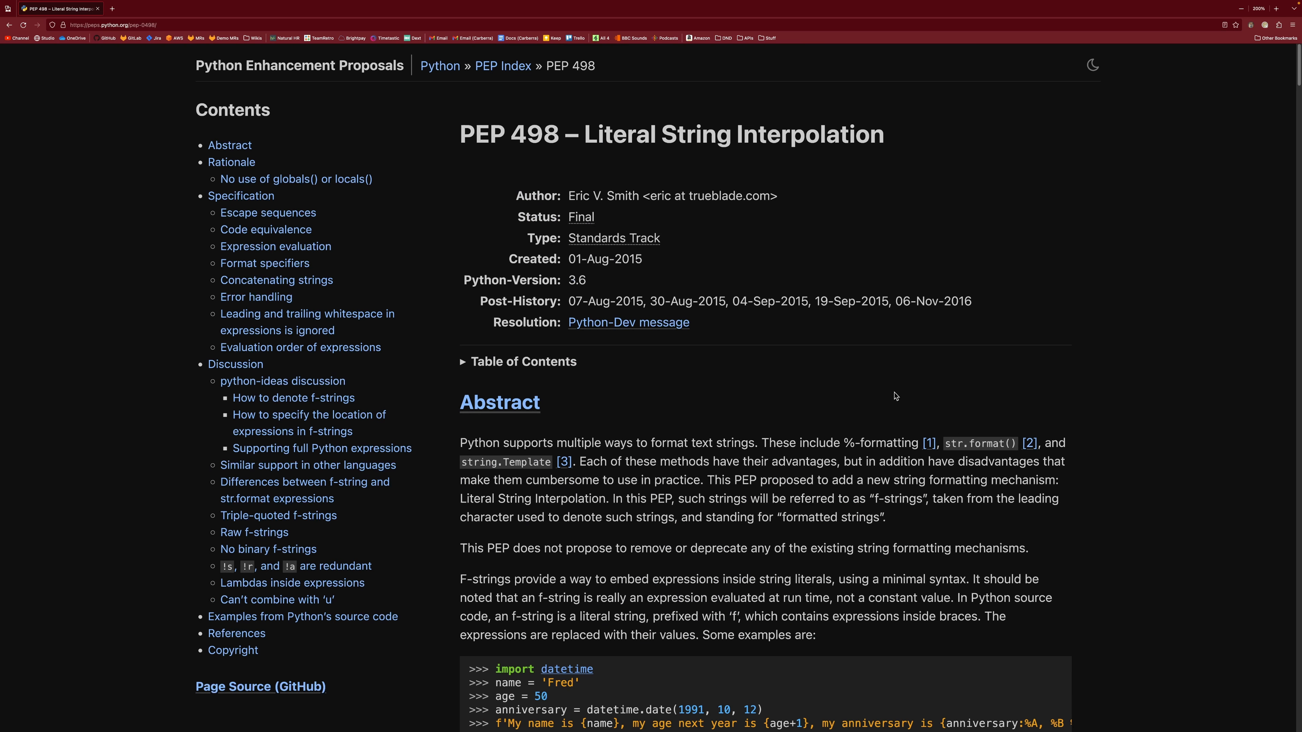
scroll(down, 3)
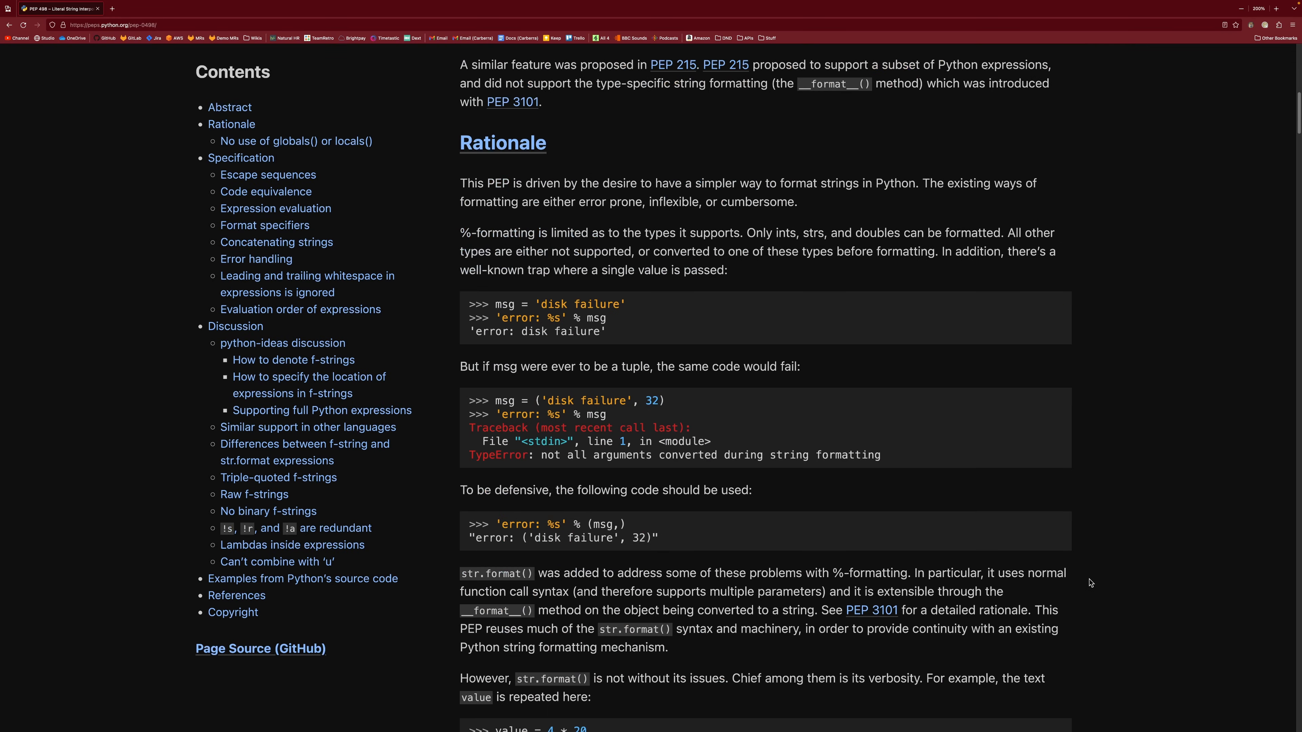
scroll(down, 3)
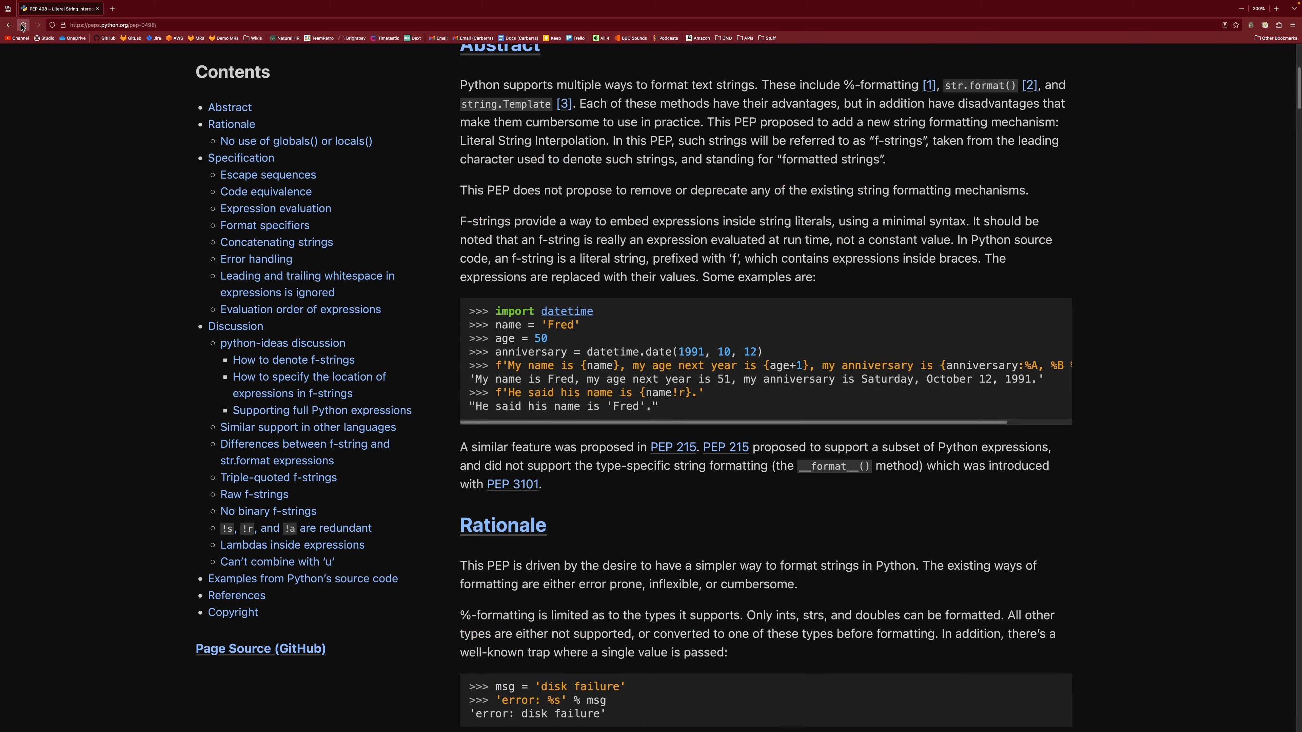
Go back in the browser to the PEP 292 page.
click(9, 24)
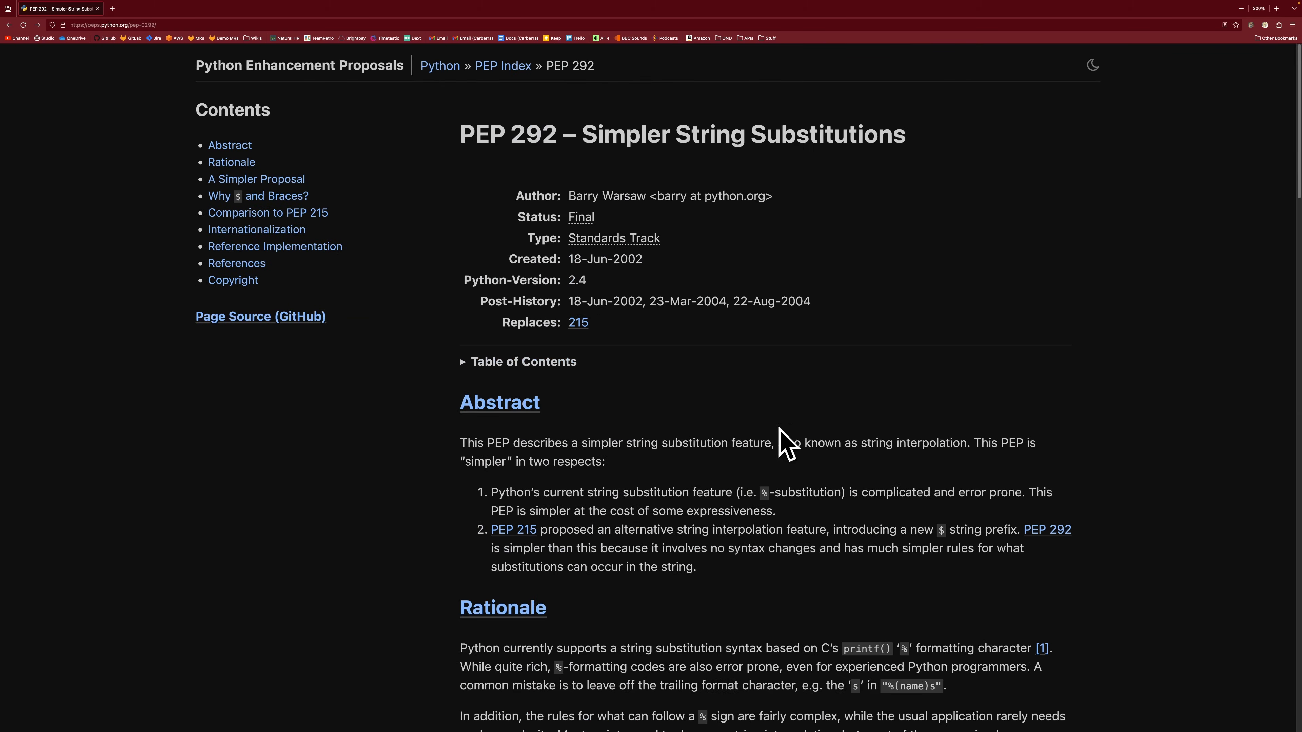
mouse_move(765, 438)
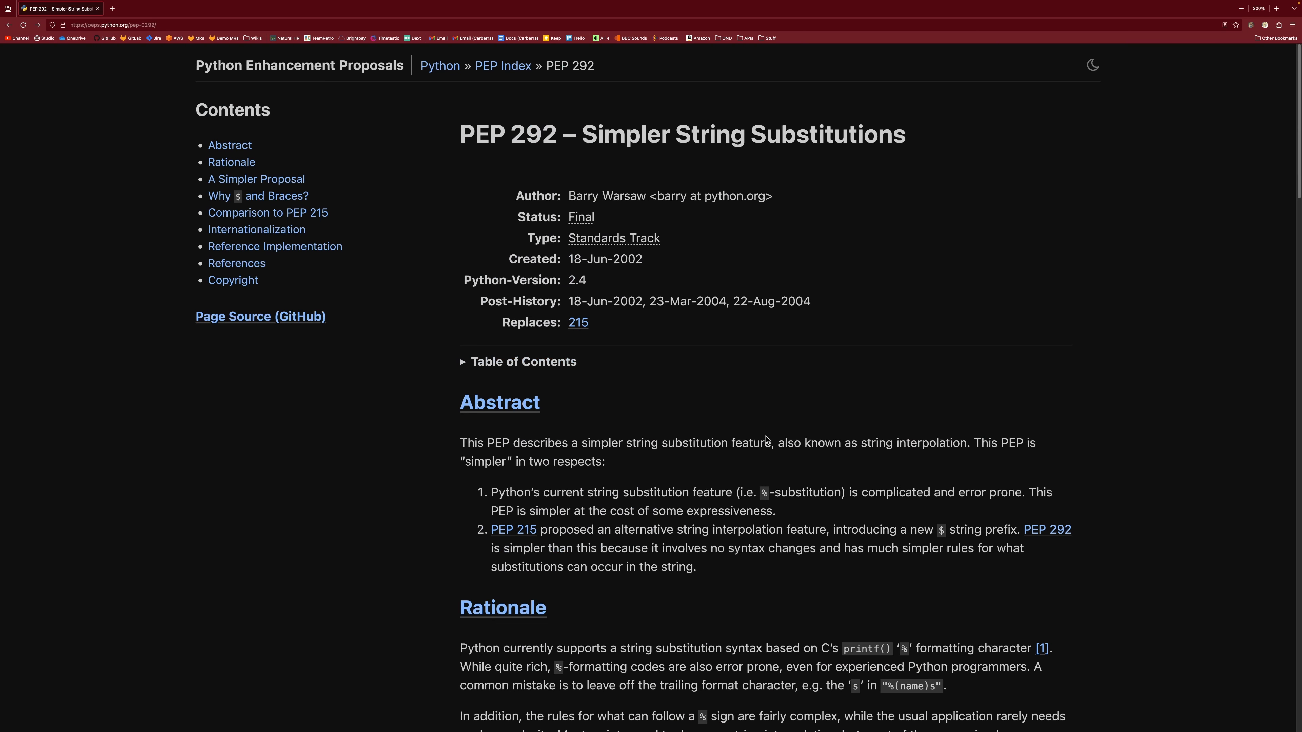
mouse_move(748, 440)
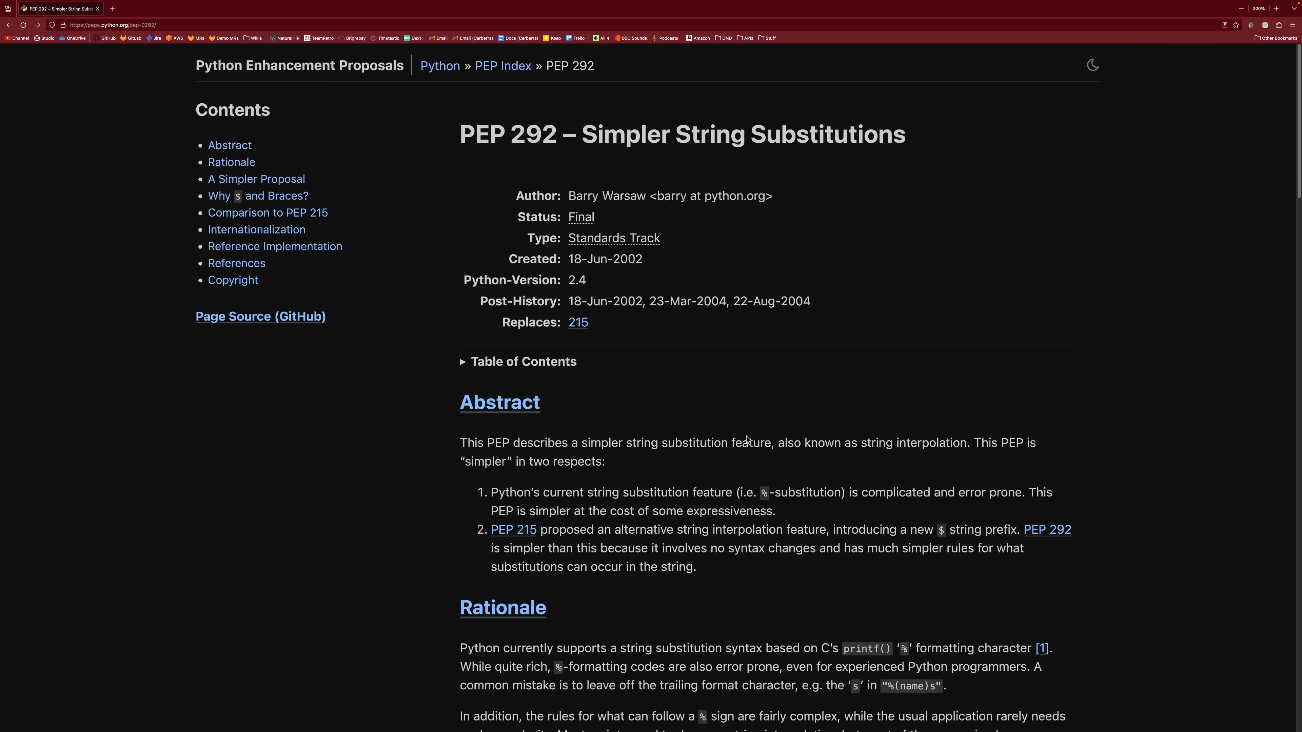
mouse_move(762, 455)
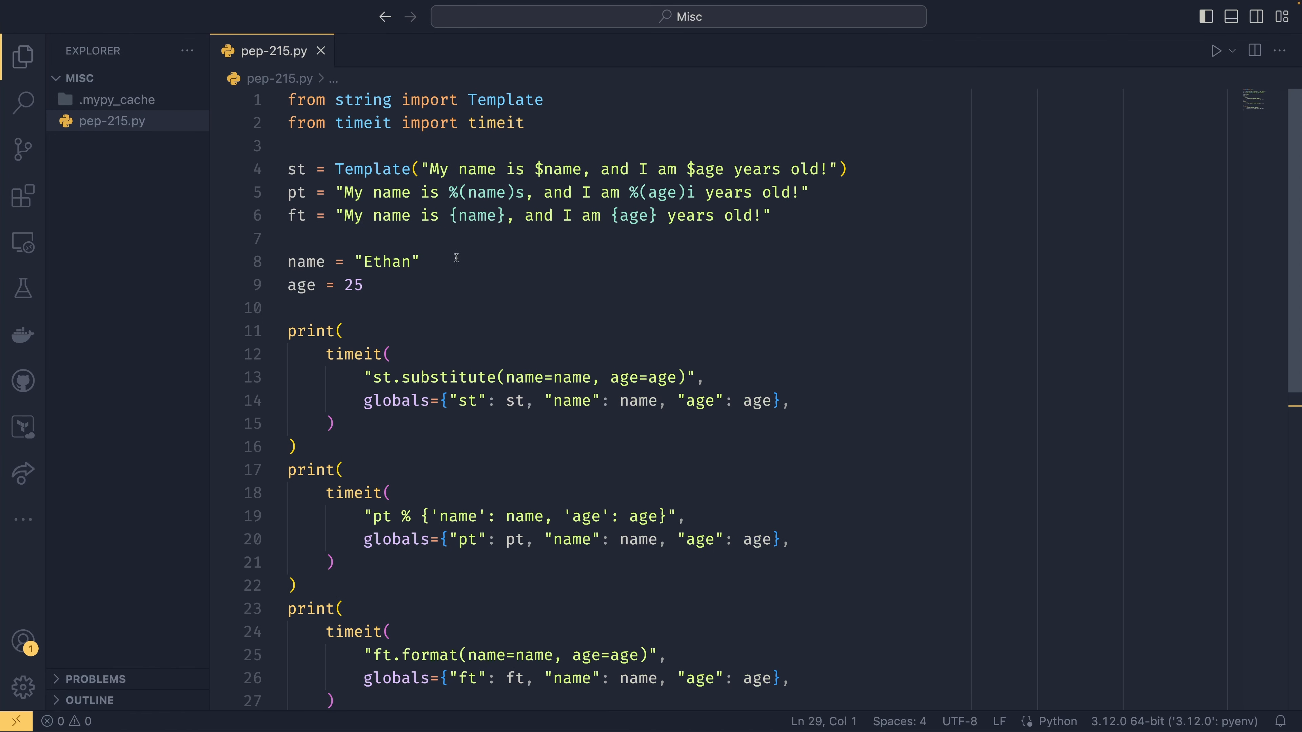
mouse_move(784, 387)
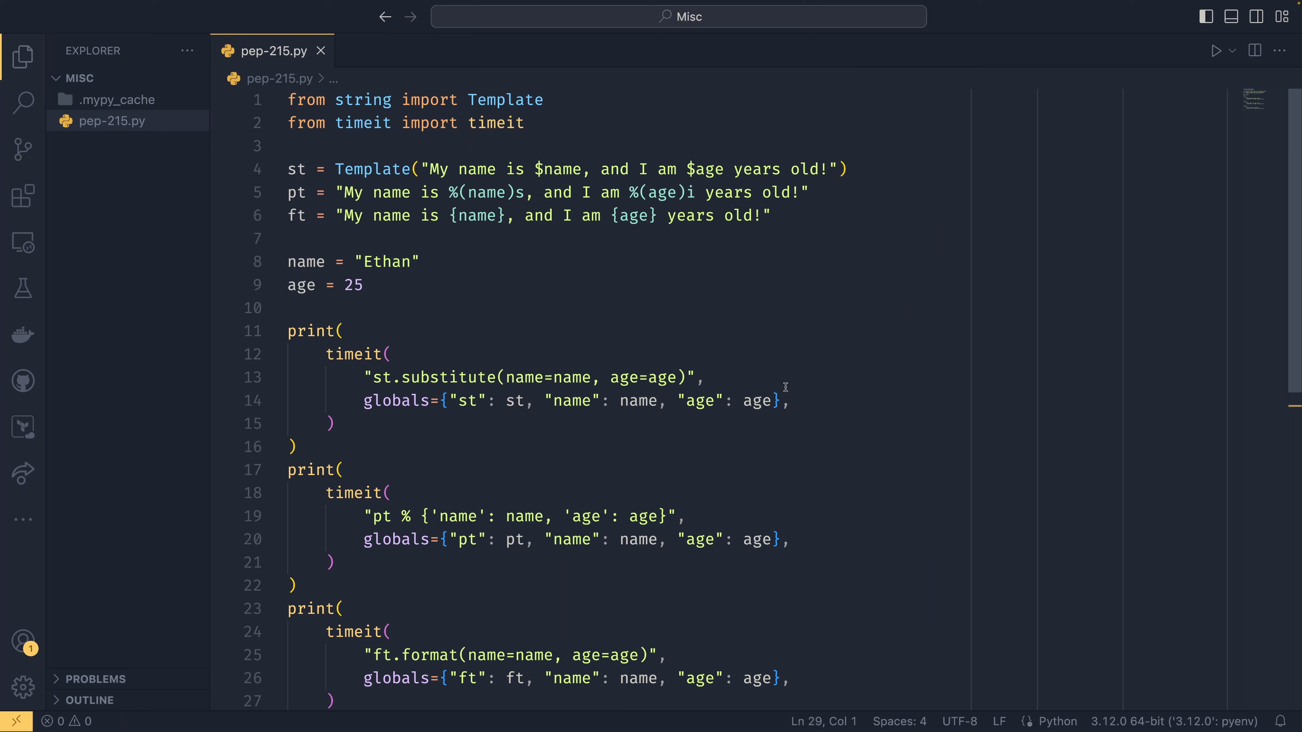
mouse_move(487, 199)
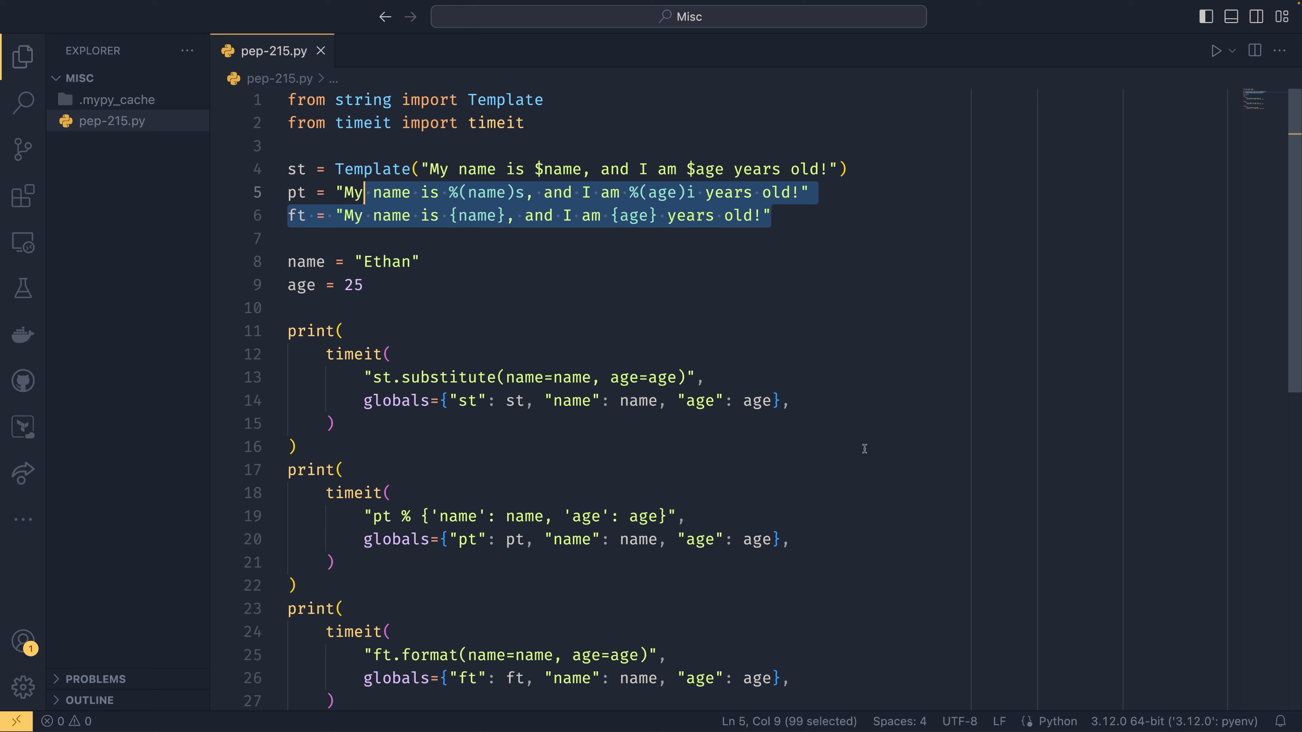
Try a ':,' format specifier inside line 6's {name} placeholder in pep-215.py, then undo it.
click(499, 215)
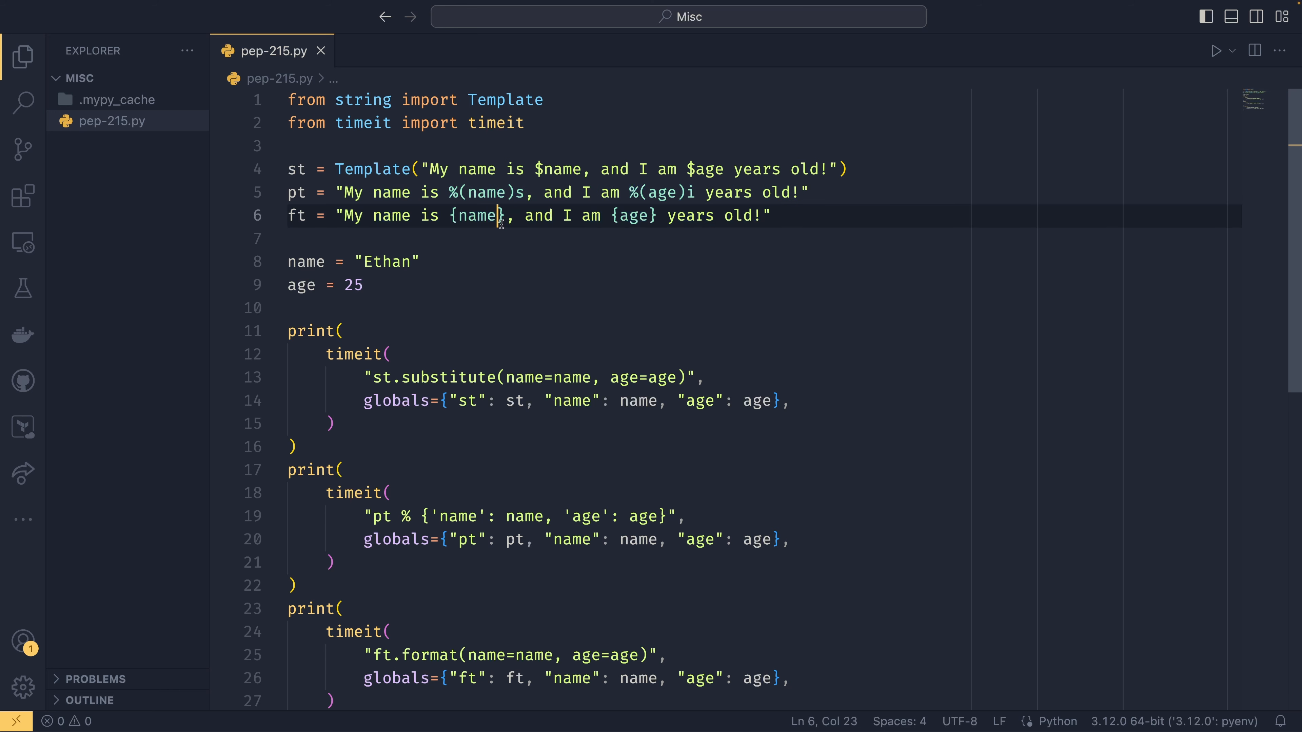
text(:,)
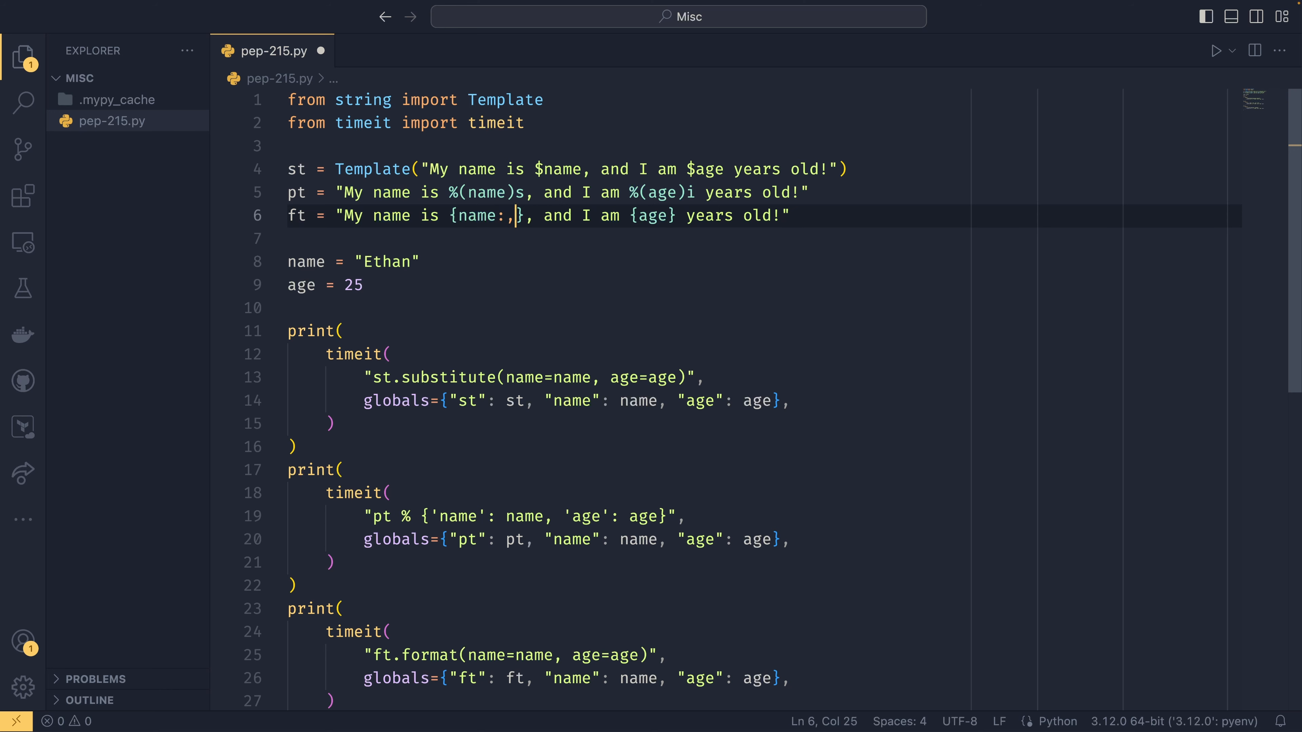
key(Backspace)
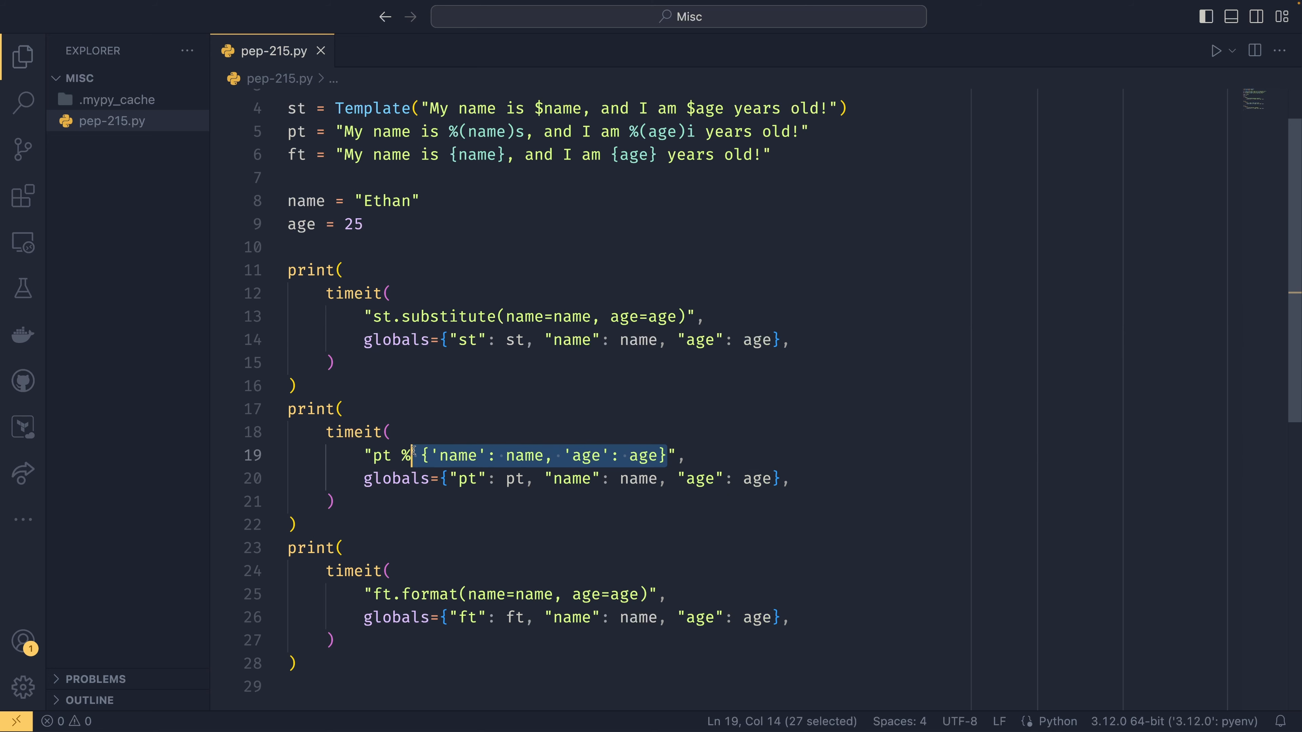
click(685, 455)
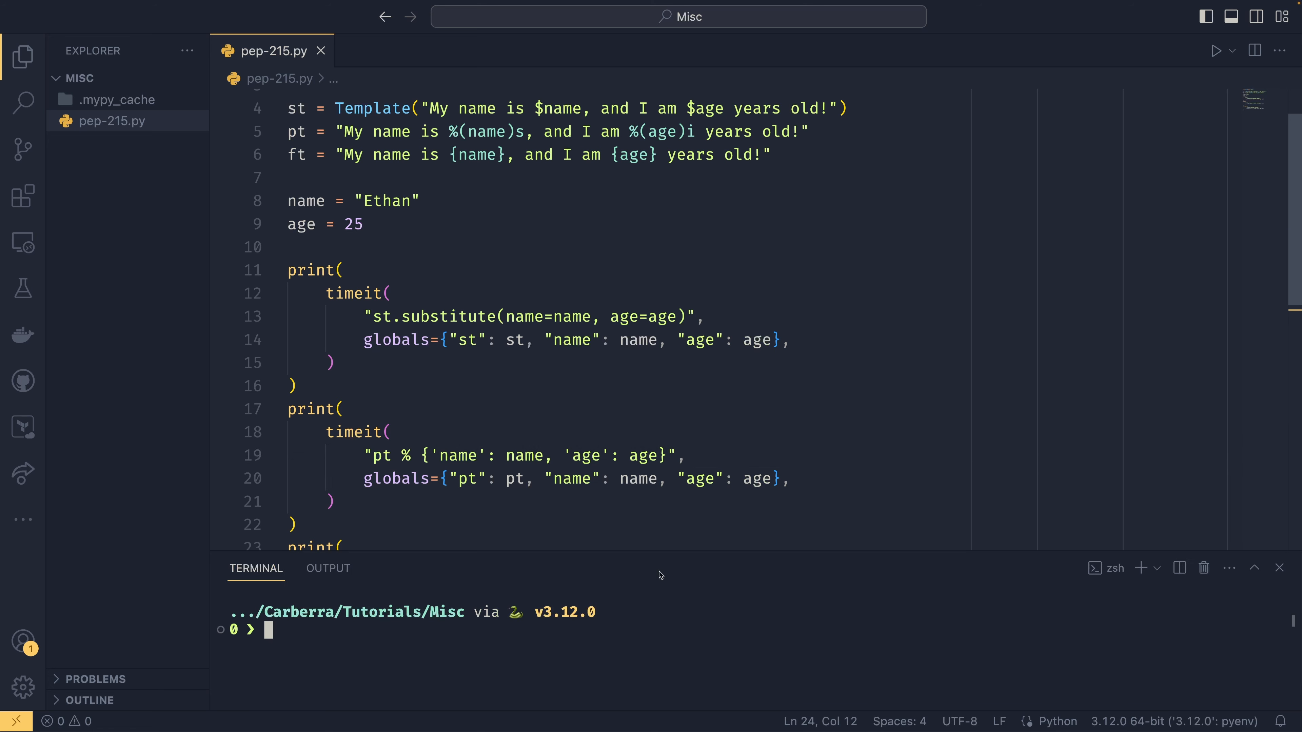
Run 'py pep-215.py' in the terminal, getting timings 1.107, 0.282 and 0.342.
text(py pep-215.py)
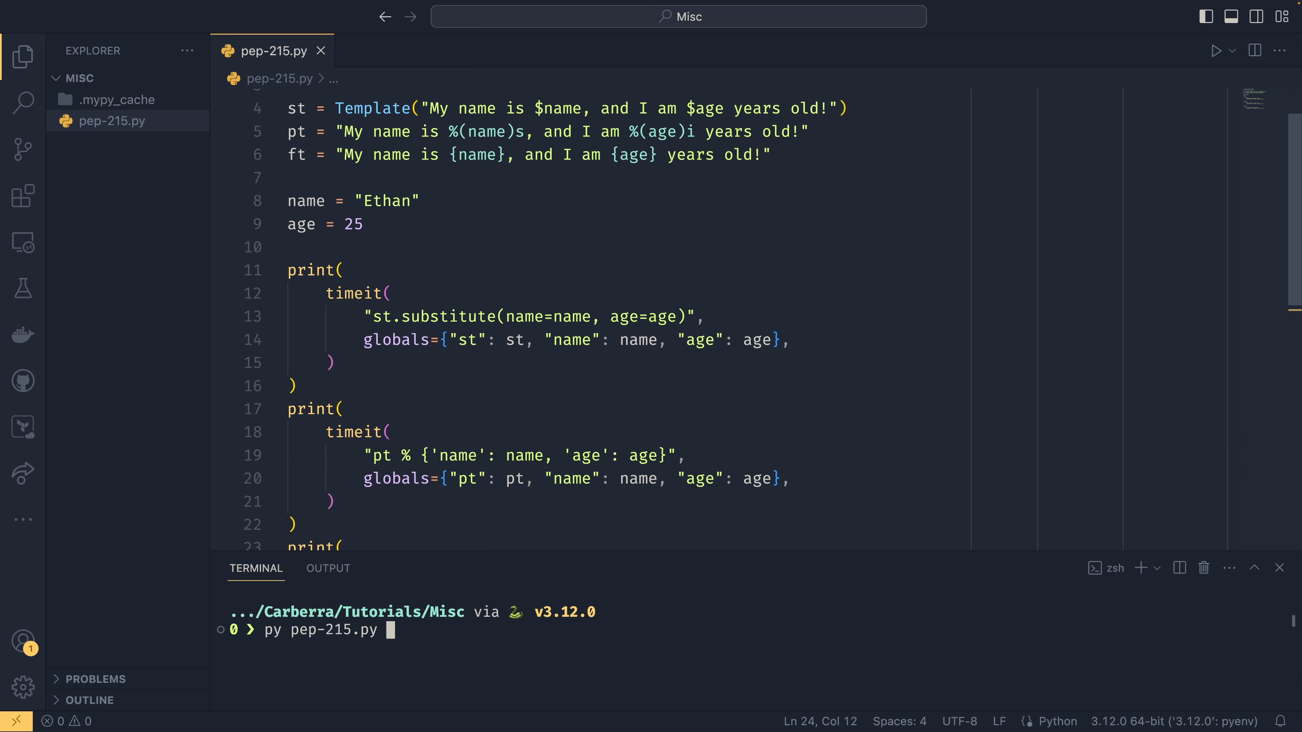
key(Return)
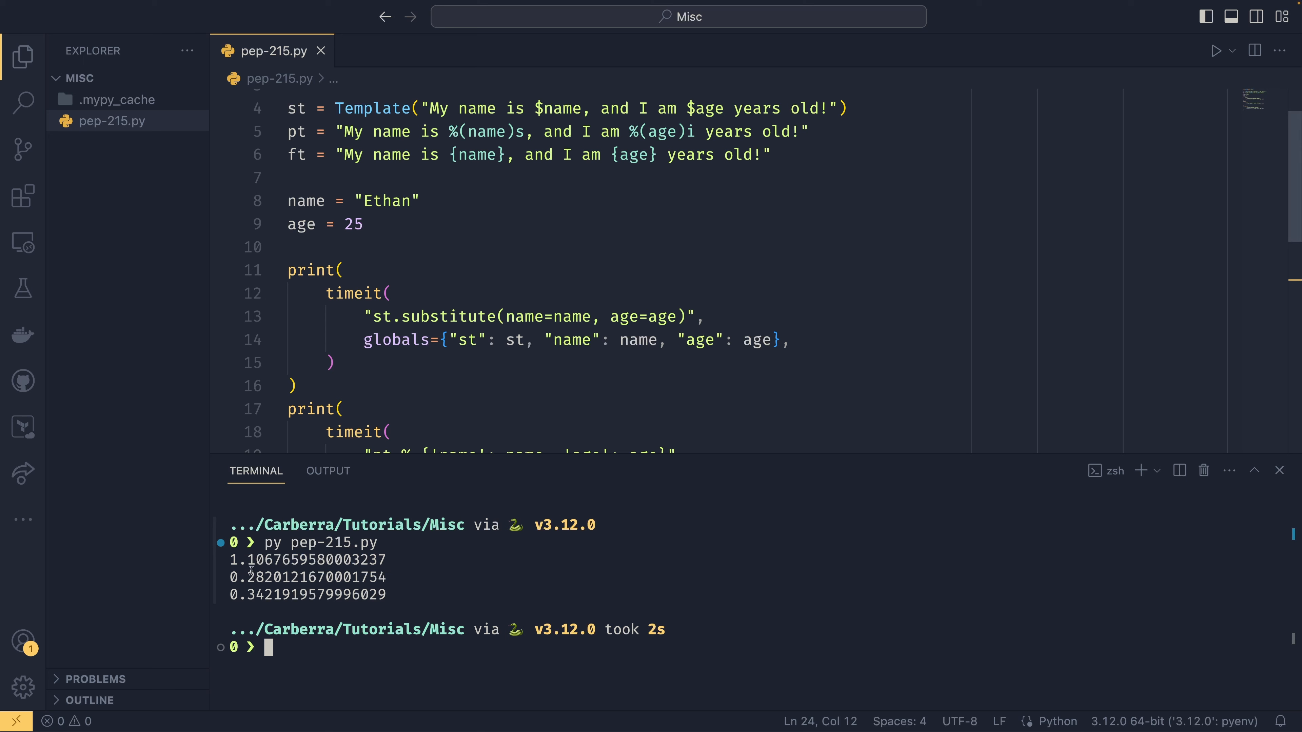
scroll(down, 3)
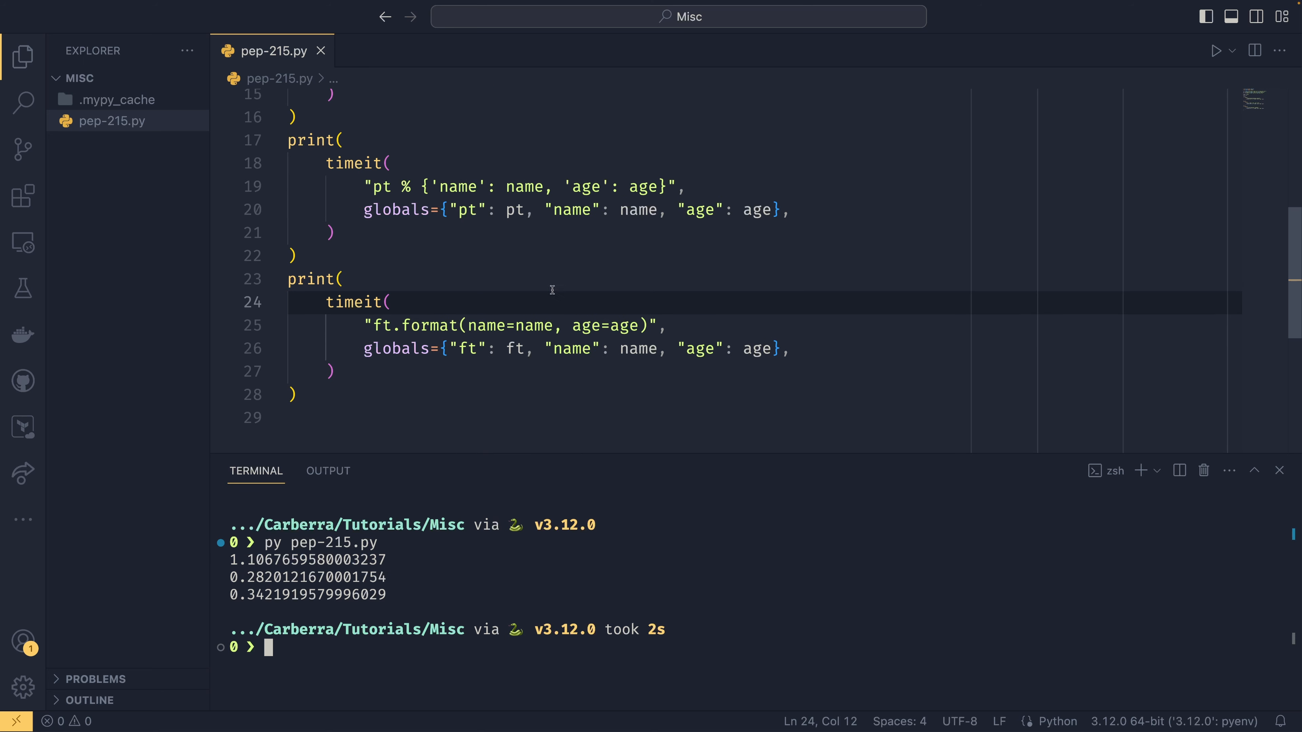
scroll(up, 3)
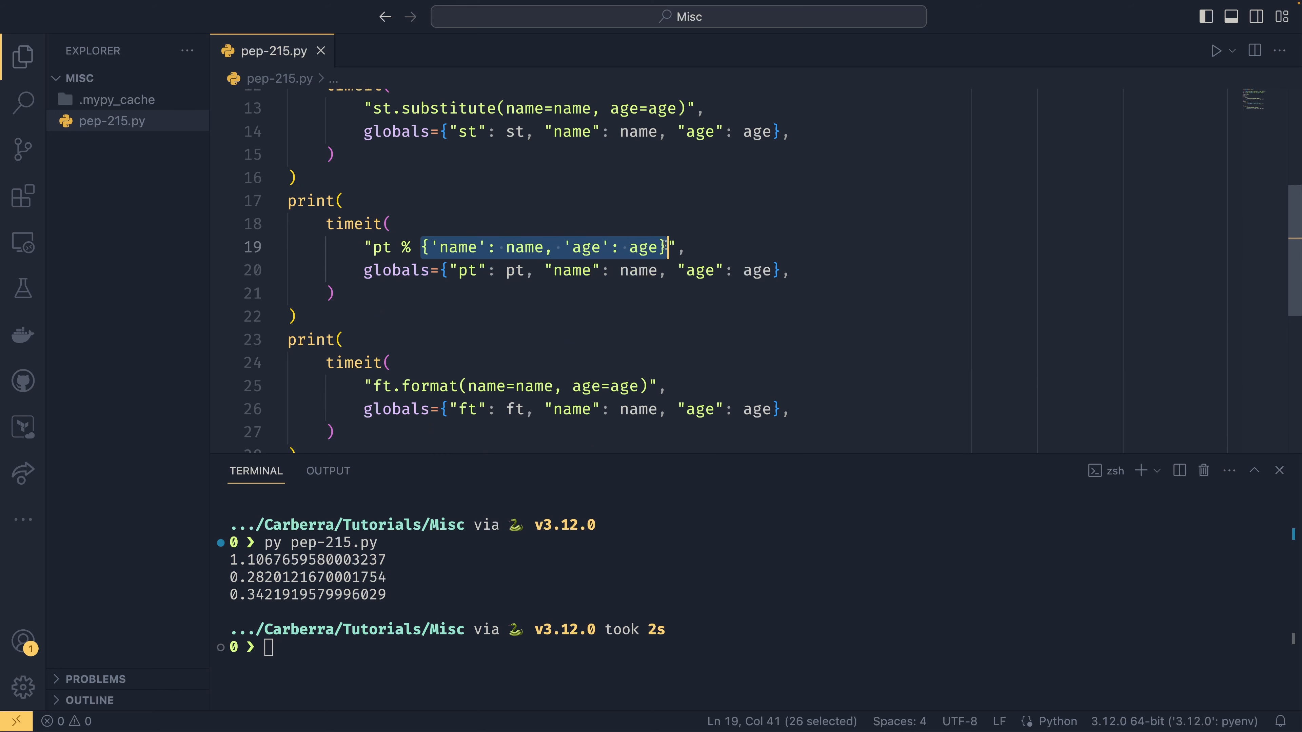
click(680, 248)
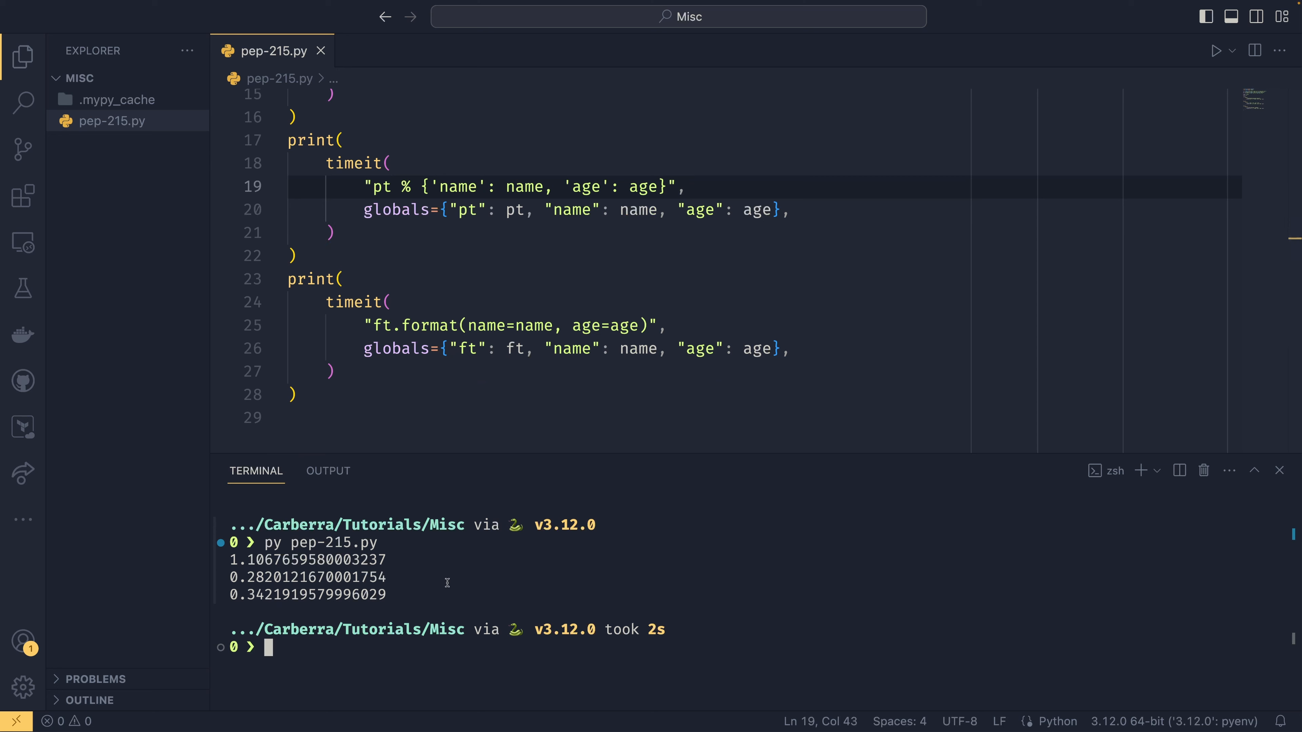
mouse_move(818, 375)
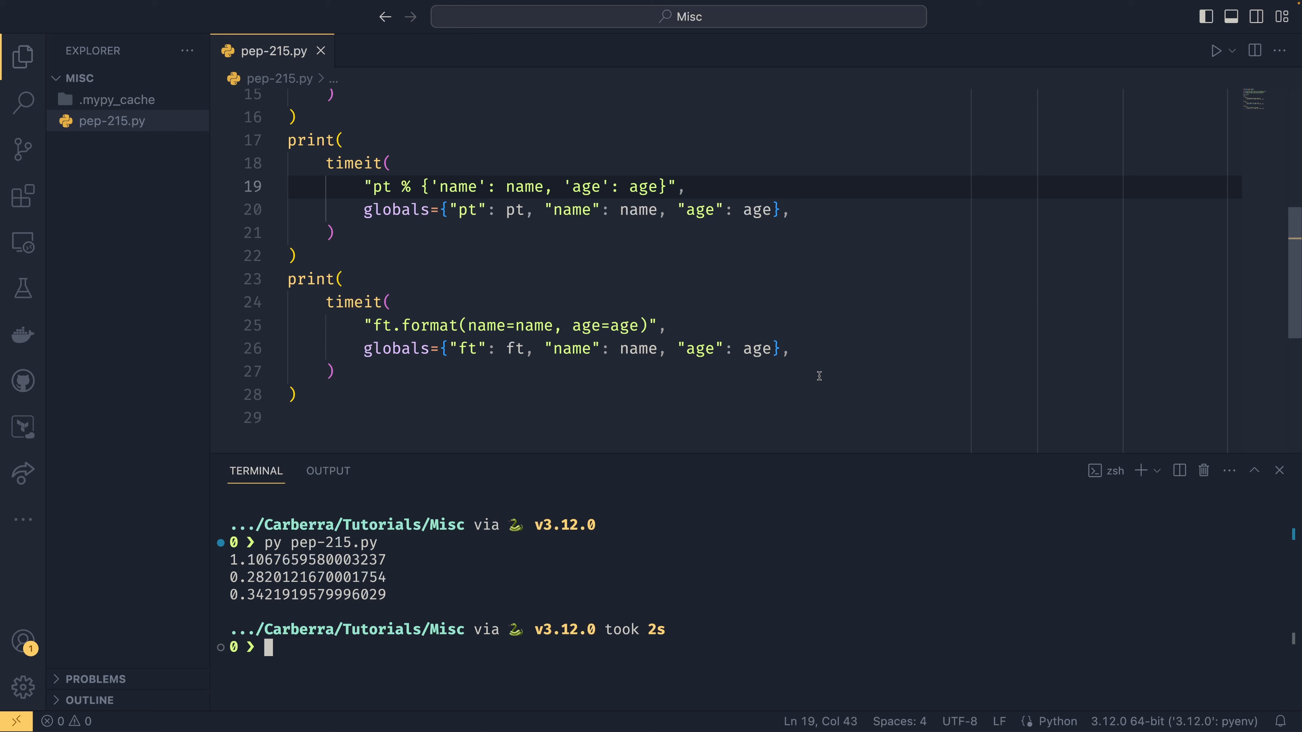
mouse_move(655, 349)
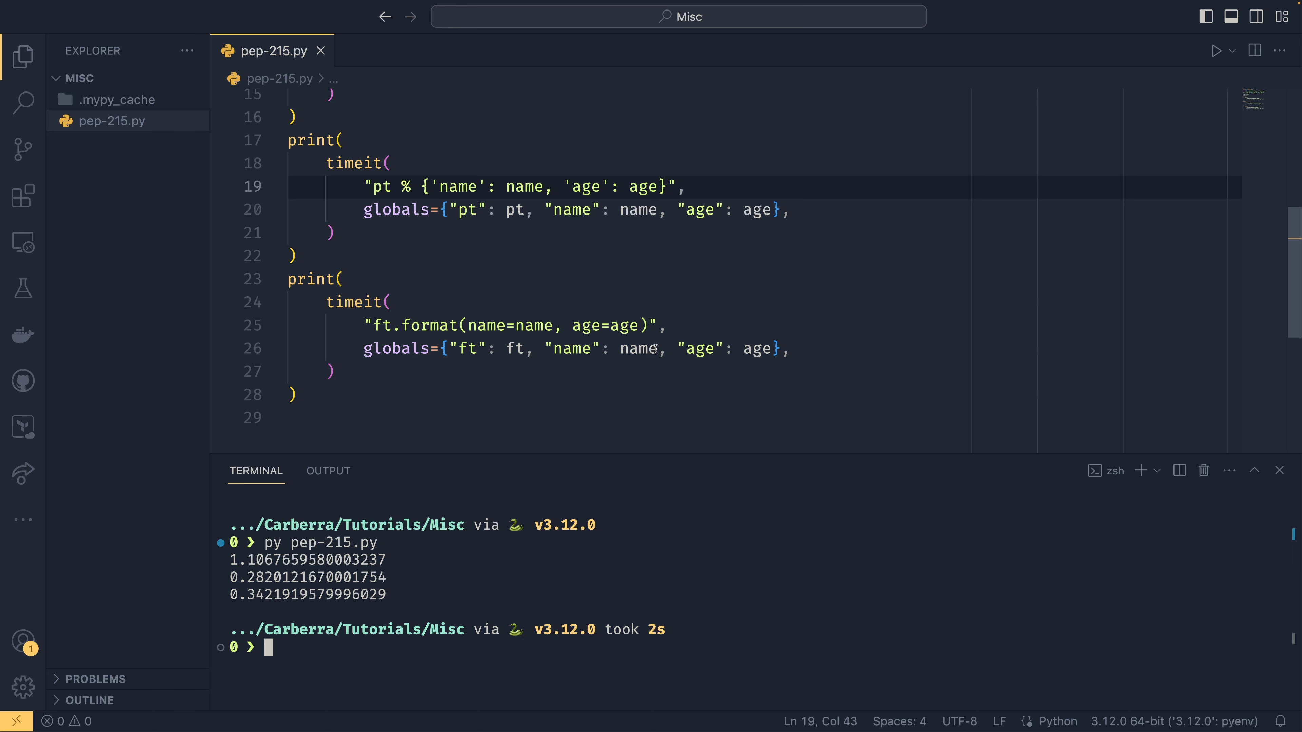
mouse_move(781, 314)
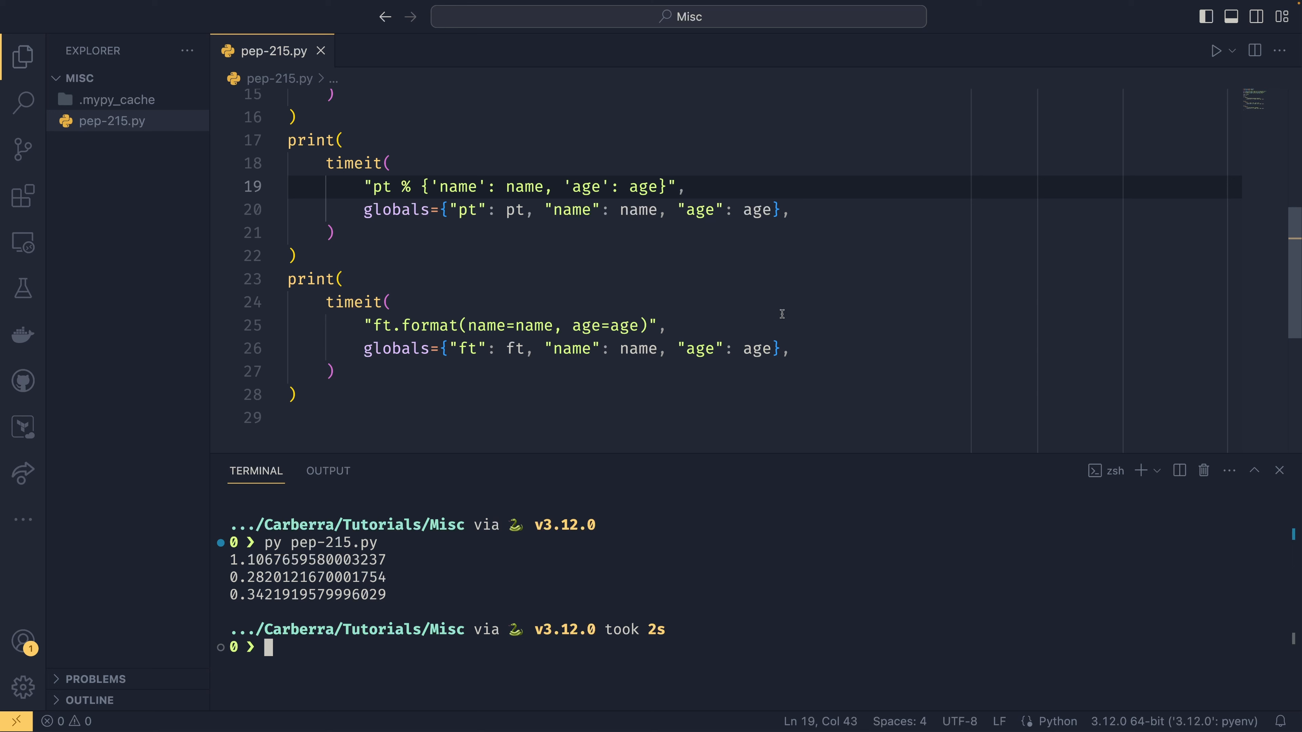
mouse_move(401, 599)
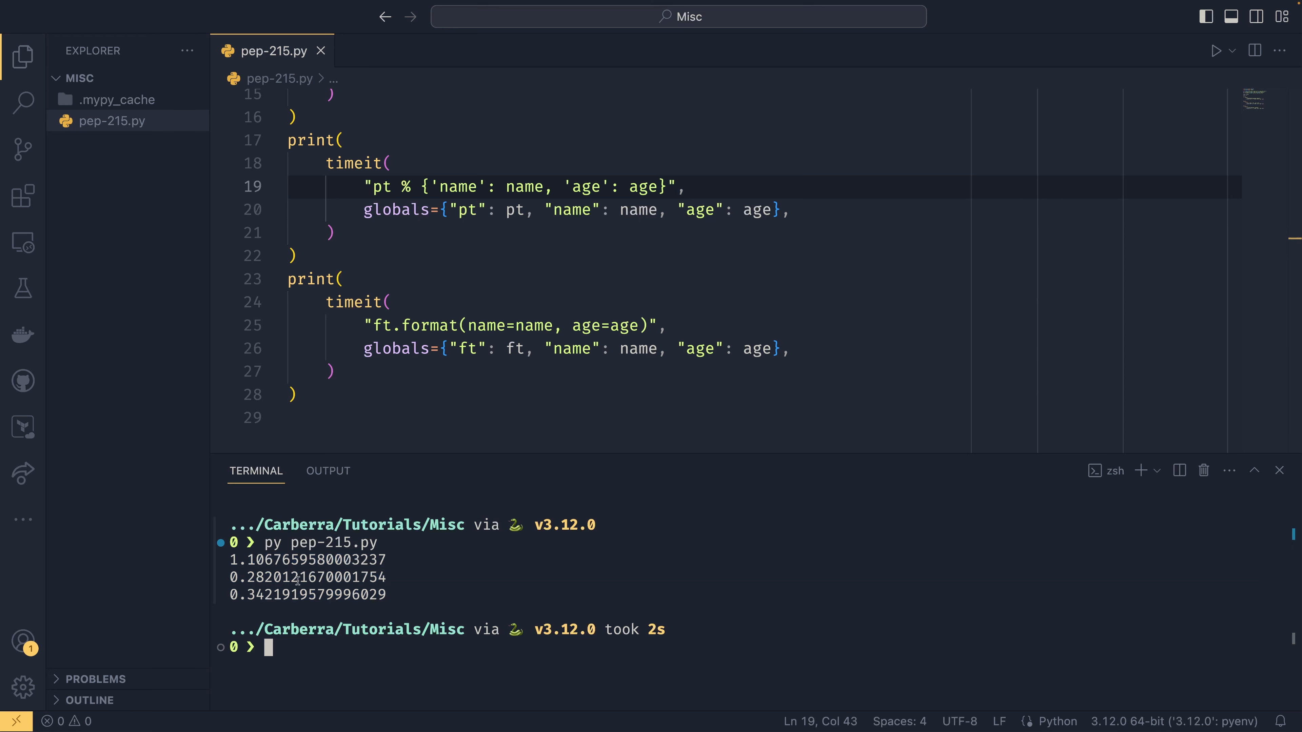
Review the Template, percent and str.format lines against the results, then return to PEP 292 in the browser.
scroll(up, 3)
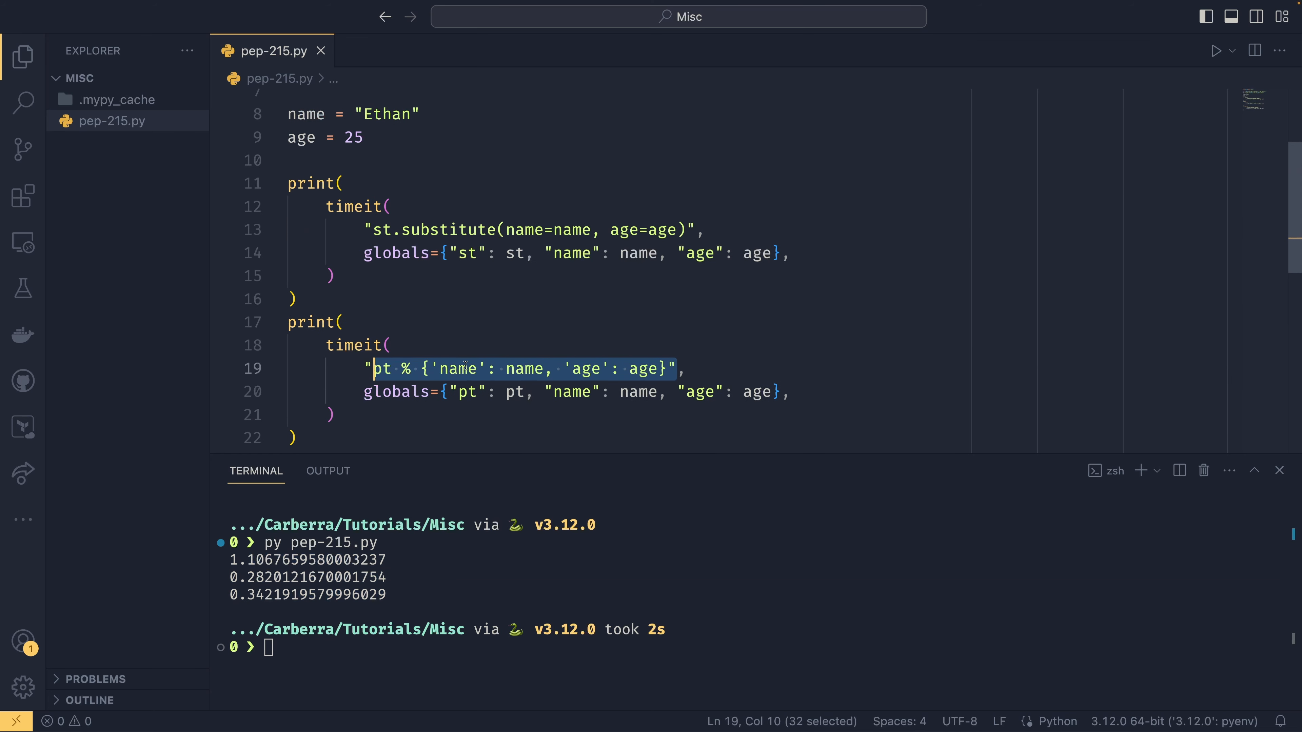
click(762, 369)
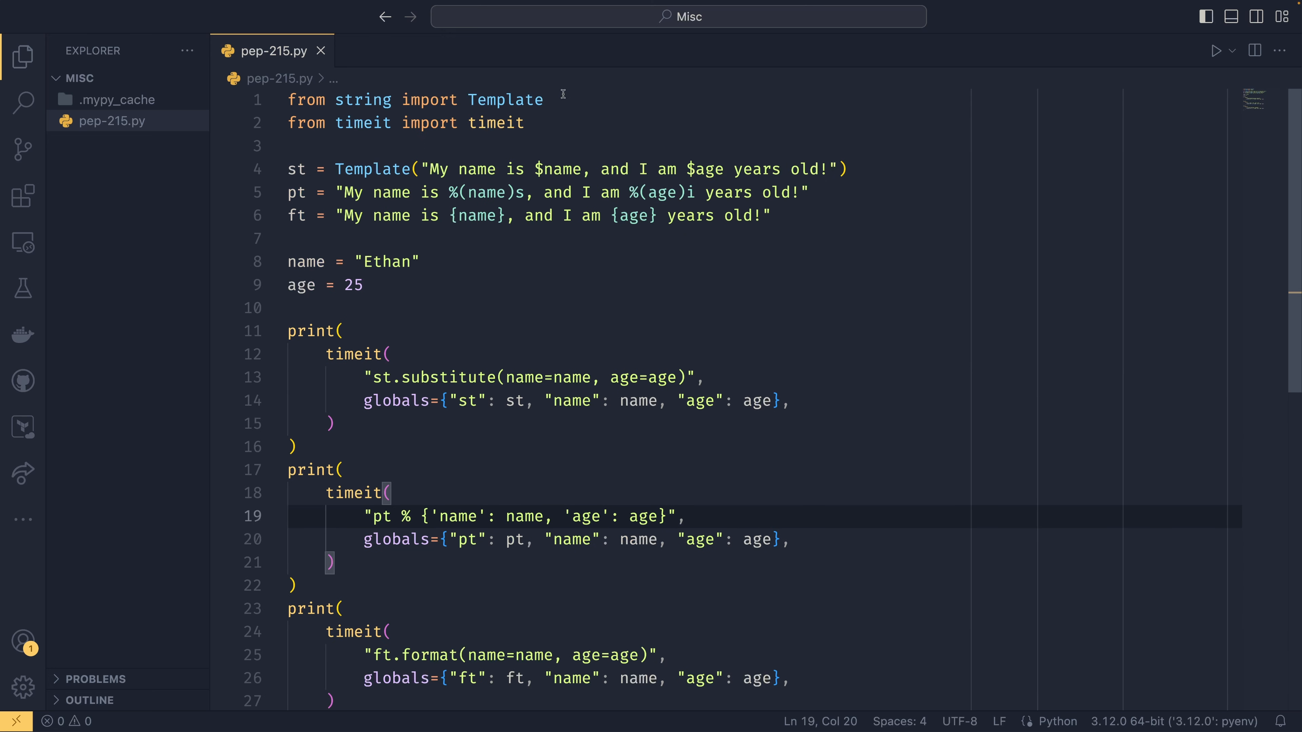
mouse_move(918, 162)
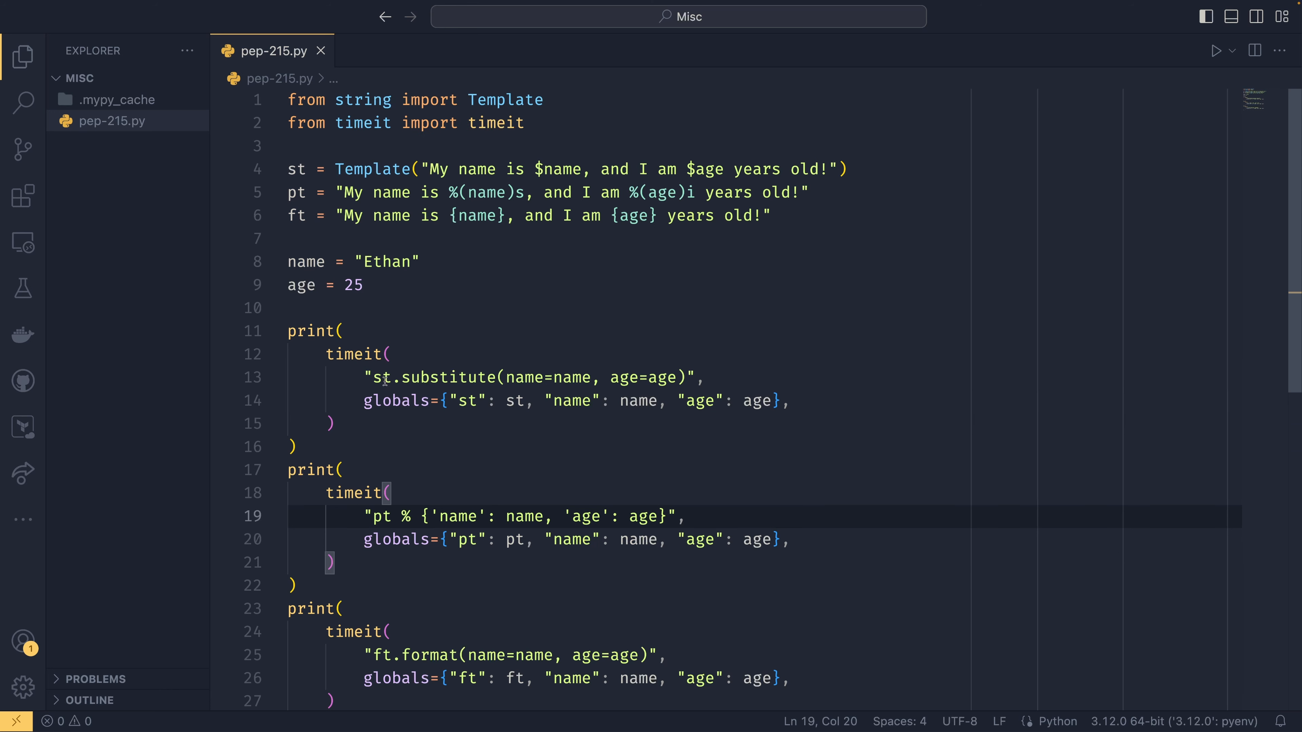
mouse_move(777, 375)
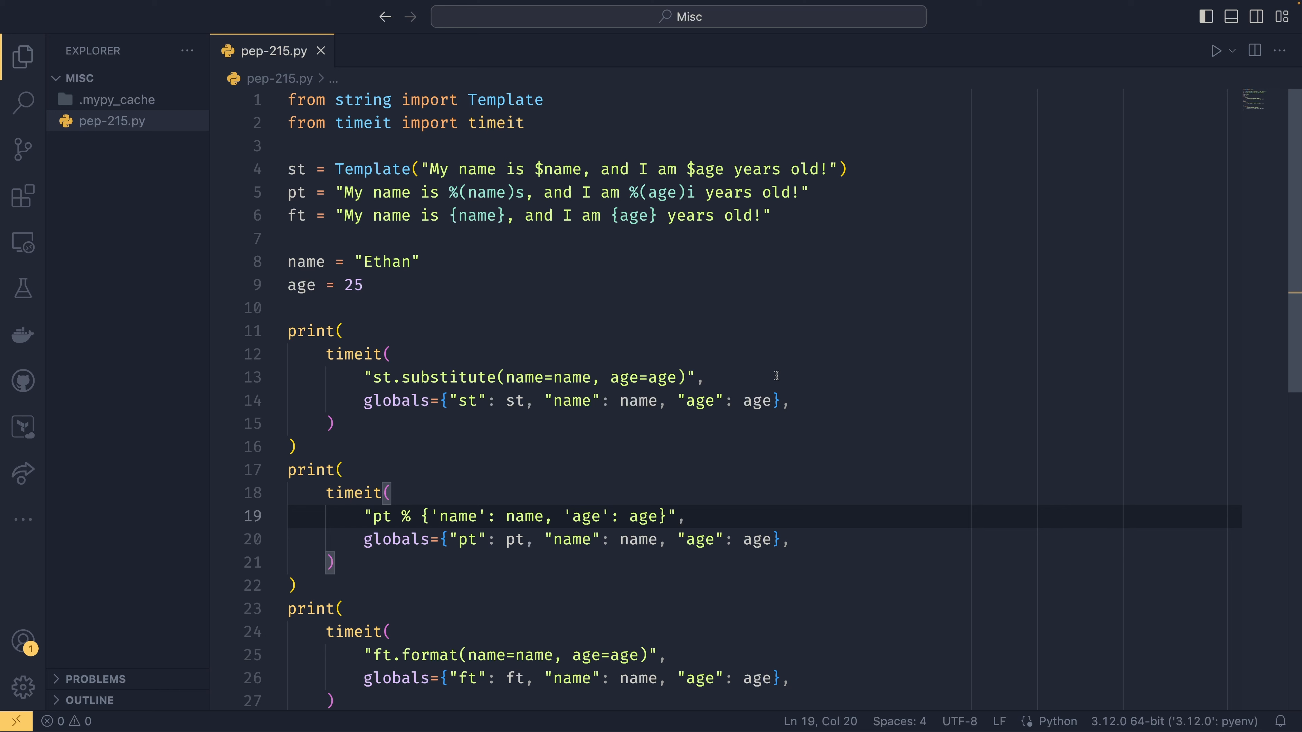
click(703, 377)
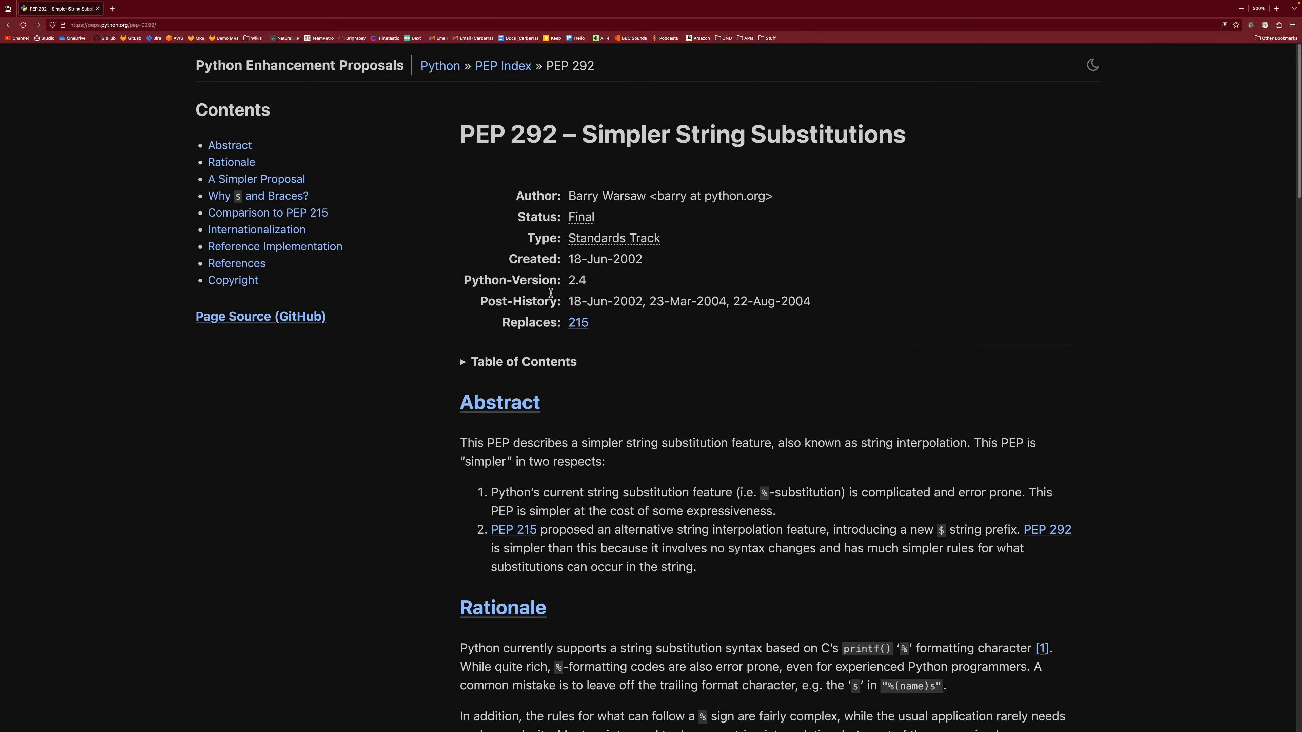
mouse_move(610, 329)
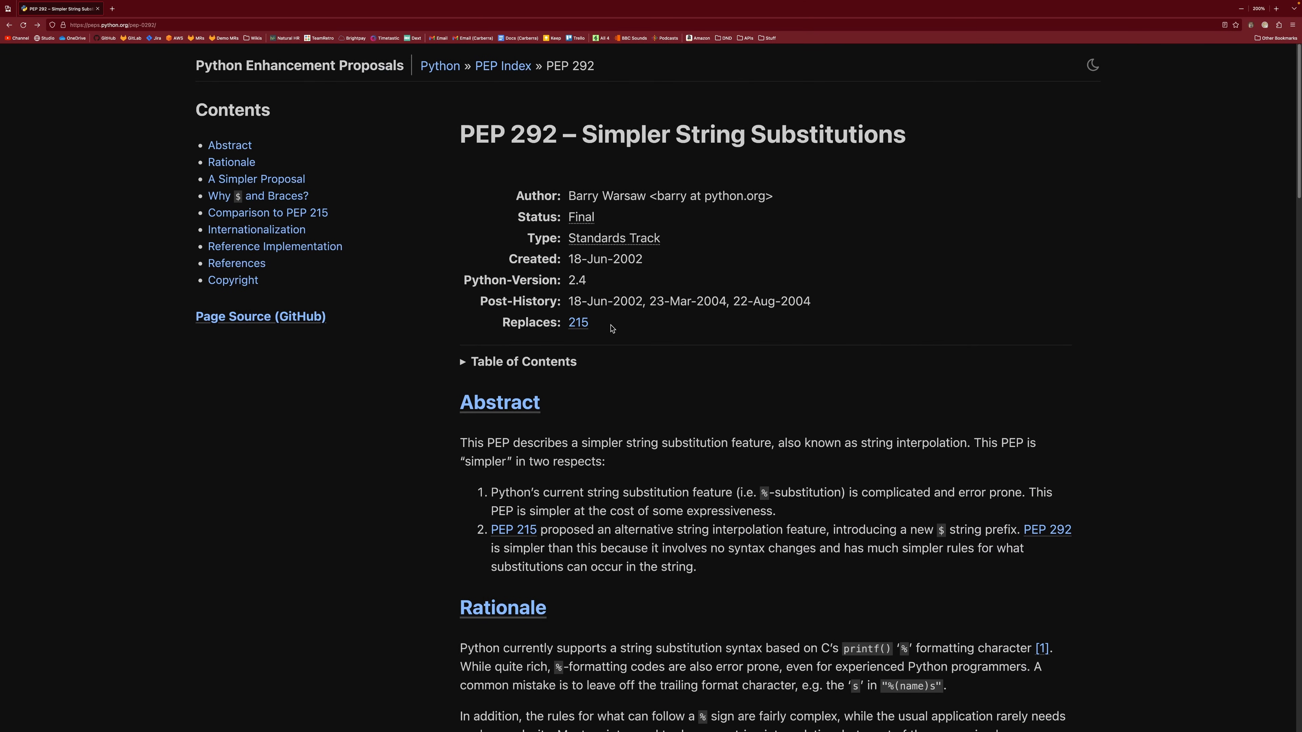